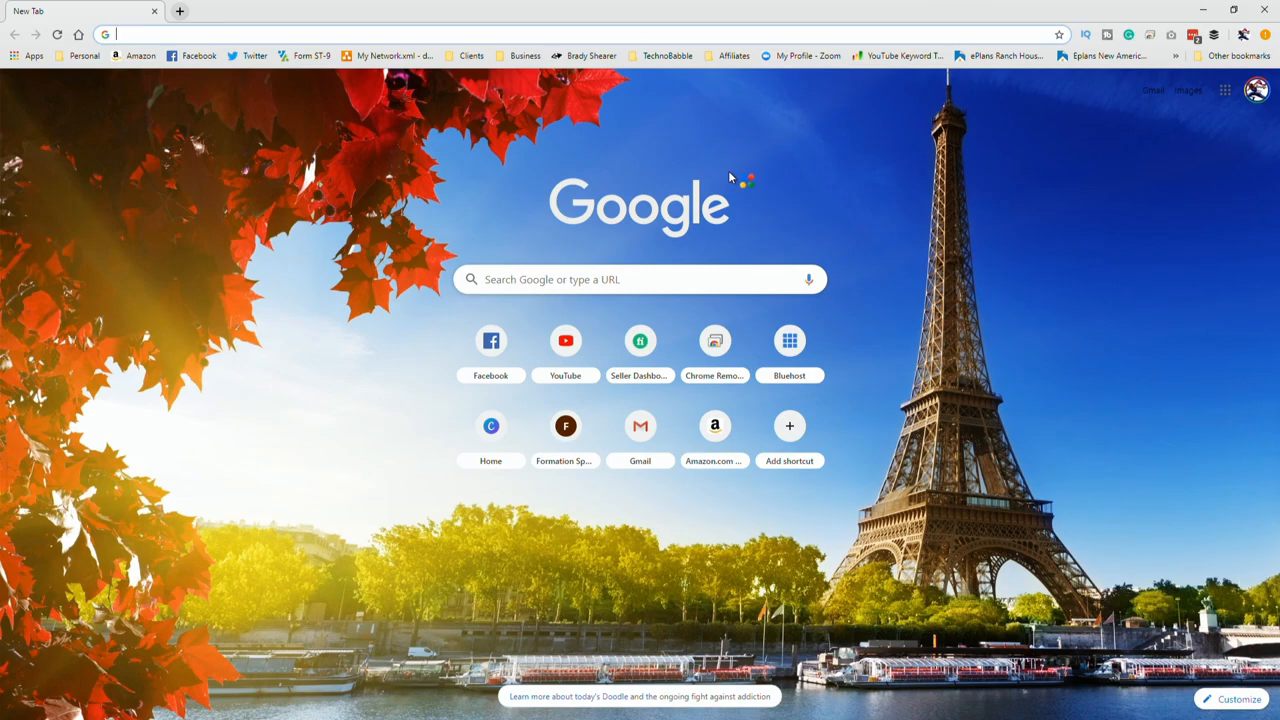
Go to newegg.com, then load bhphotovideo.com in a second tab.
left_click(230, 34)
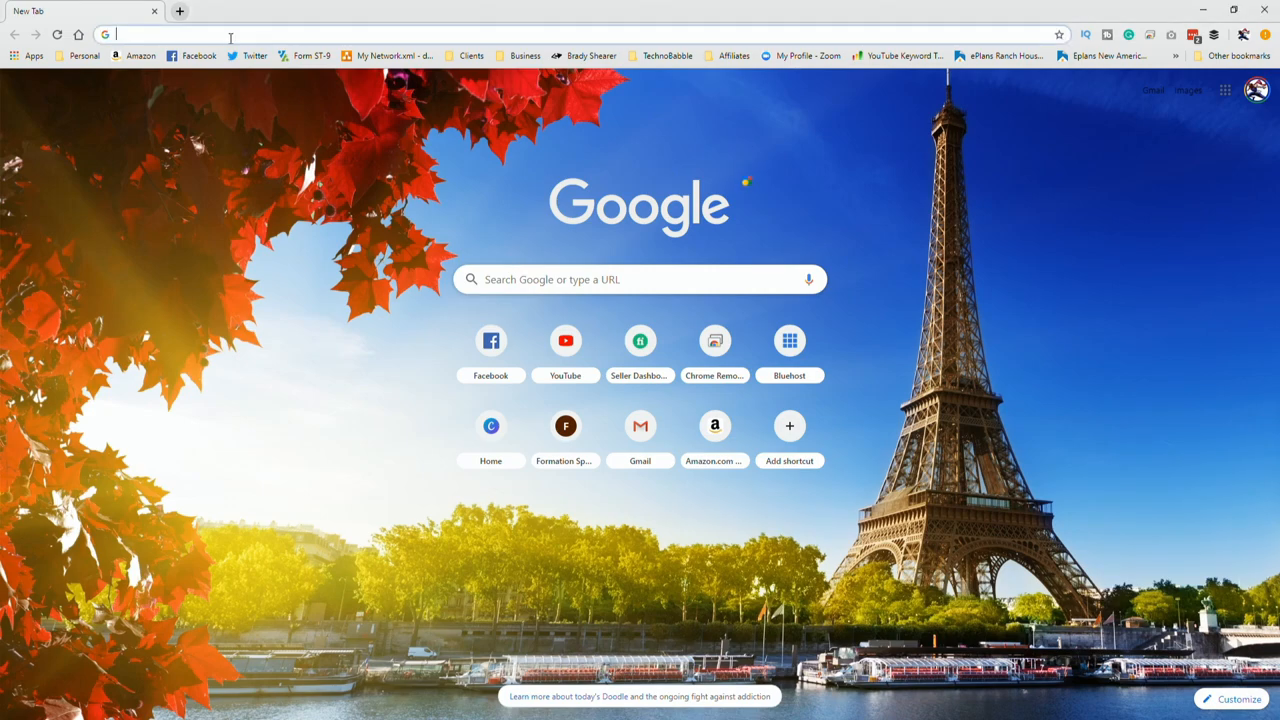
type("newegg.com")
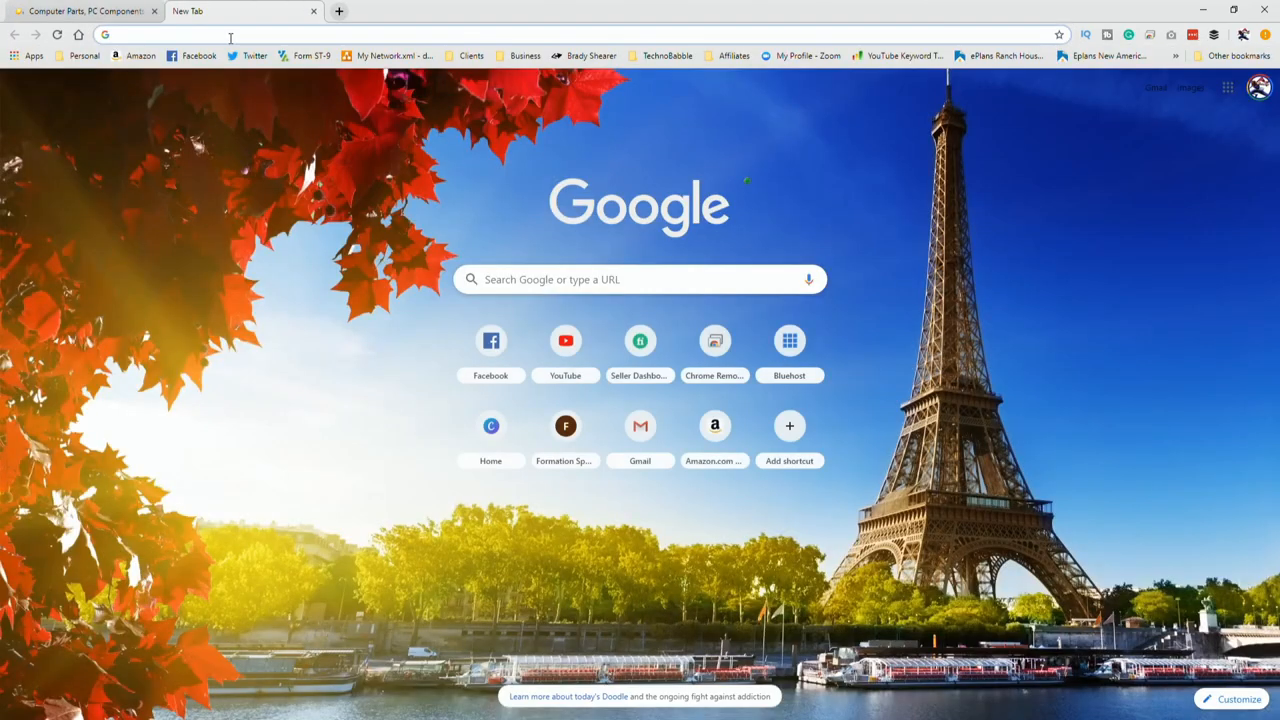
type("bhphotovideo.com")
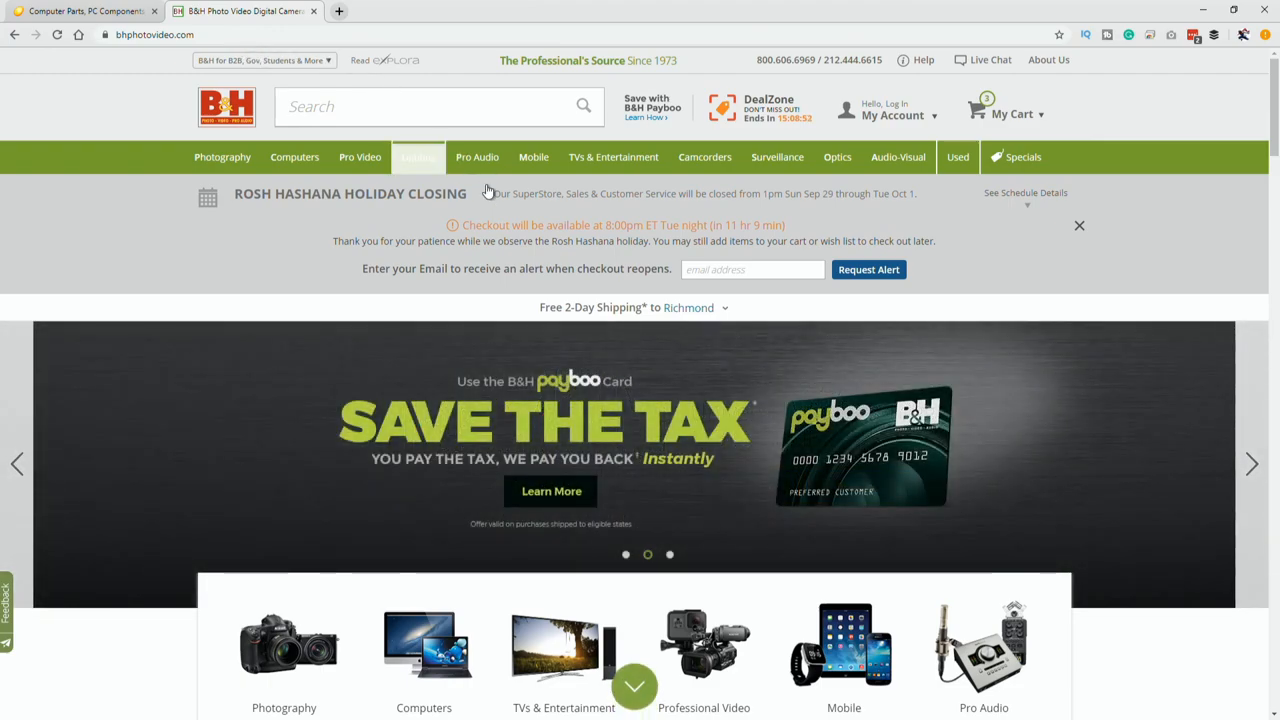
Search B&H for 'atem mini' and land on the ATEM Mini HDMI Live Stream Switcher page.
left_click(430, 108)
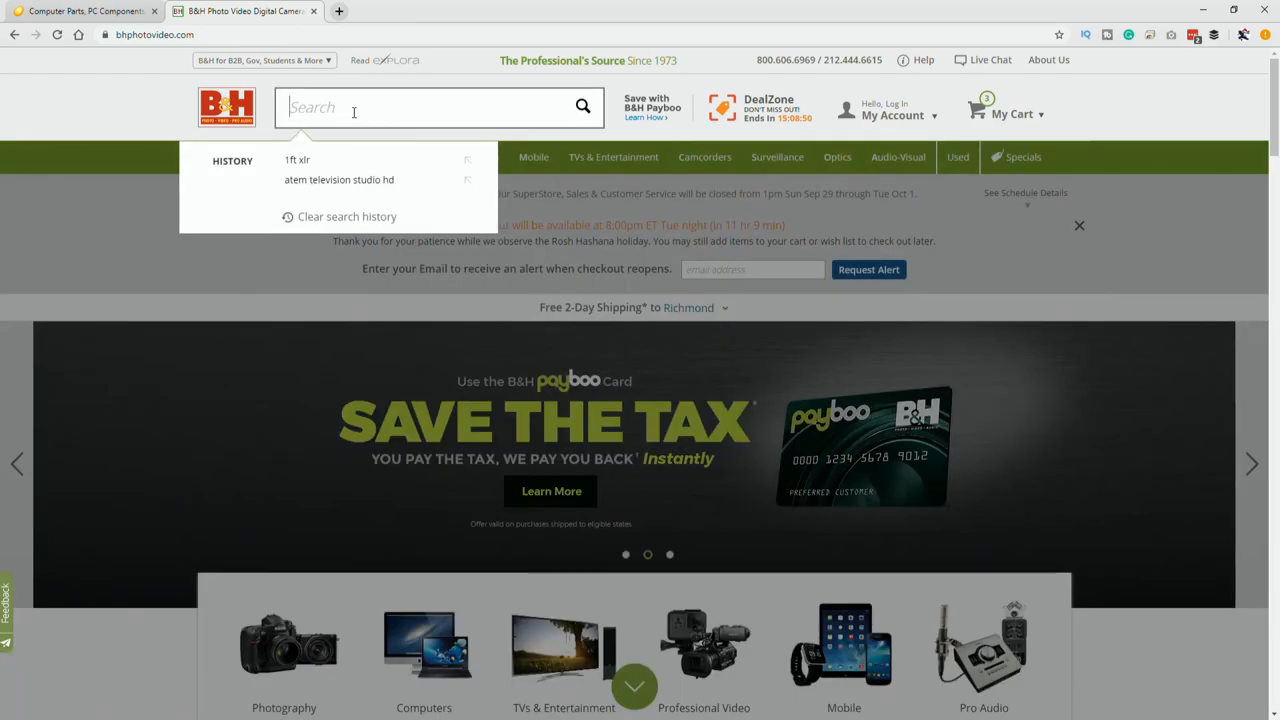
type("atem mini")
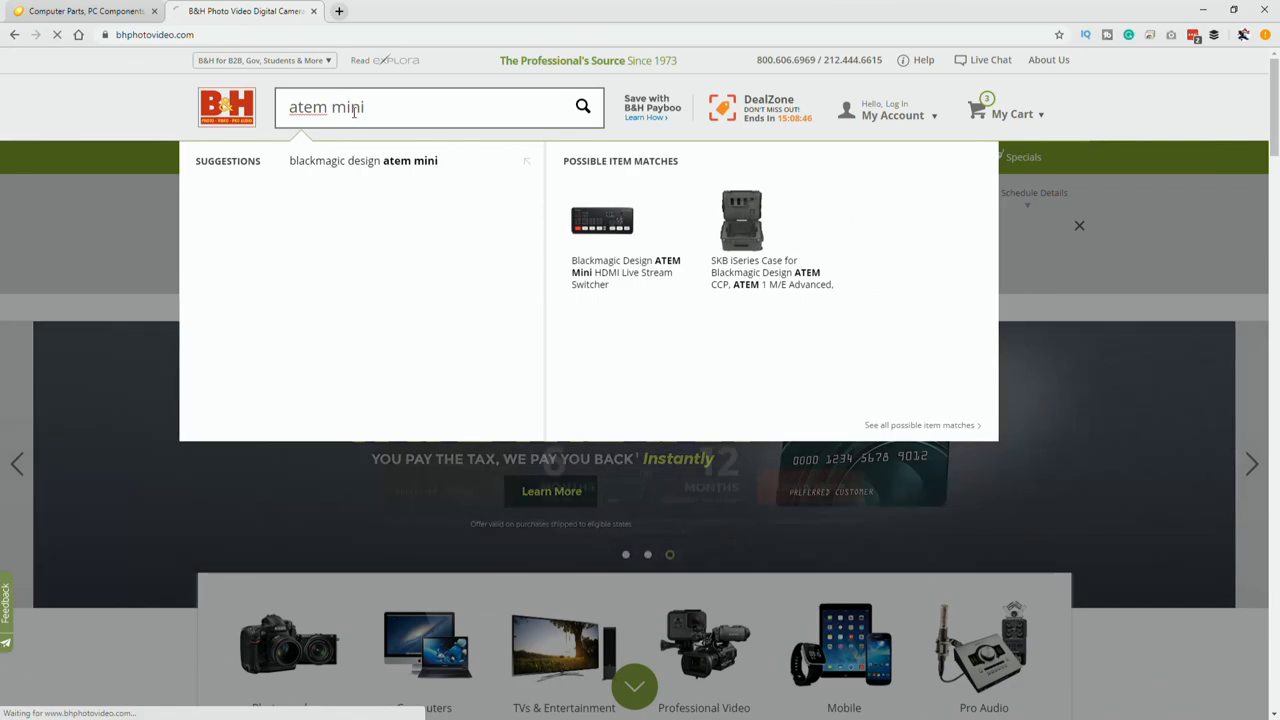
left_click(582, 106)
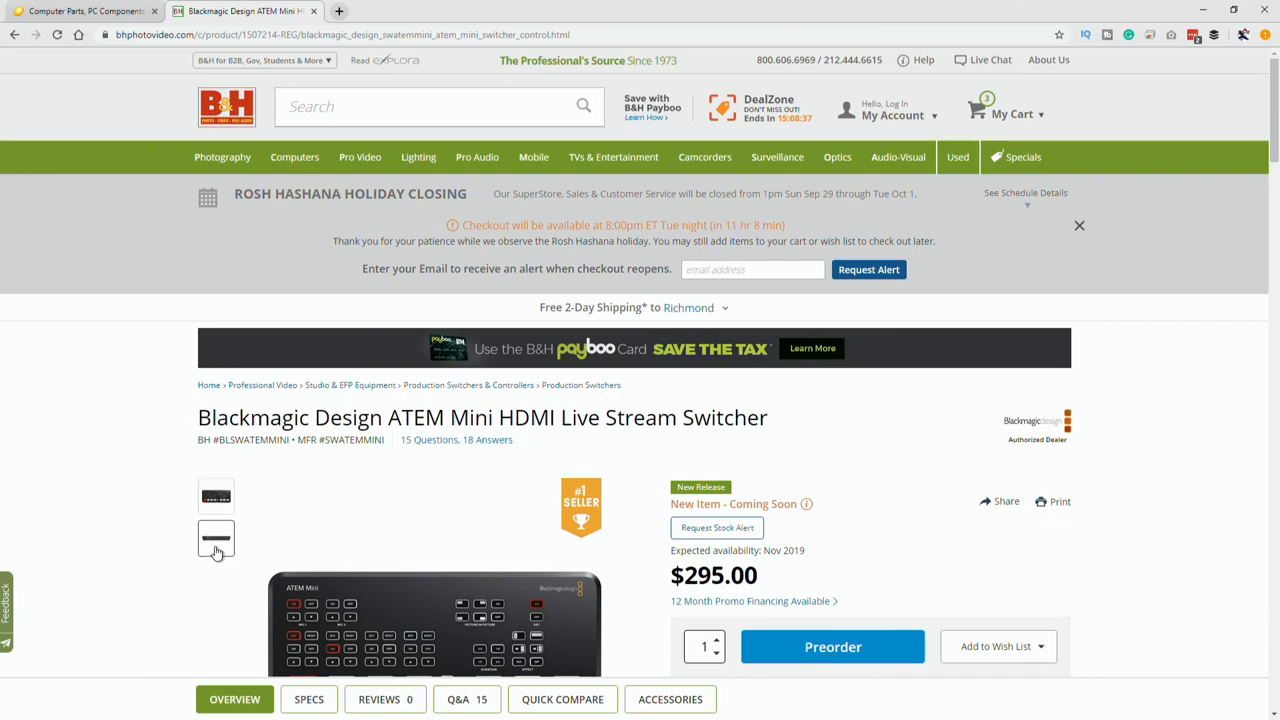
scroll("down", 3)
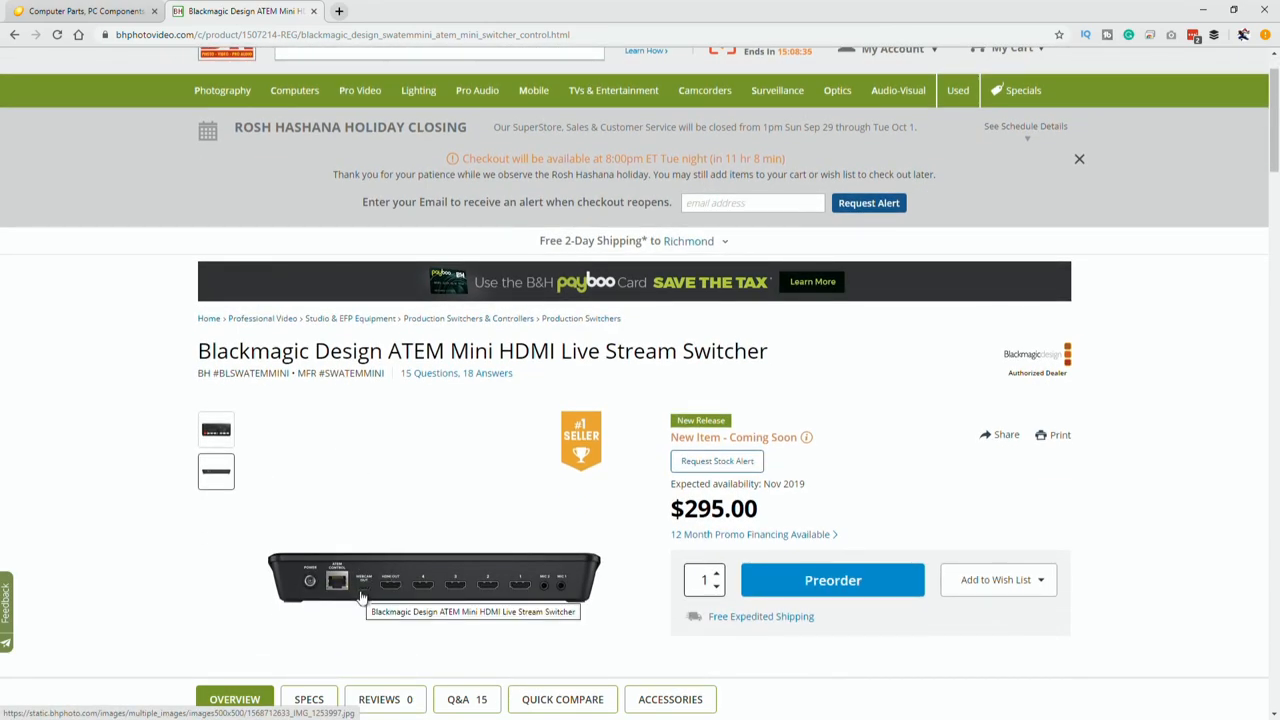
mouse_move(366, 552)
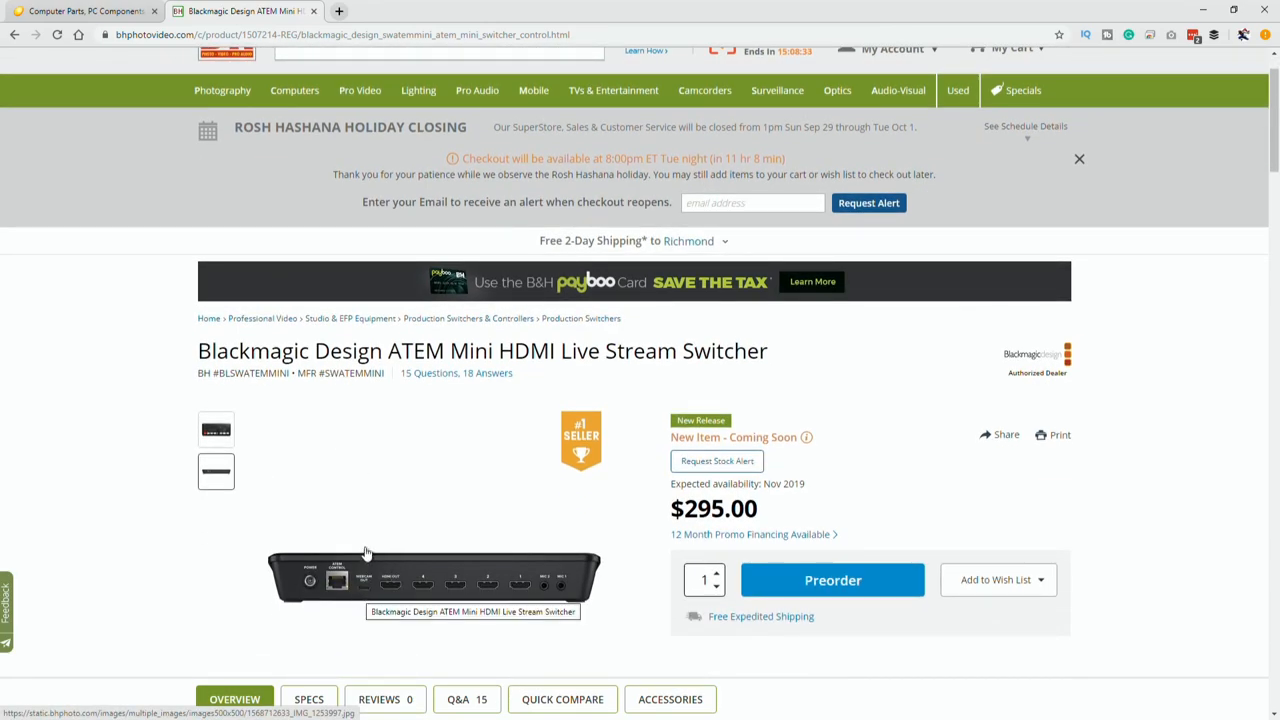
mouse_move(448, 452)
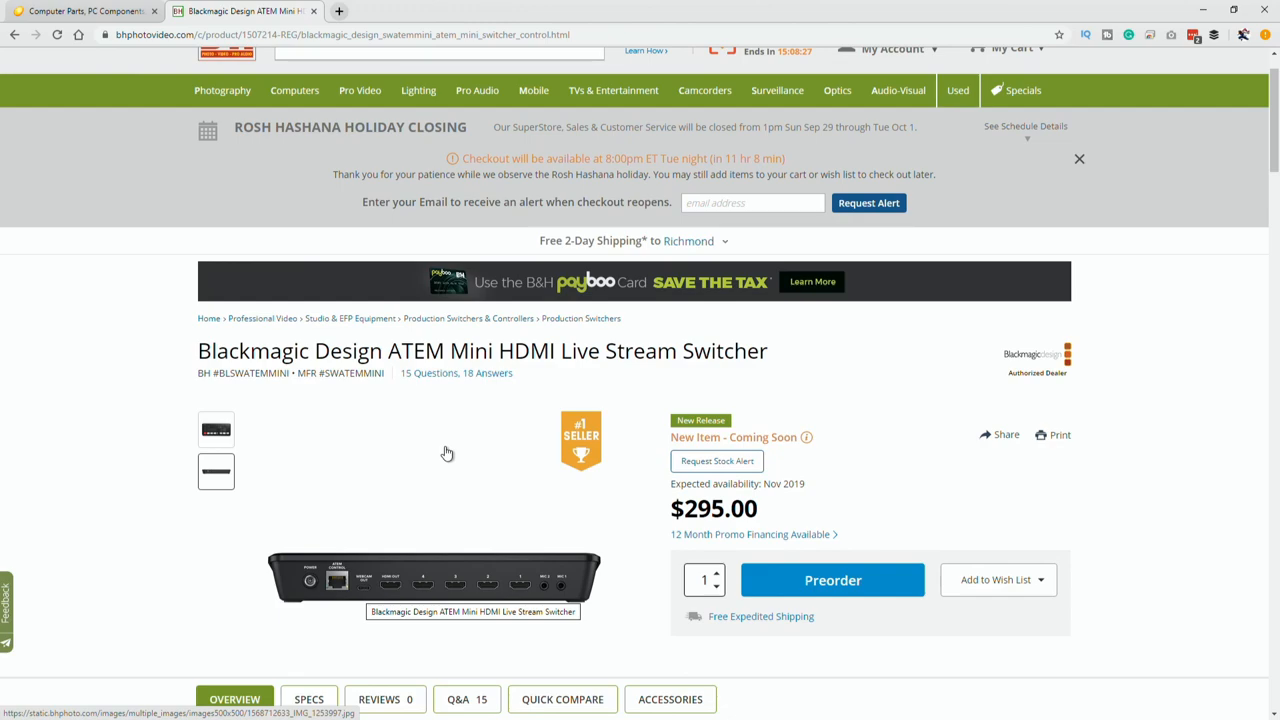
mouse_move(396, 600)
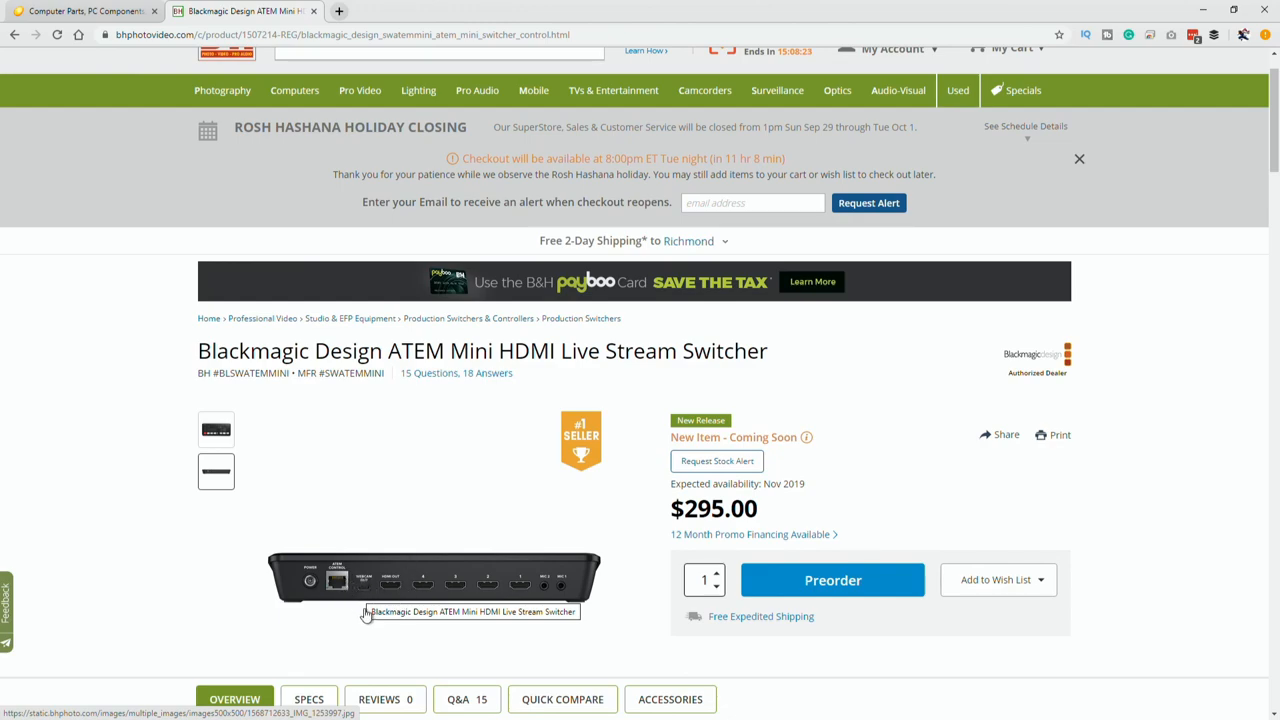
mouse_move(434, 588)
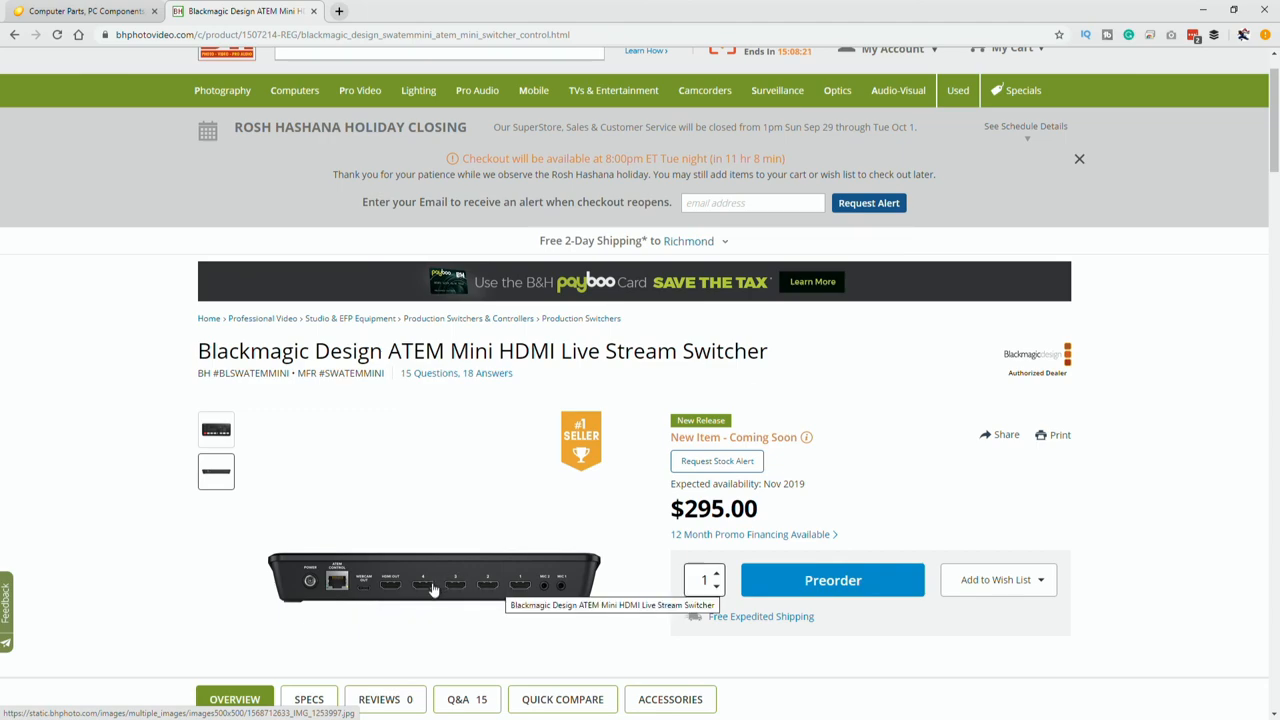
mouse_move(520, 588)
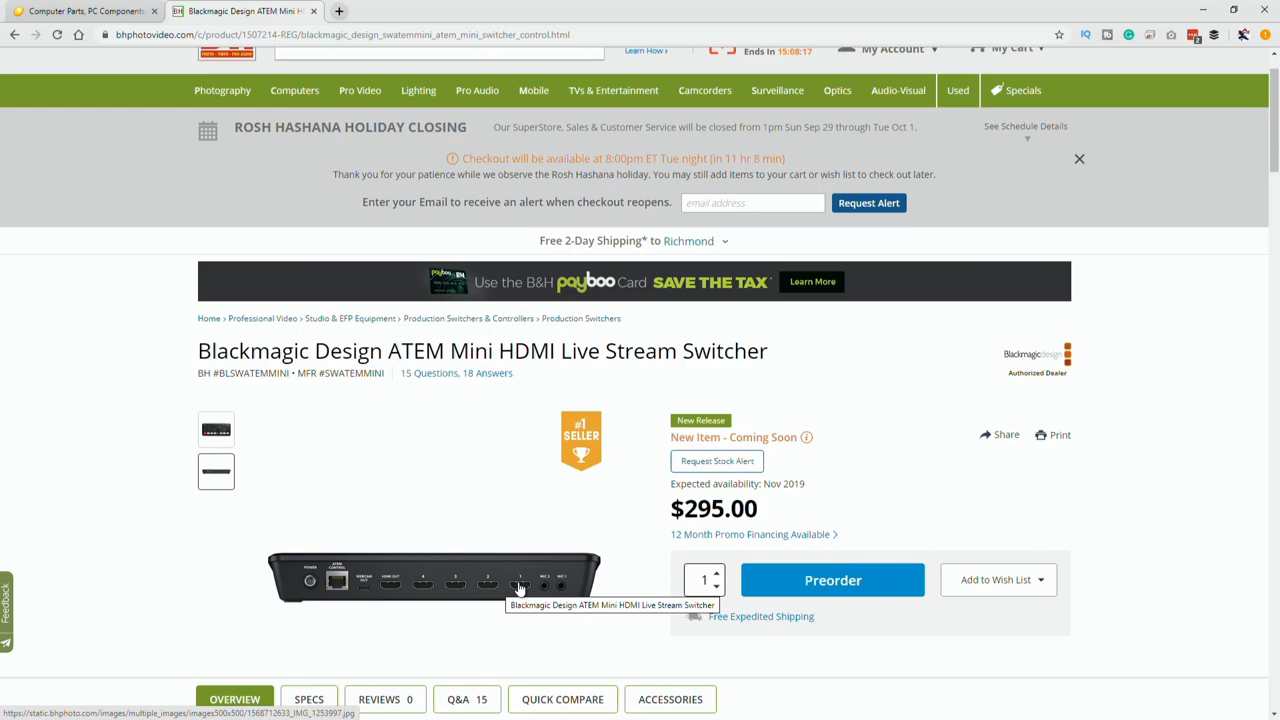
mouse_move(472, 592)
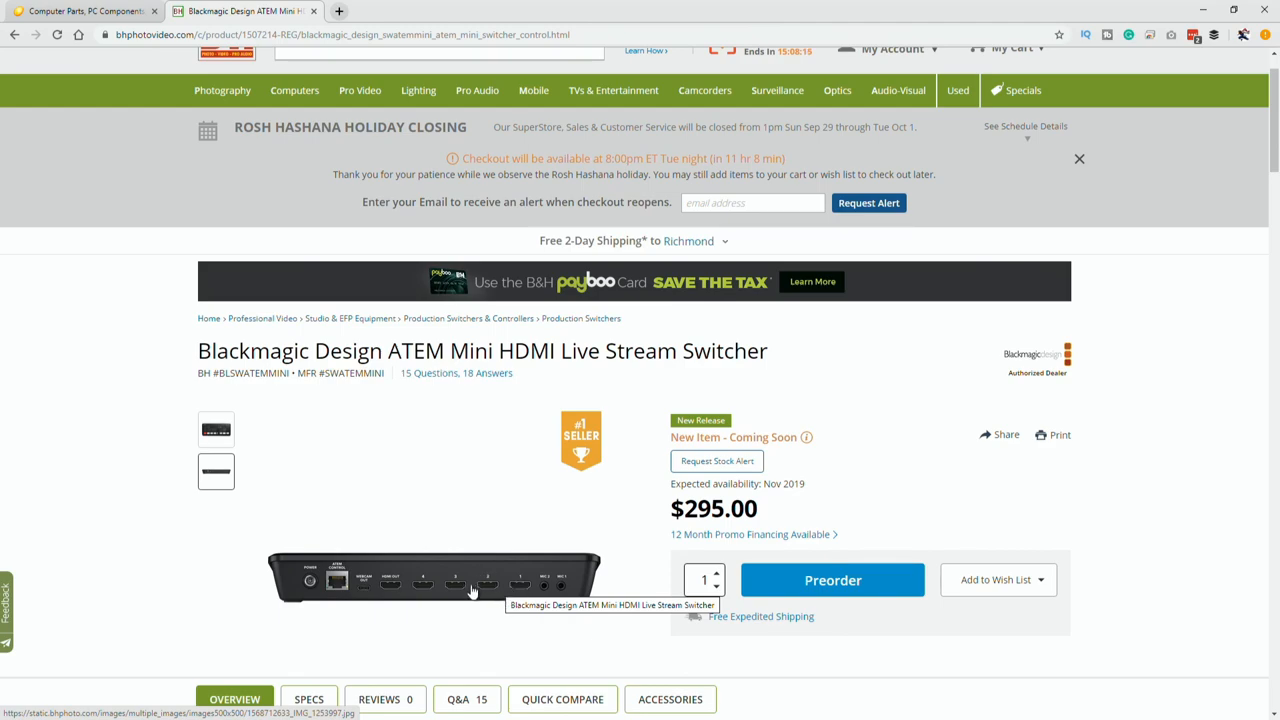
mouse_move(444, 608)
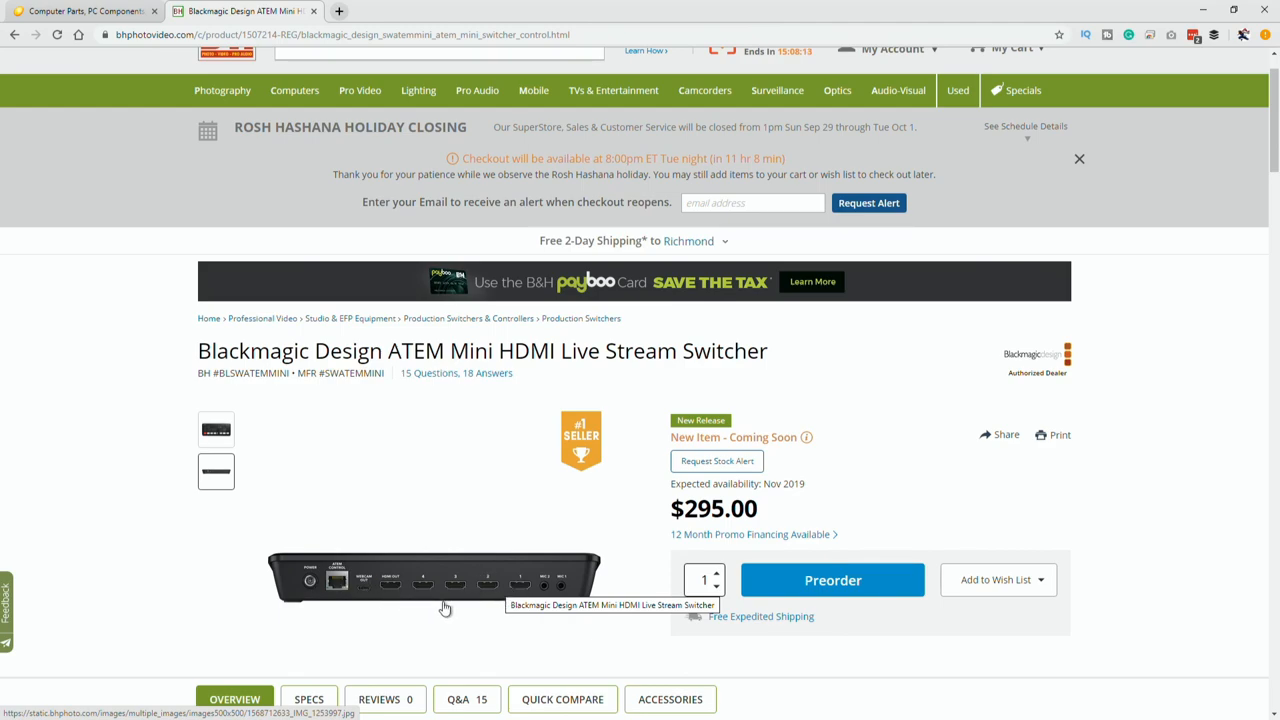
mouse_move(496, 590)
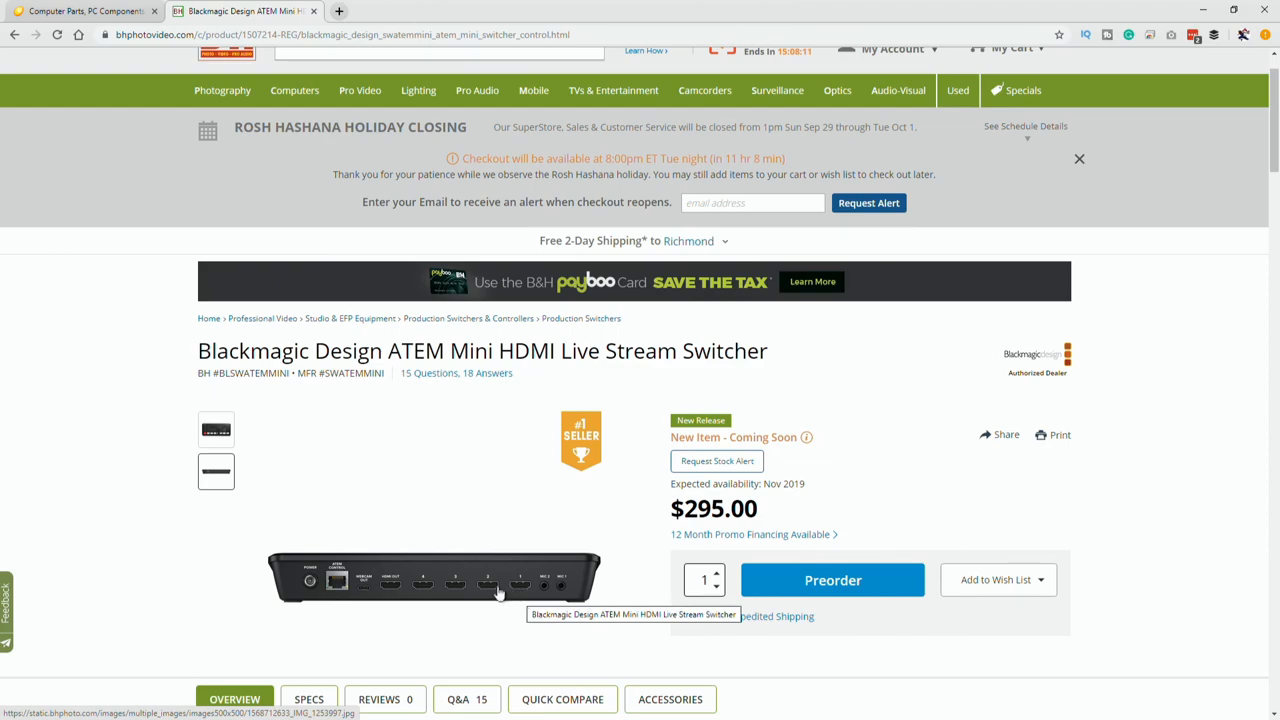
mouse_move(492, 590)
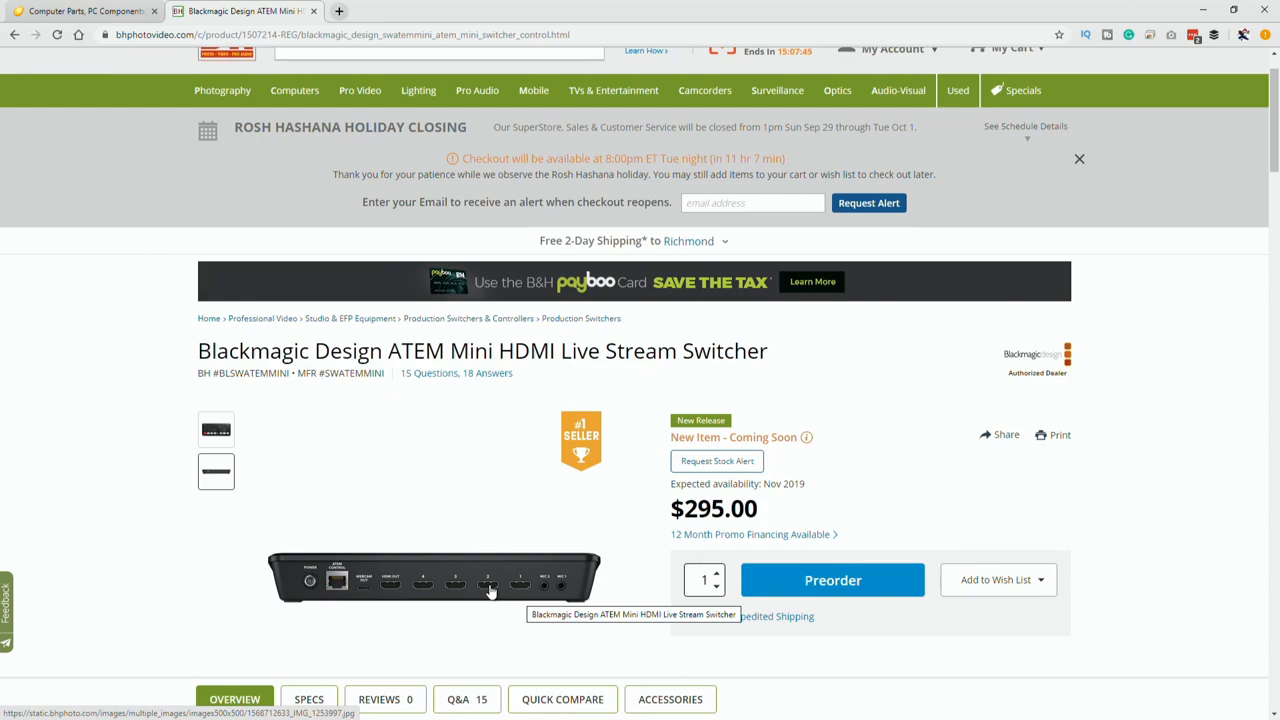
mouse_move(320, 544)
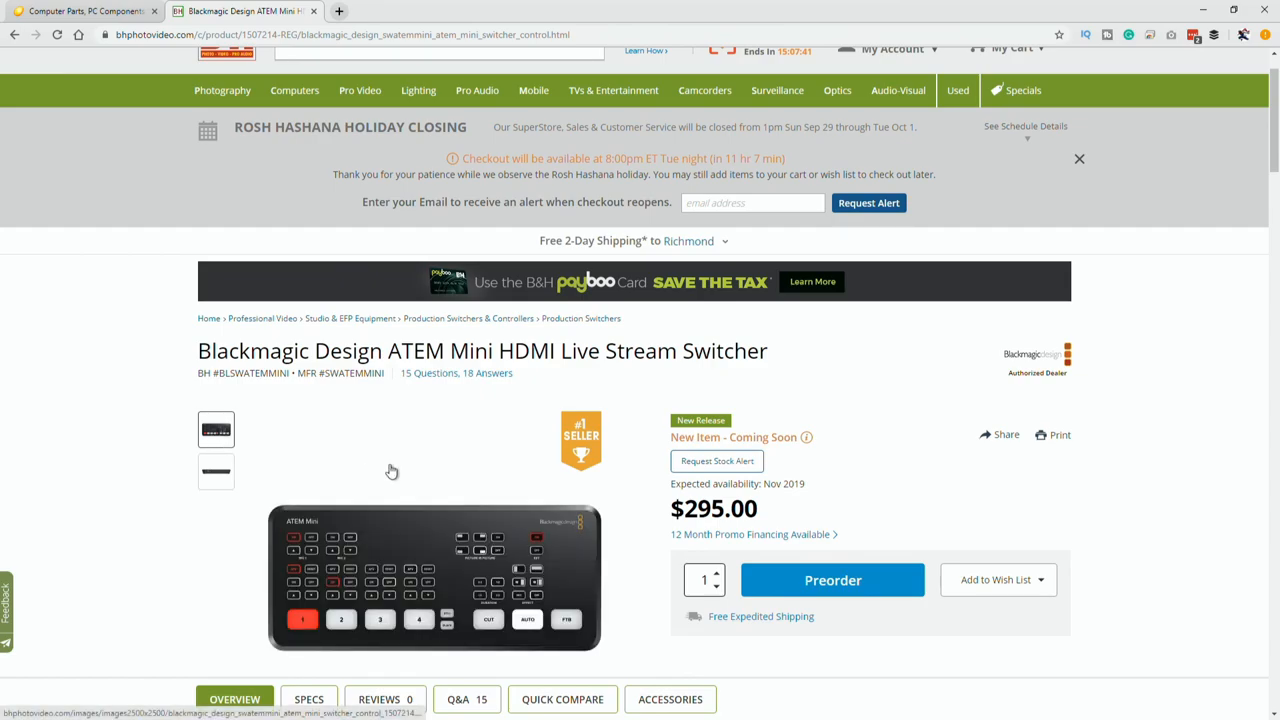
mouse_move(832, 580)
type("r800")
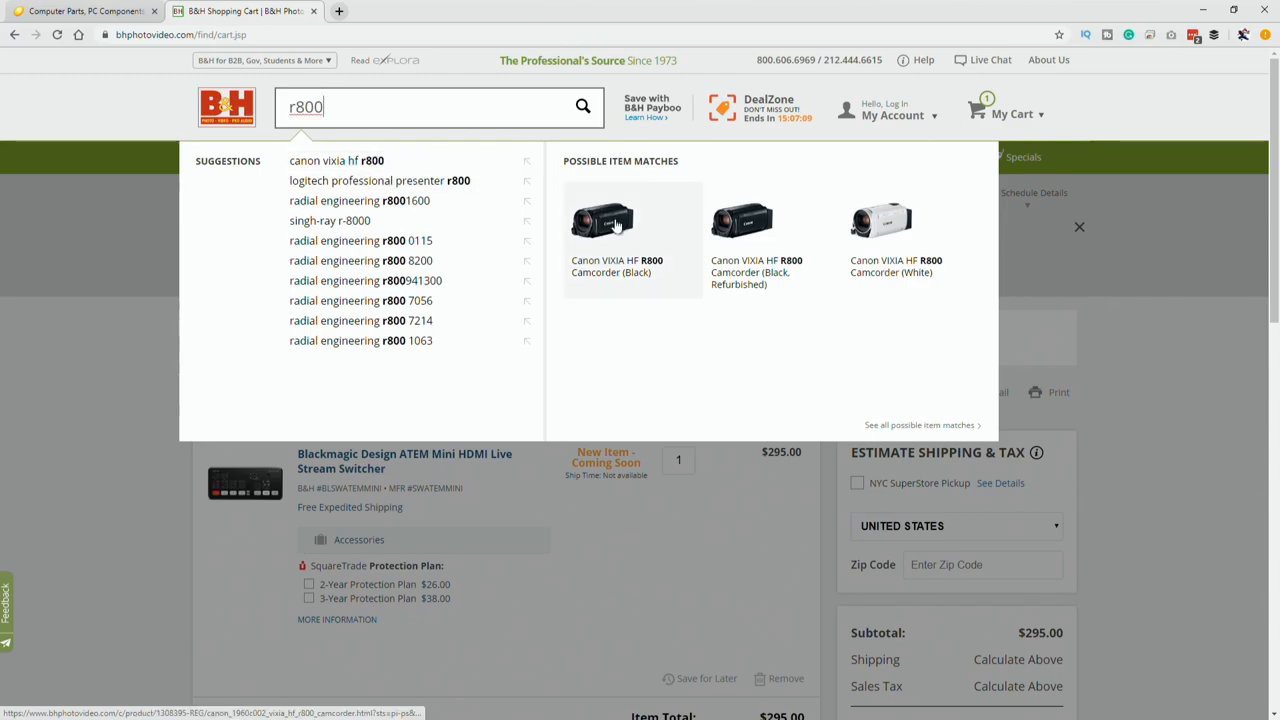
Load the Canon VIXIA HF R800 Camcorder (Black) page and raise its quantity to 2.
left_click(602, 220)
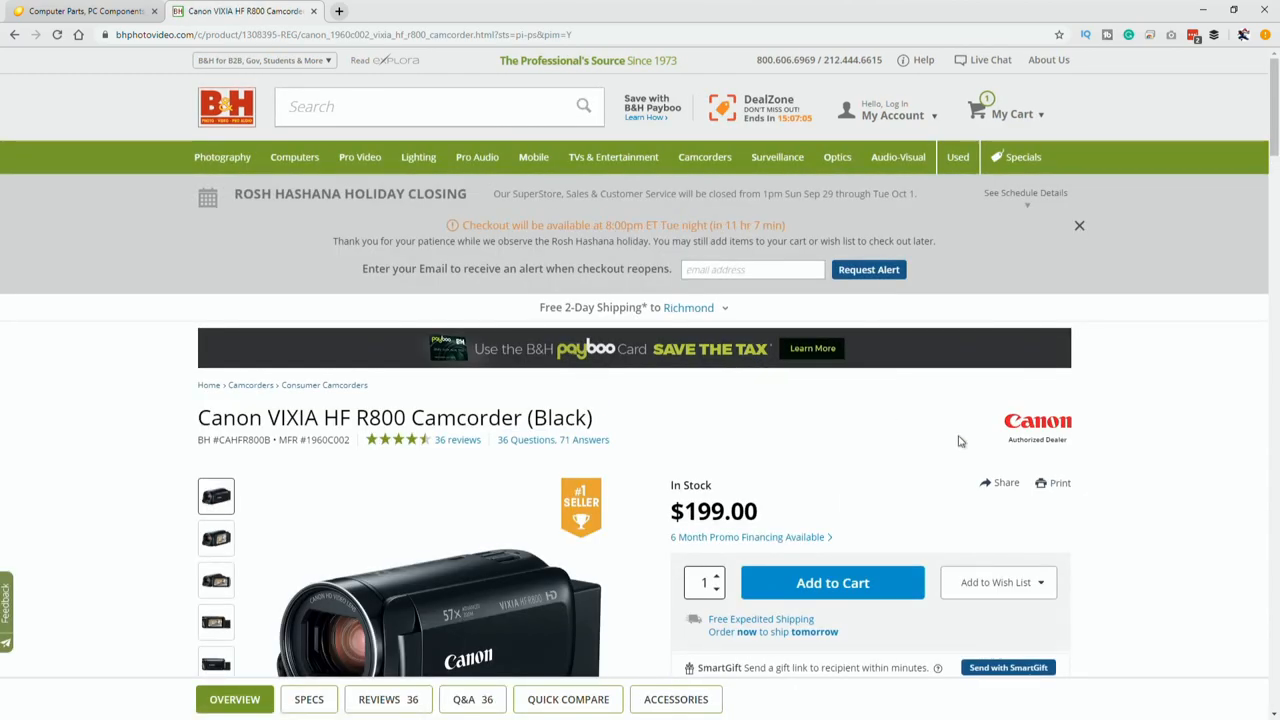
scroll("down", 3)
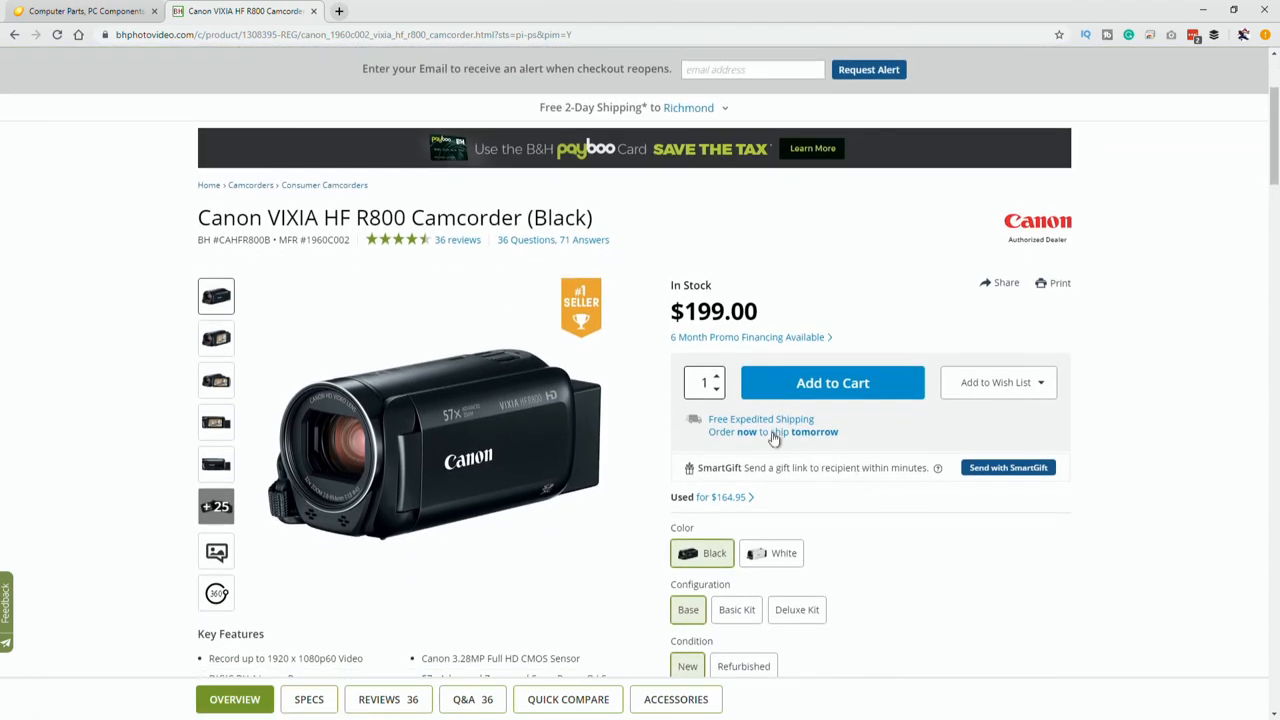
left_click(704, 382)
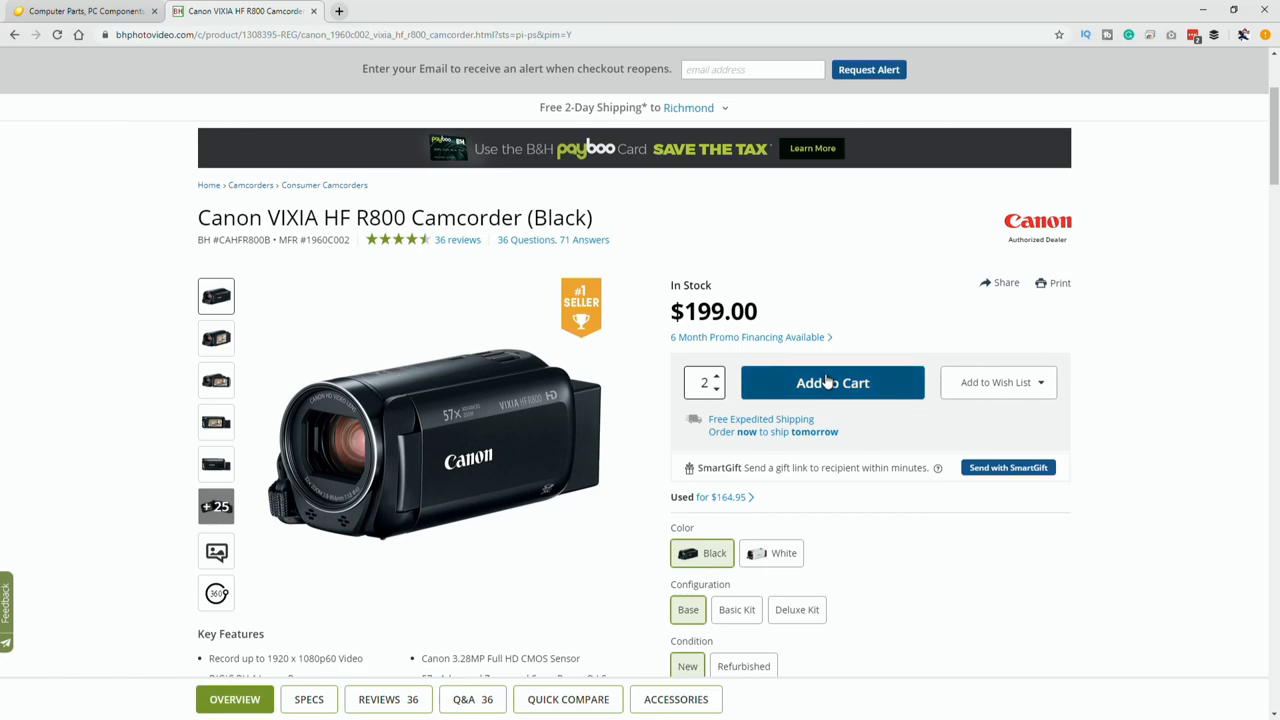
mouse_move(736, 412)
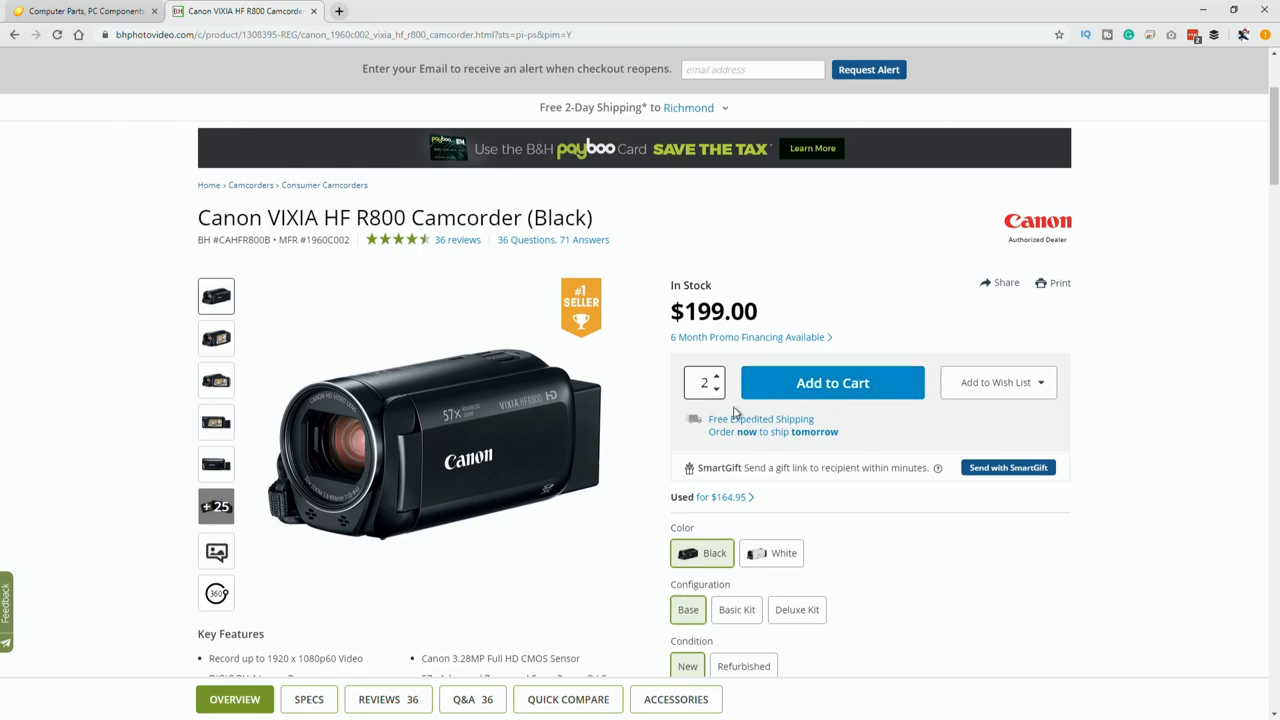
mouse_move(648, 390)
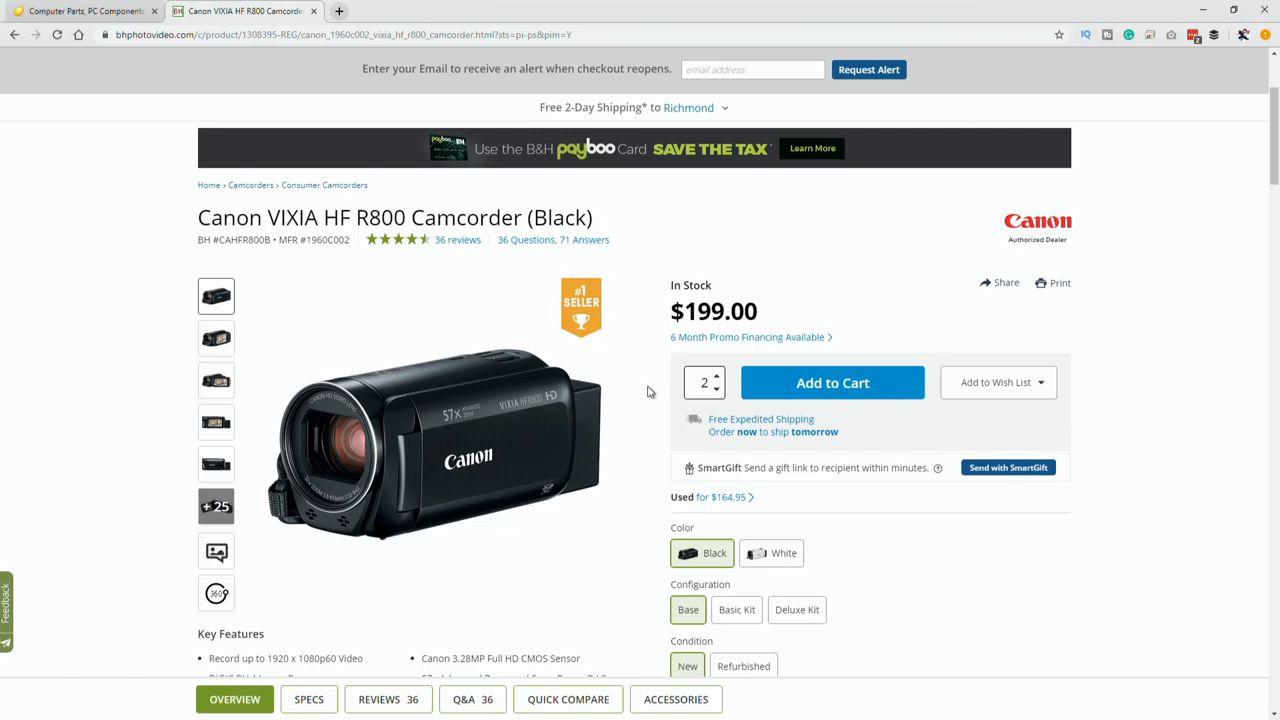
Try the $309 Deluxe Kit configuration, then settle on the $199 Base camcorder.
scroll("down", 3)
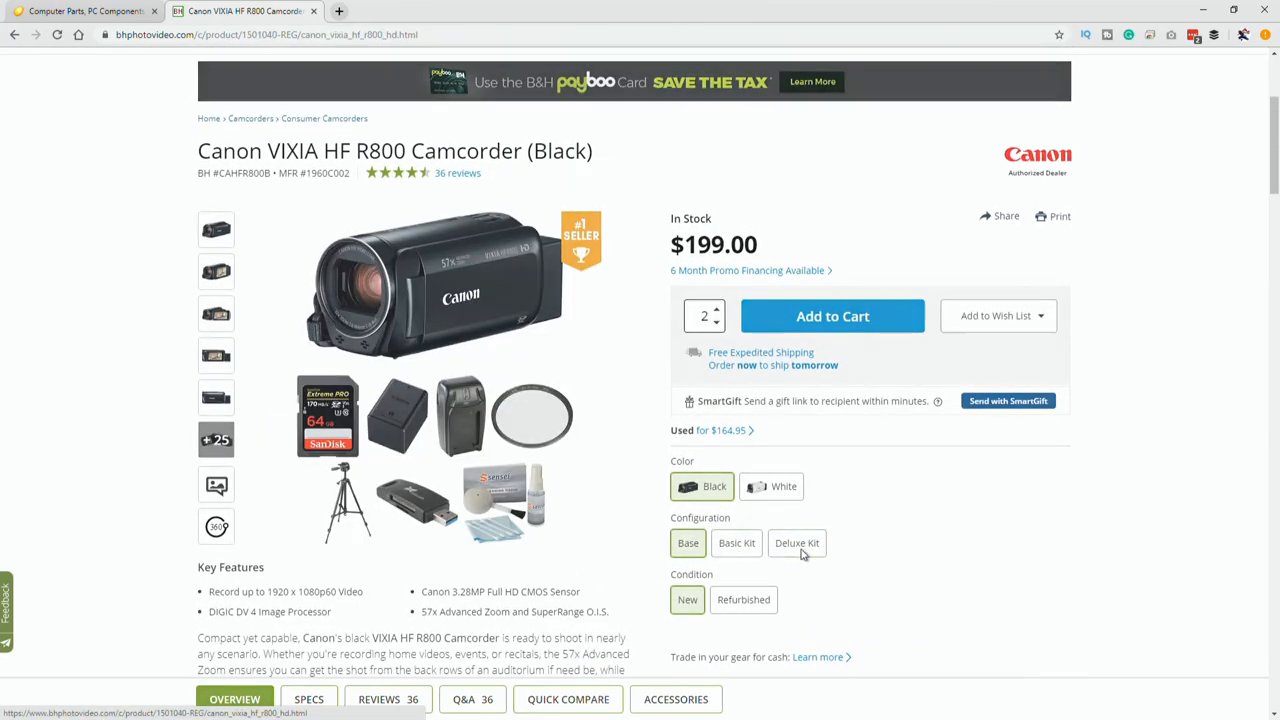
left_click(796, 544)
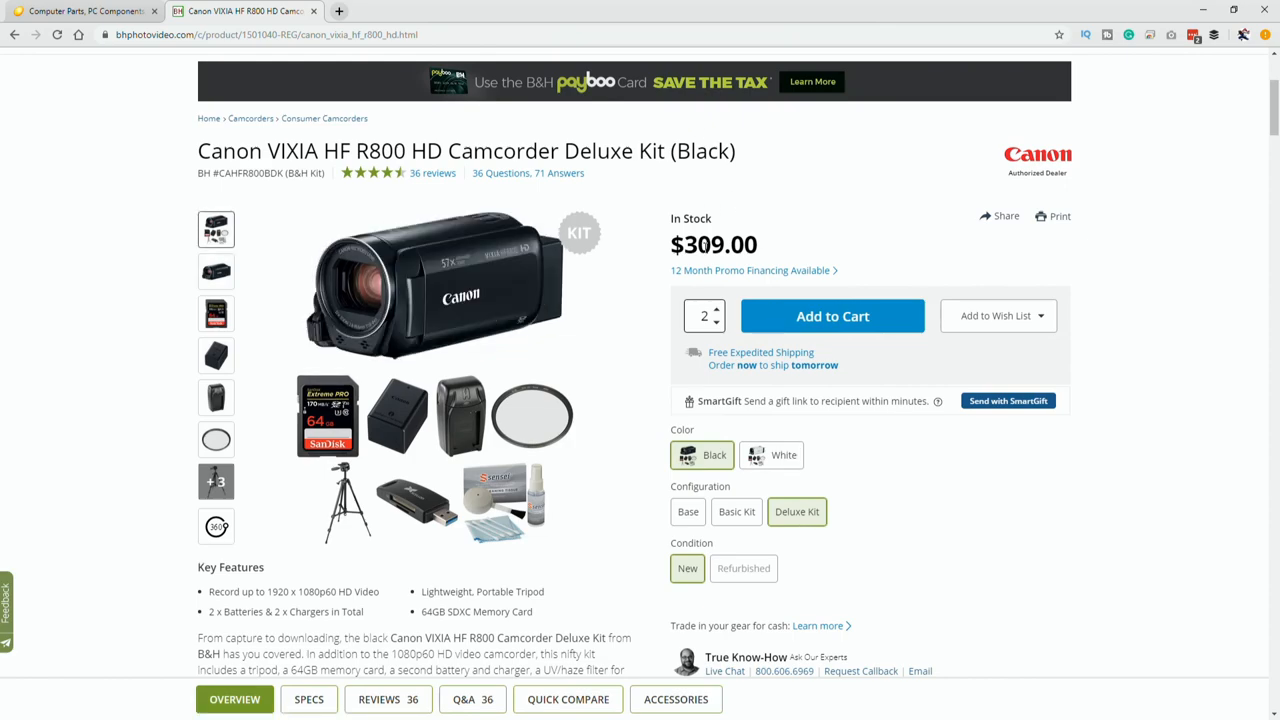
mouse_move(958, 612)
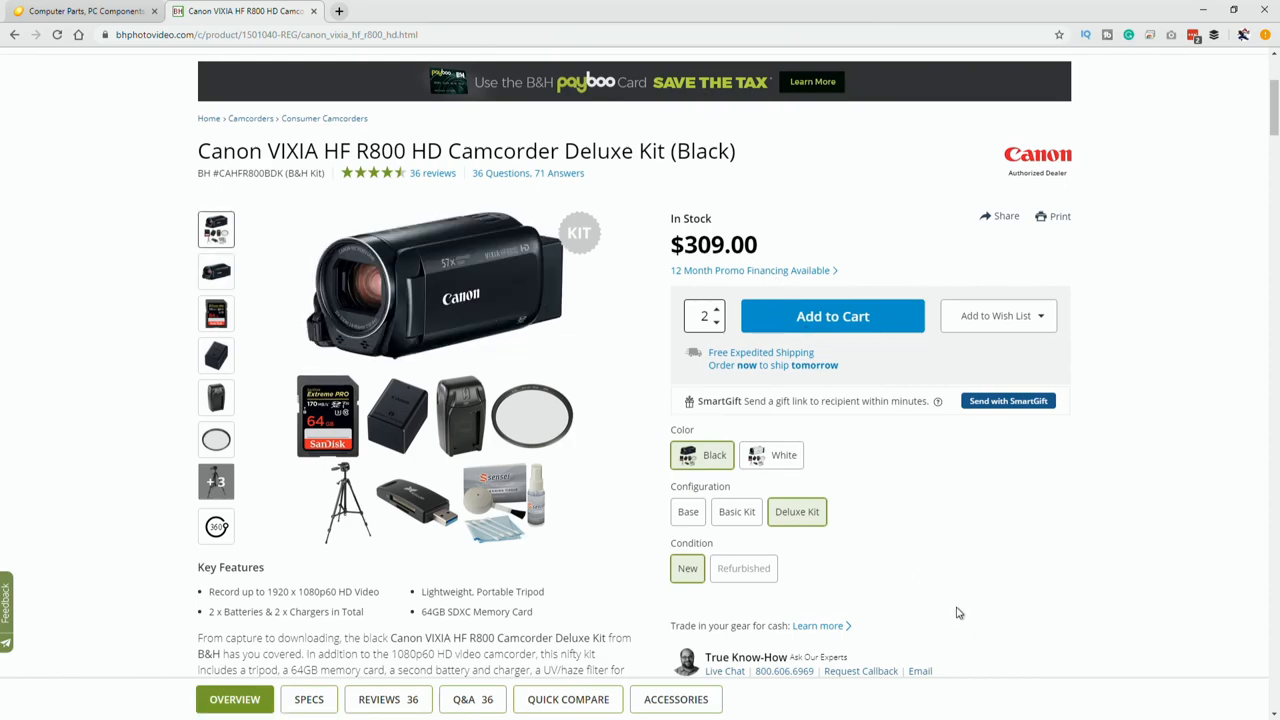
mouse_move(330, 460)
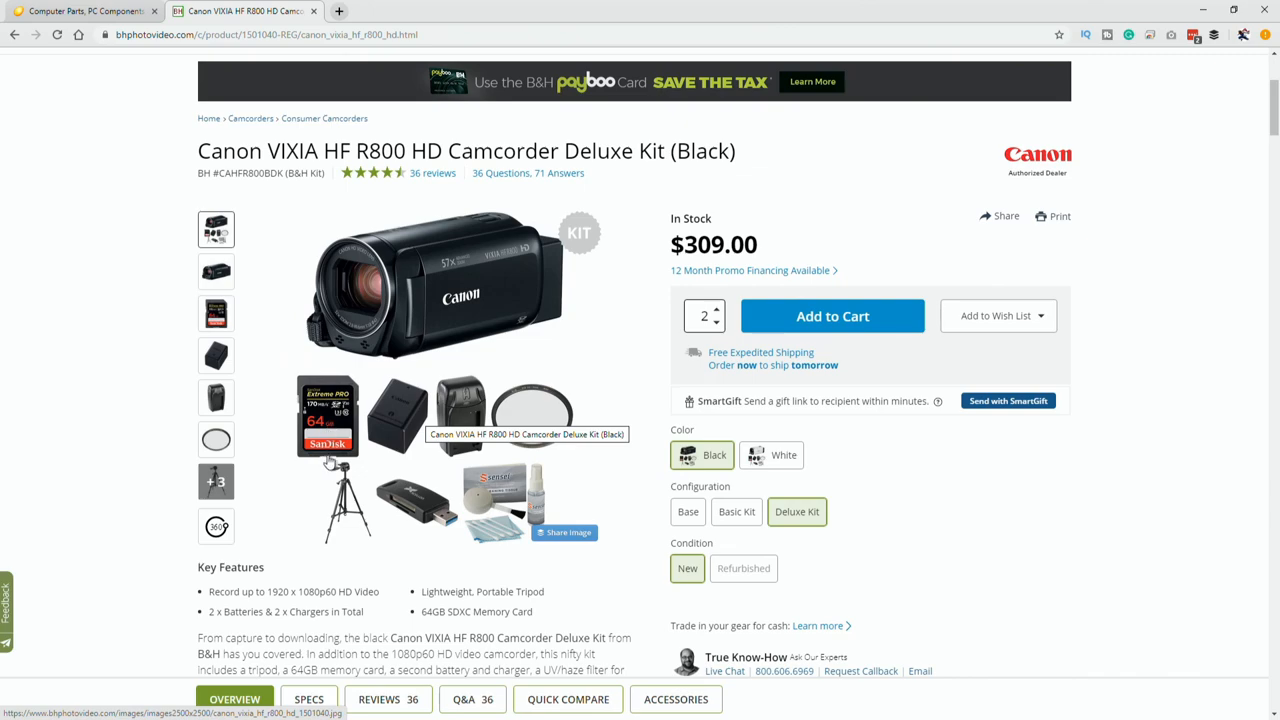
mouse_move(504, 424)
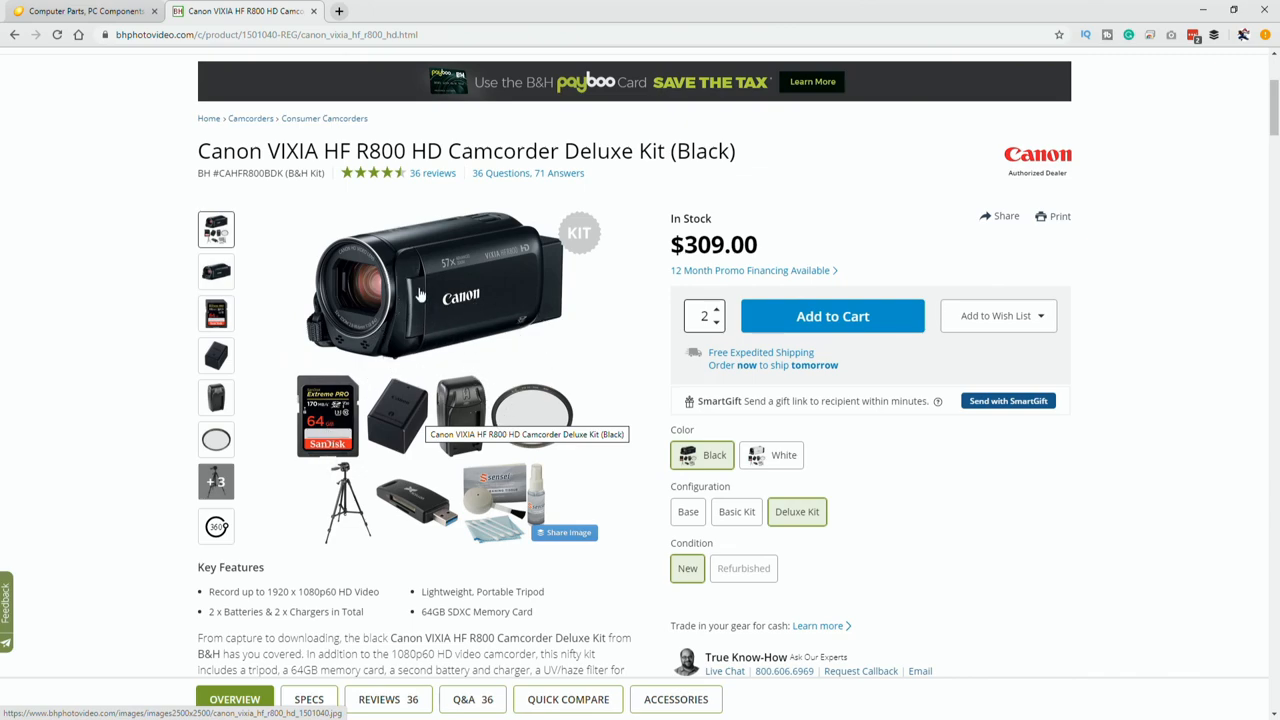
mouse_move(480, 464)
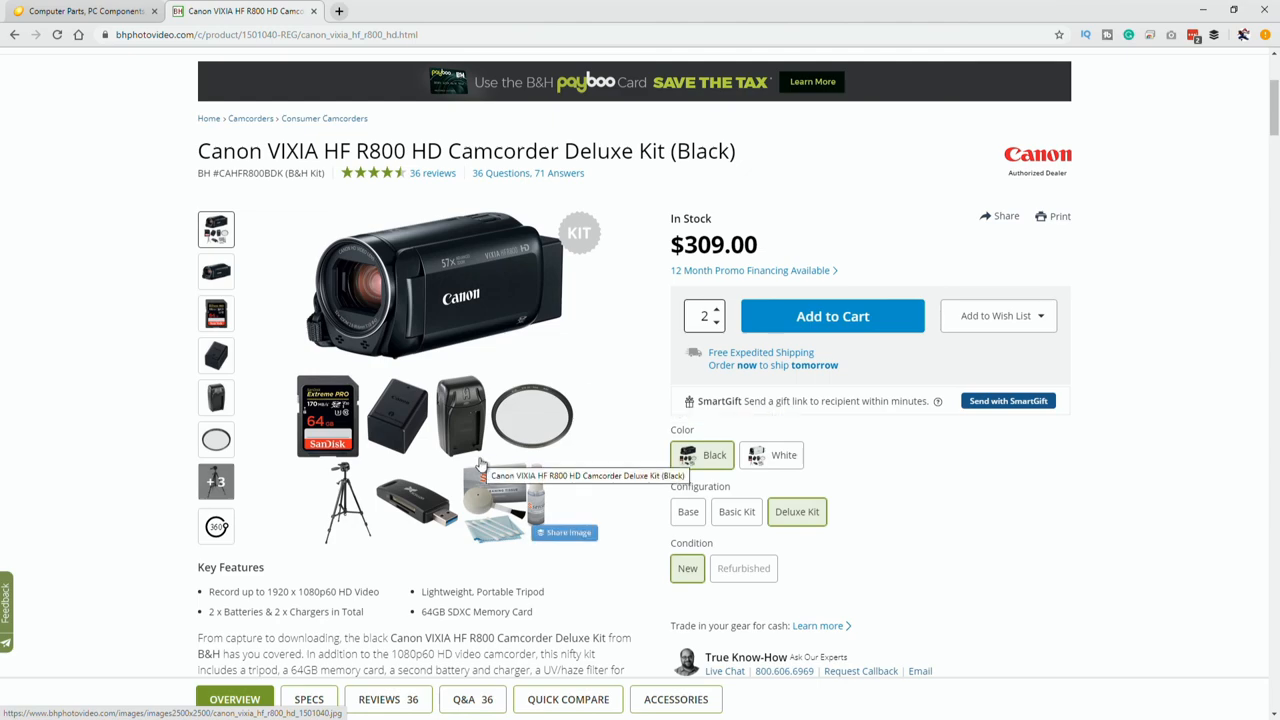
mouse_move(540, 398)
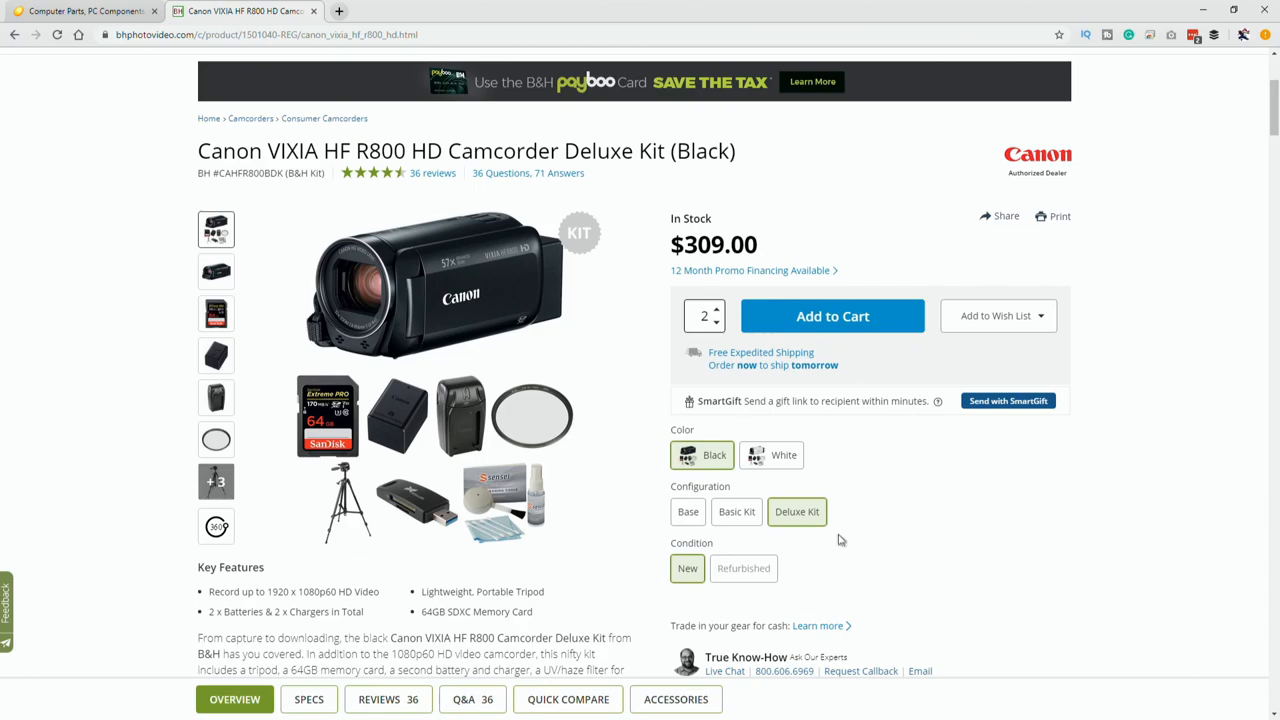
left_click(688, 512)
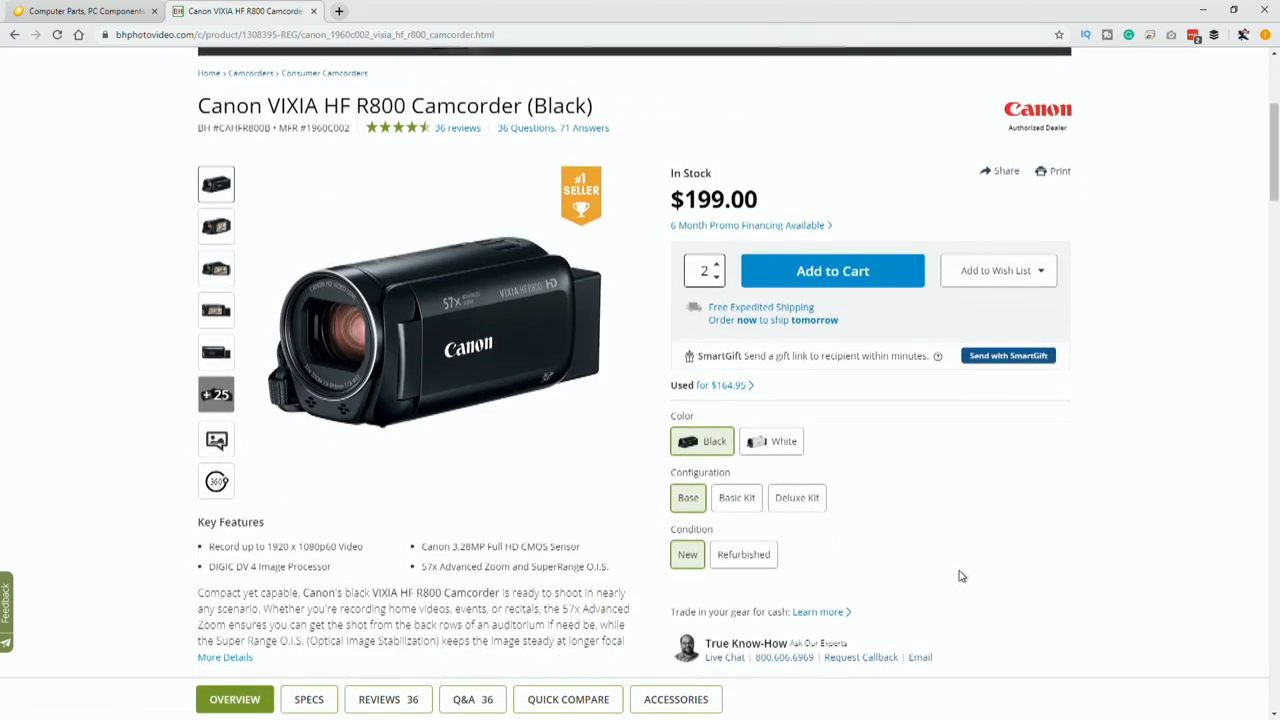
Add the Magnus VT-100 tripod from Recommended Accessories and two $199 camcorders to the cart.
scroll("down", 3)
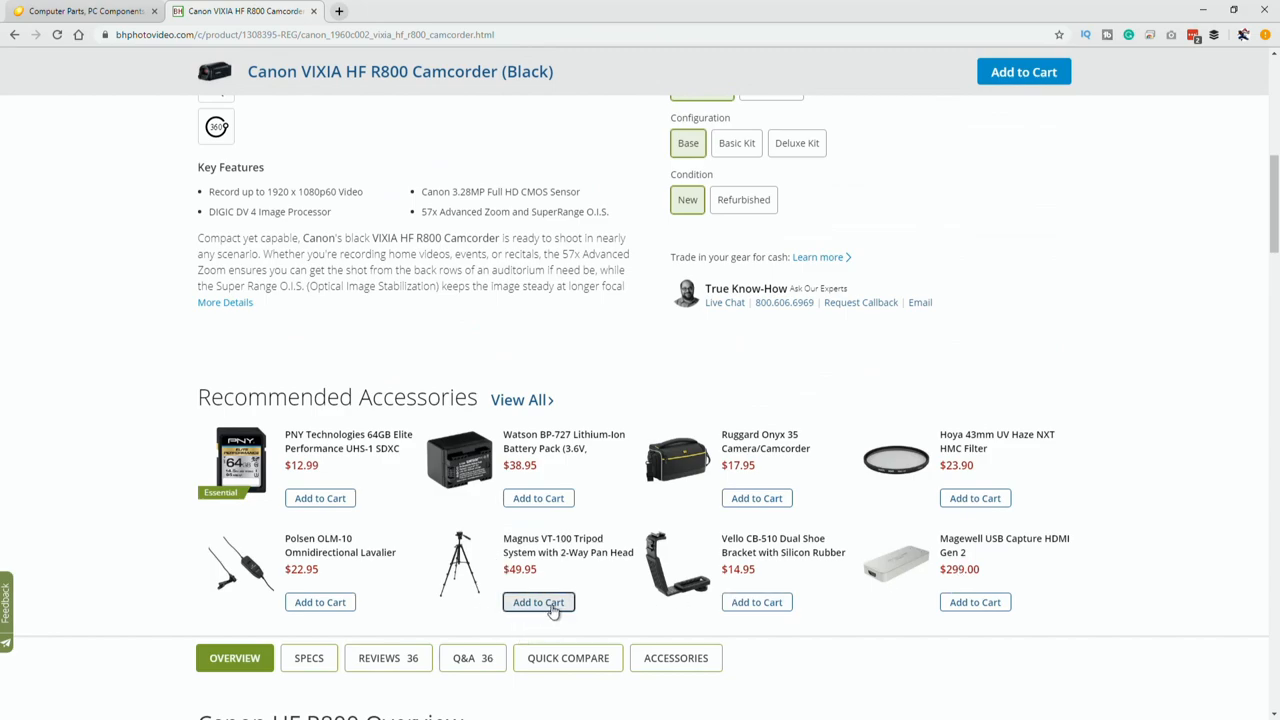
scroll("down", 3)
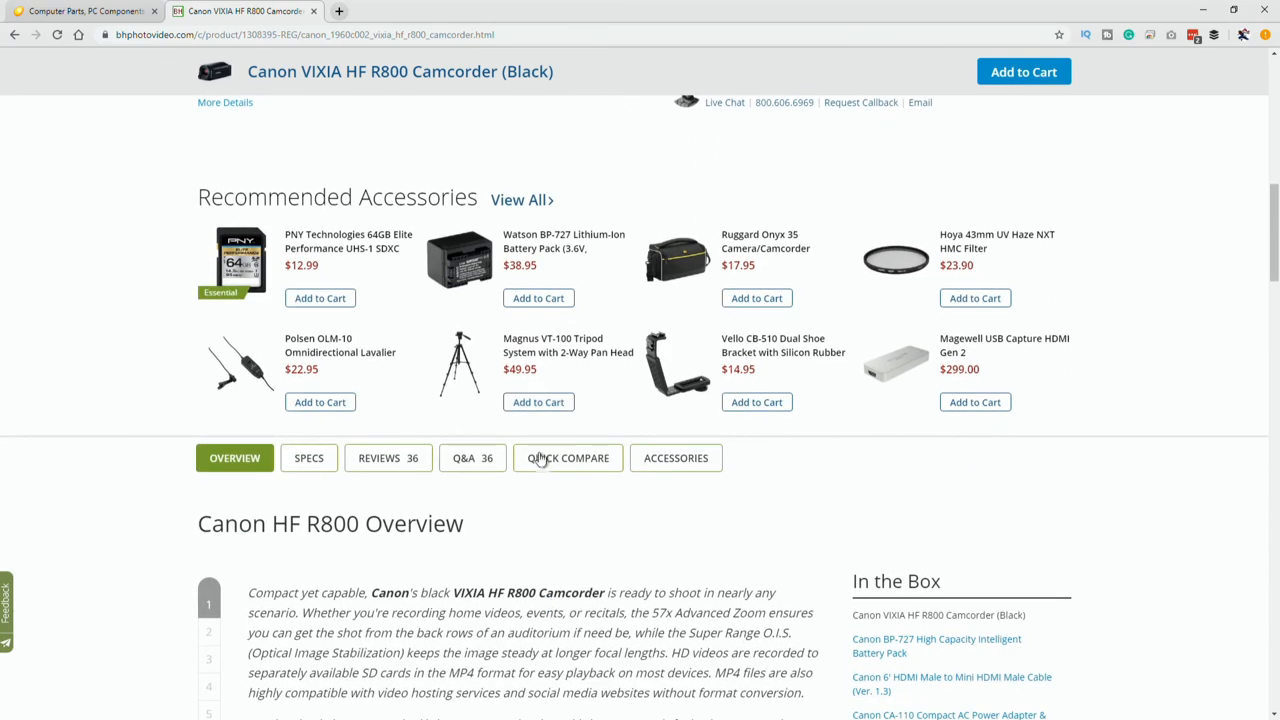
left_click(538, 400)
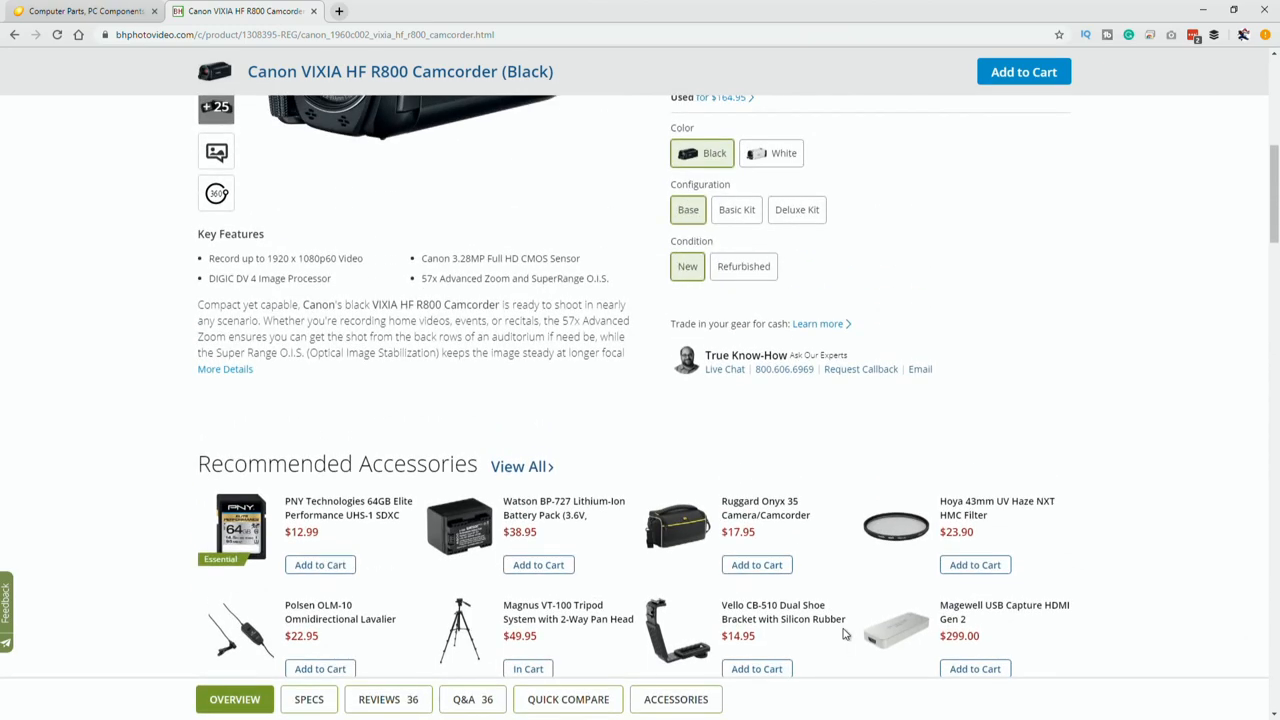
scroll("up", 3)
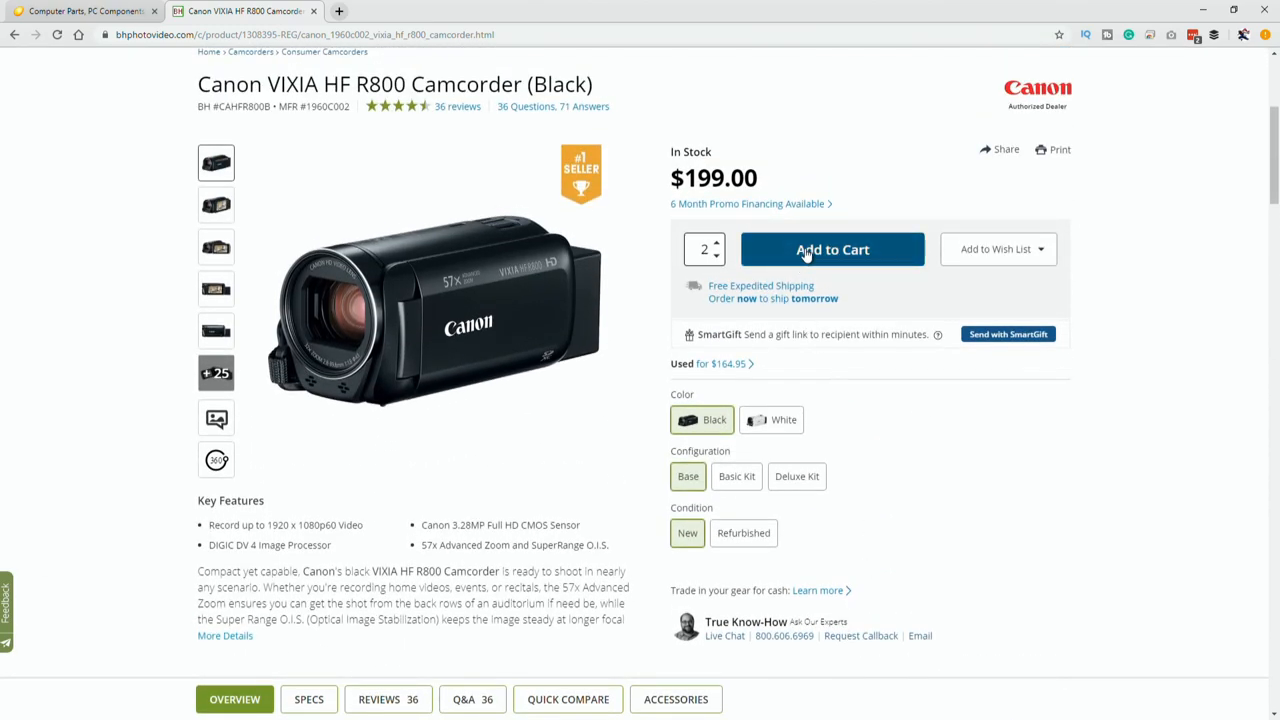
left_click(832, 248)
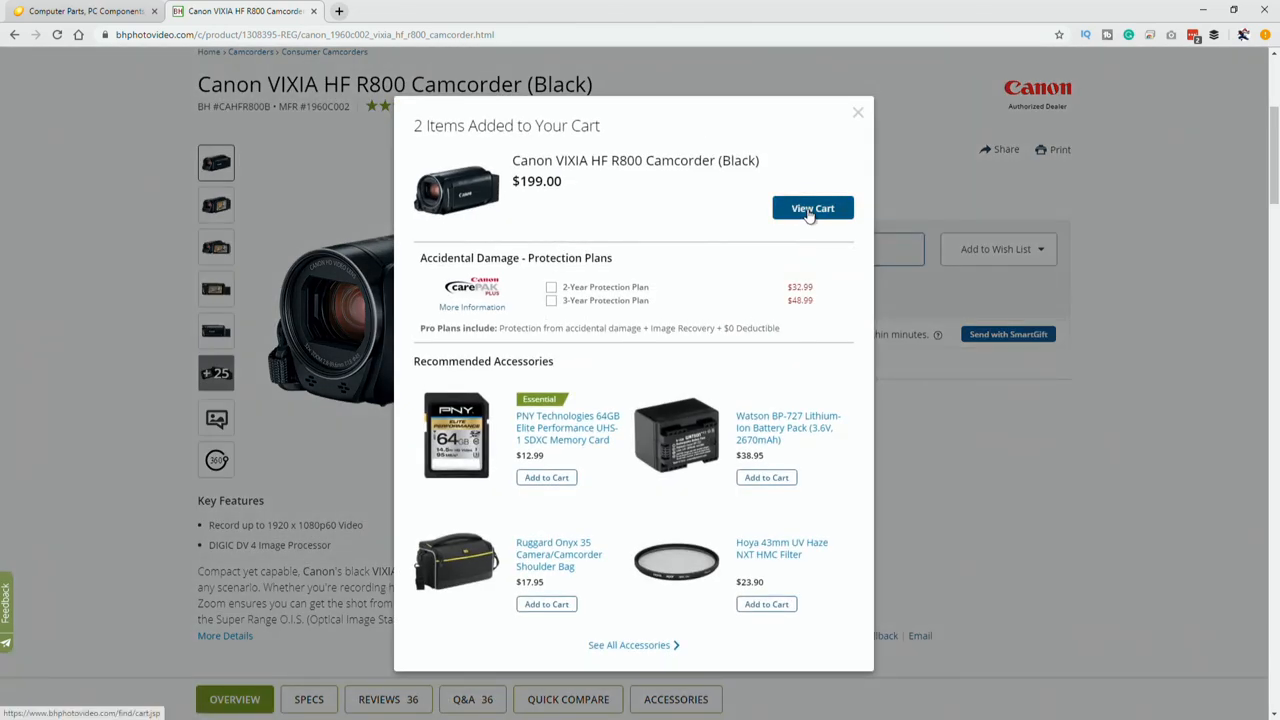
Set the tripod quantity to 2 in the cart for a $792.90 subtotal, then return to the Newegg tab.
left_click(812, 208)
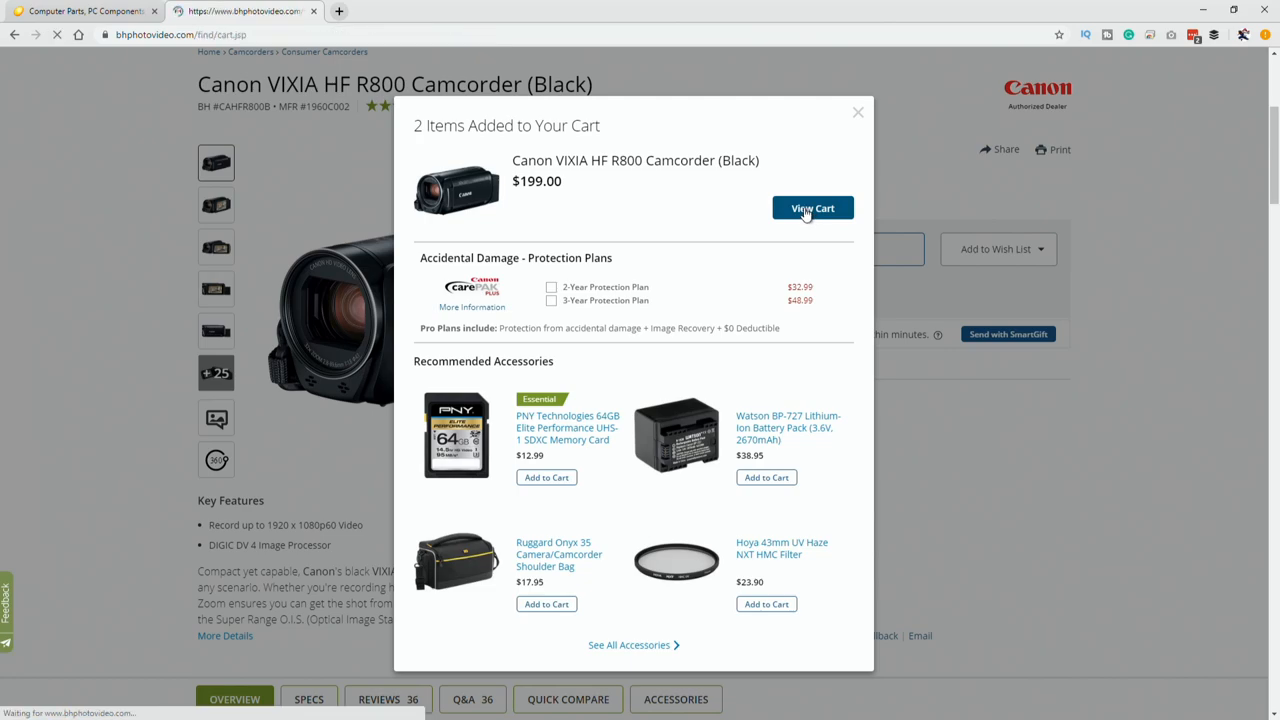
left_click(812, 208)
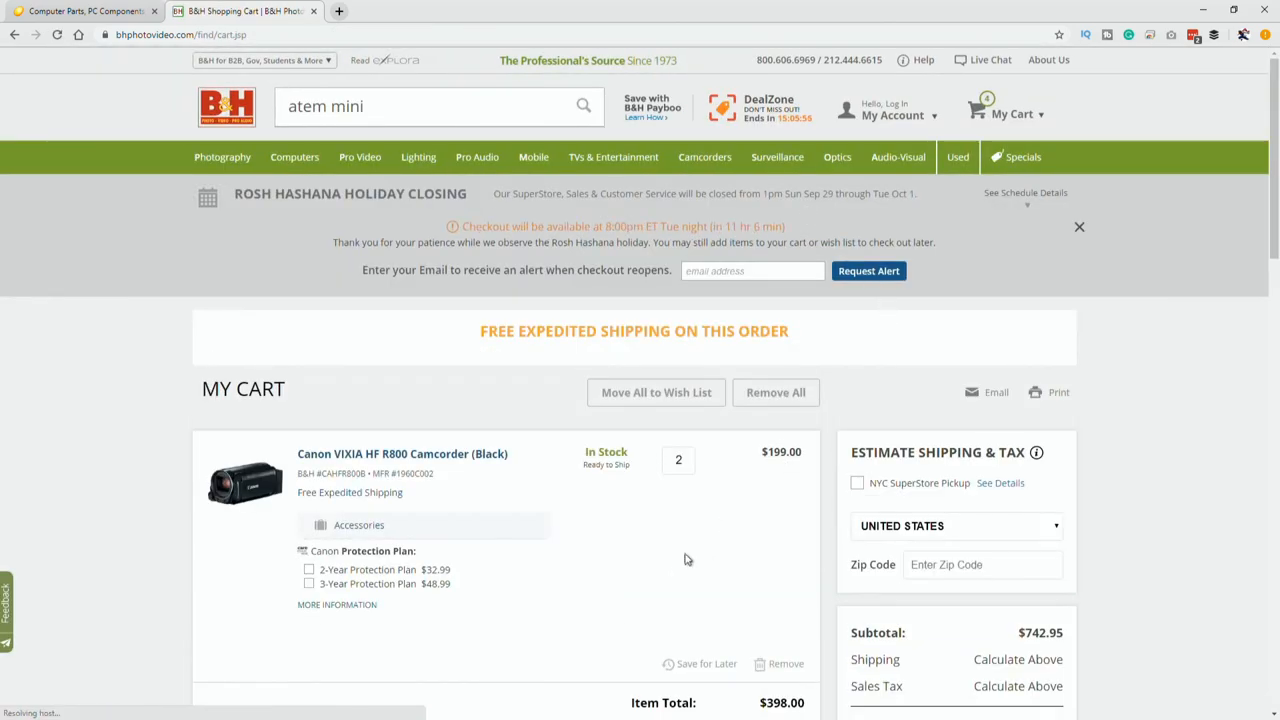
scroll("down", 3)
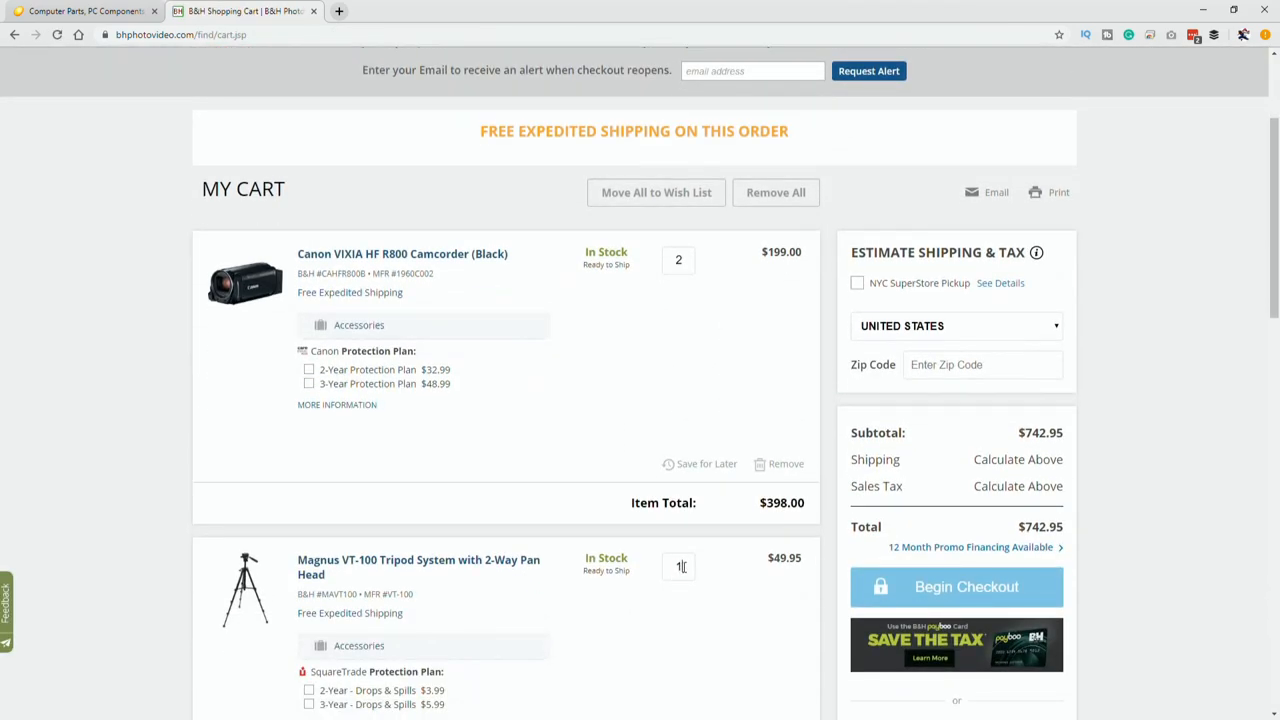
type("2")
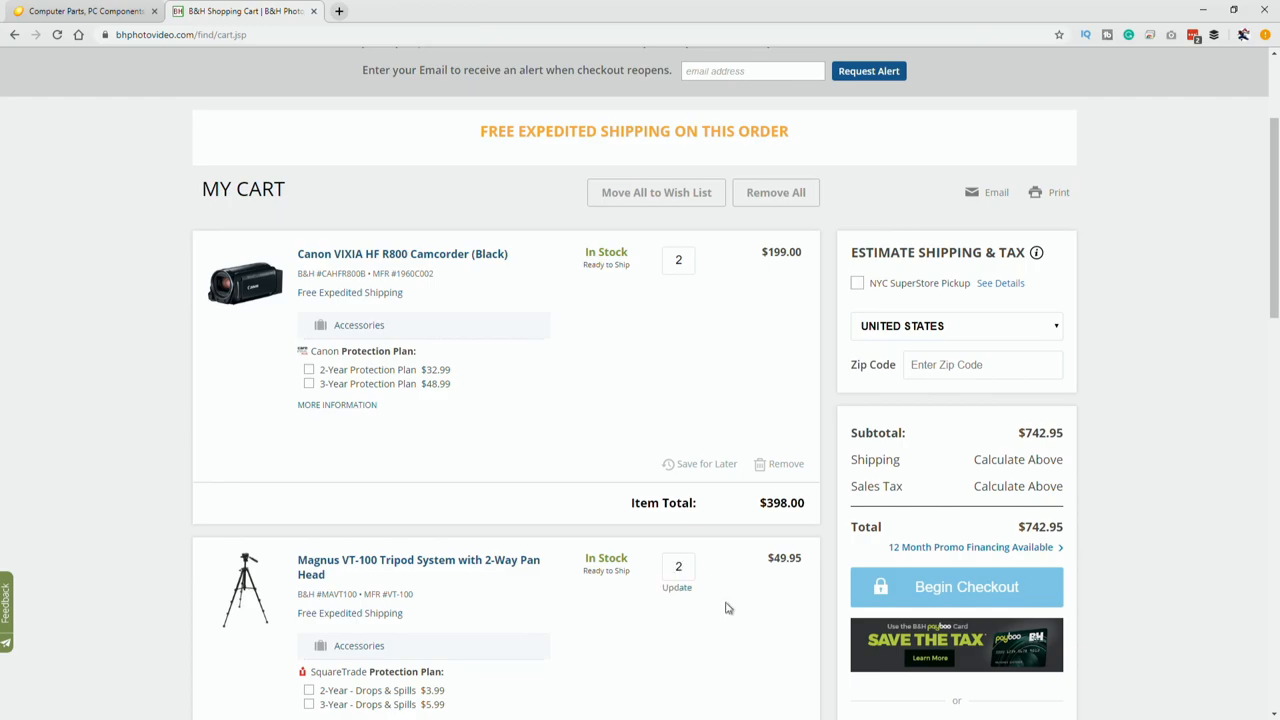
left_click(676, 588)
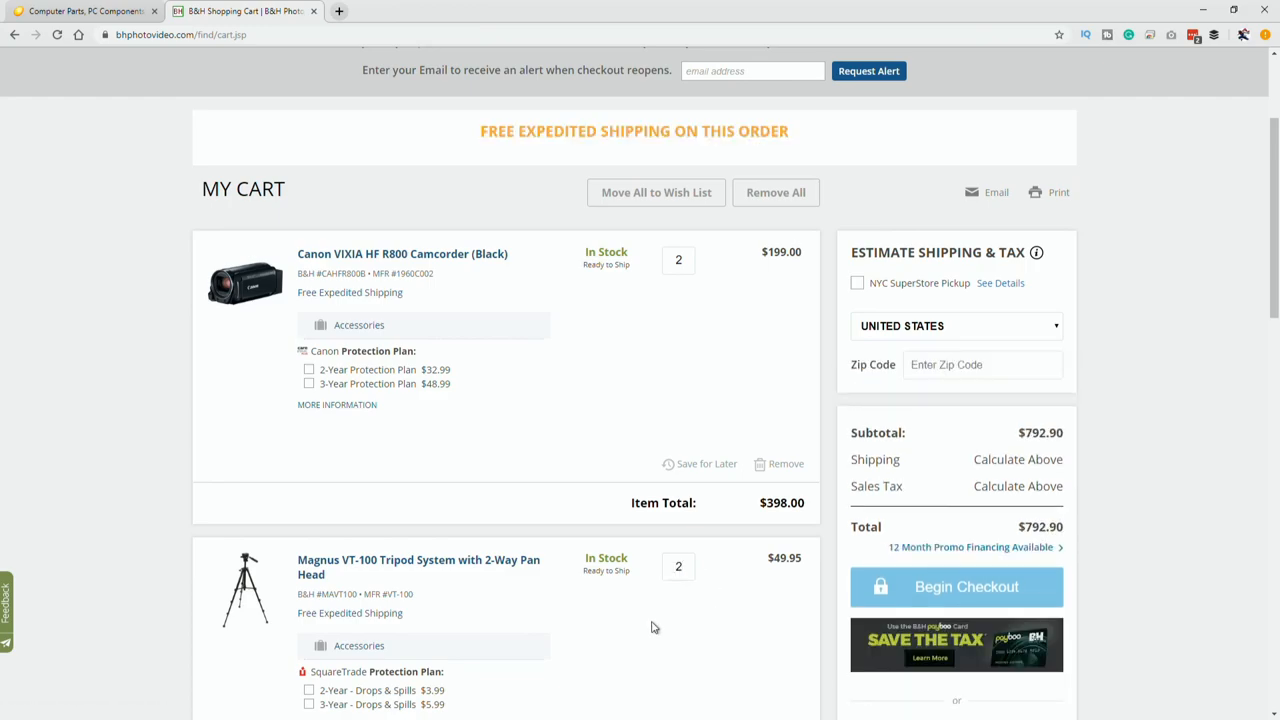
scroll("down", 3)
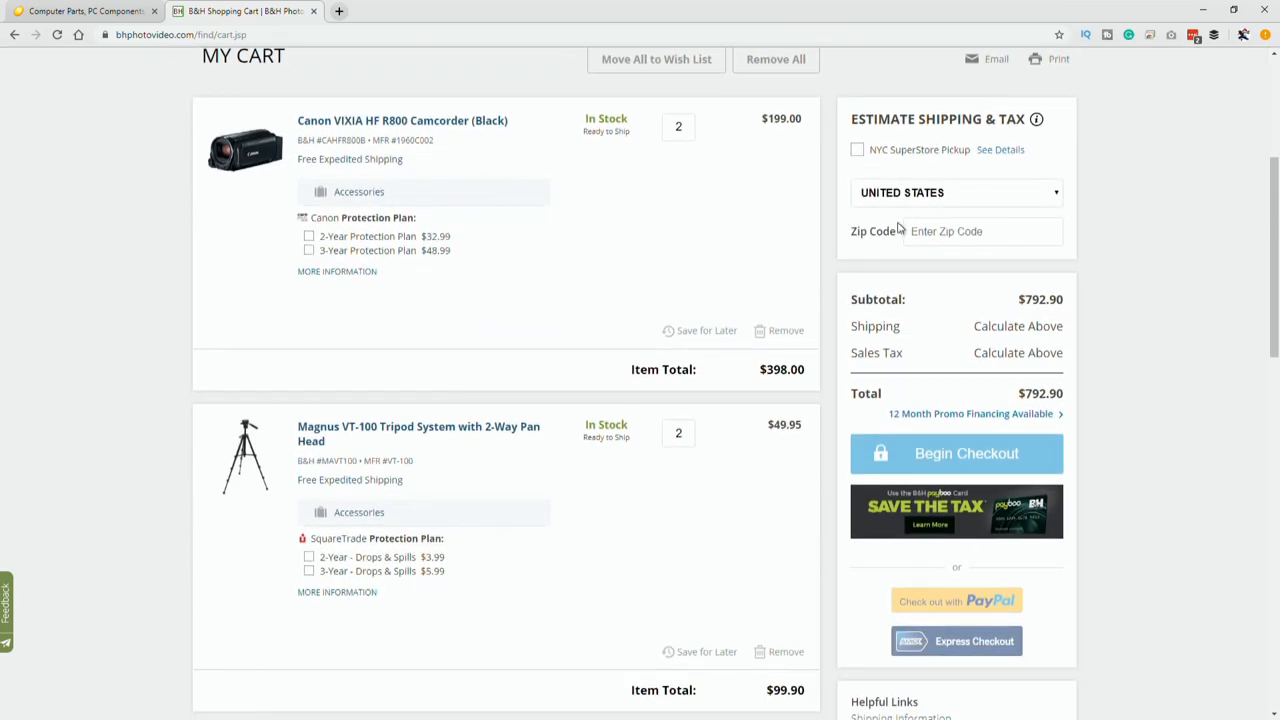
mouse_move(1032, 452)
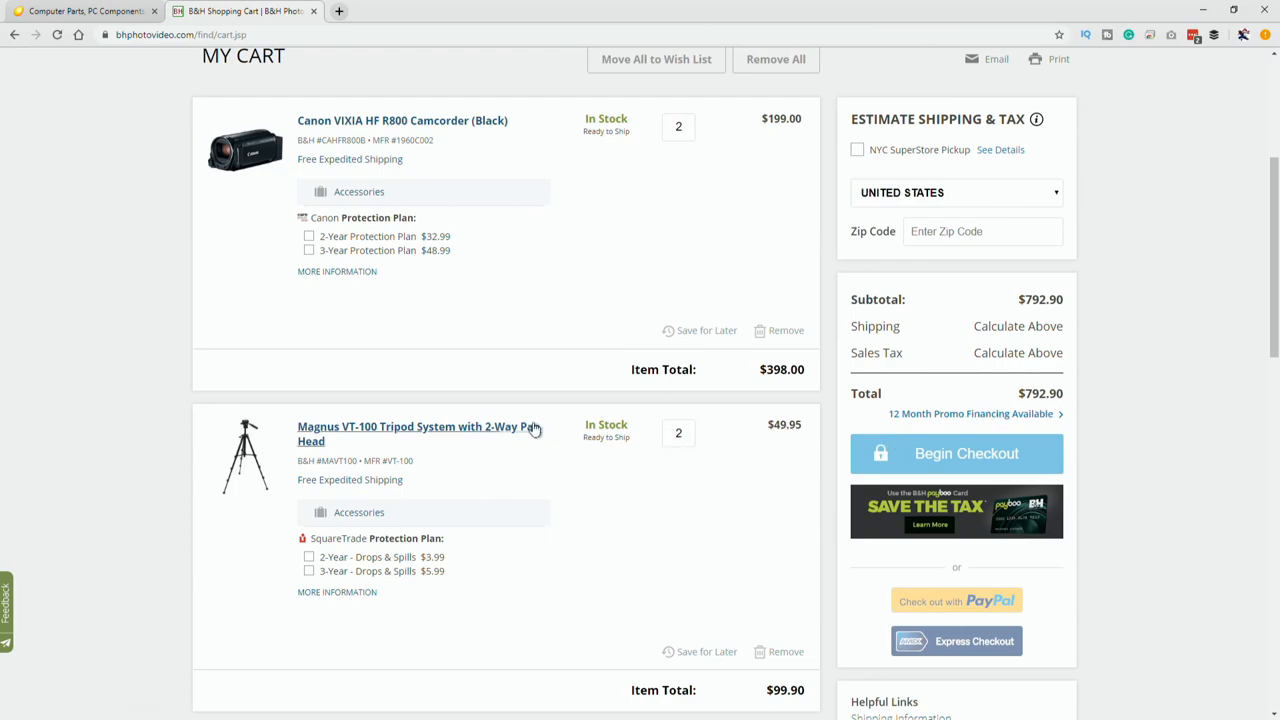
mouse_move(656, 450)
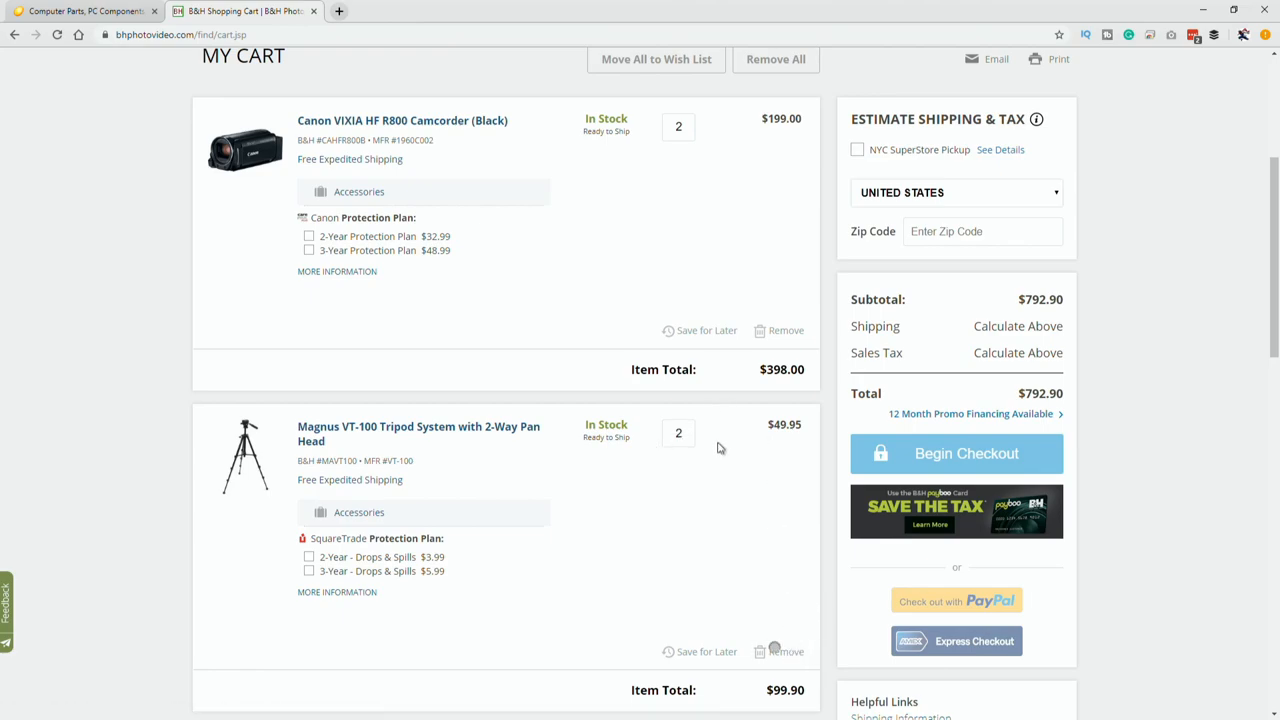
left_click(786, 652)
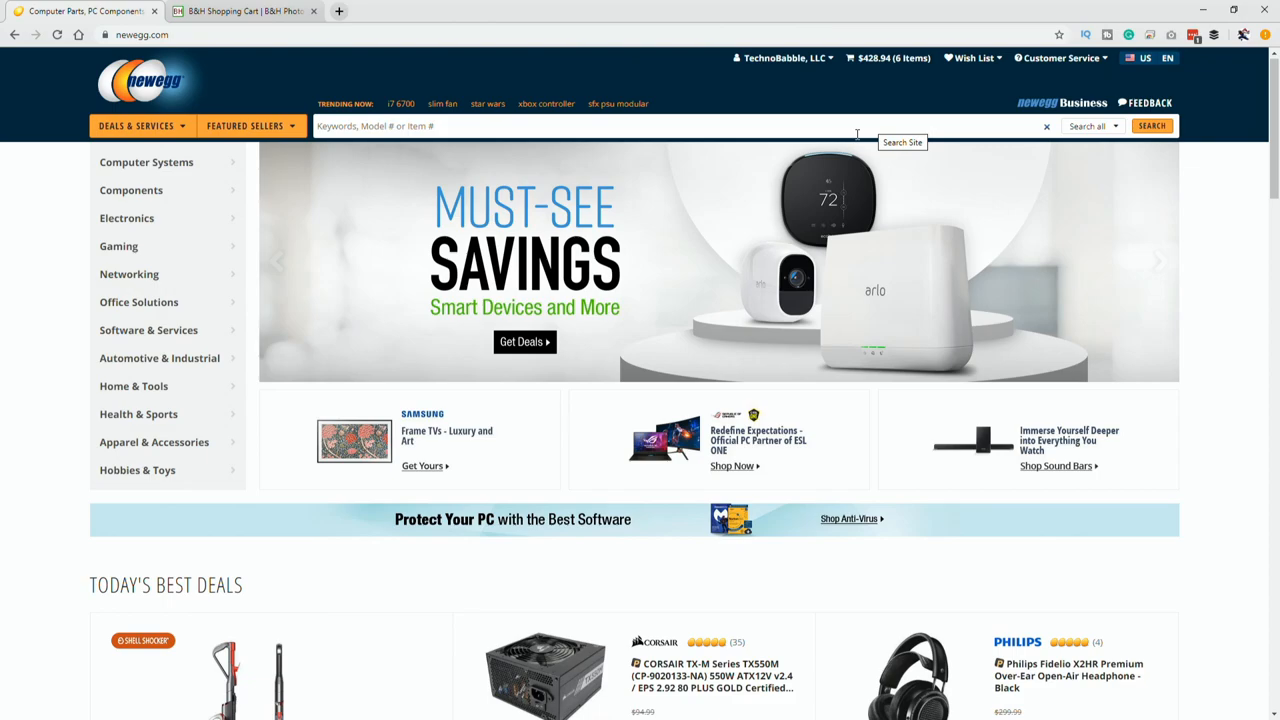
mouse_move(856, 120)
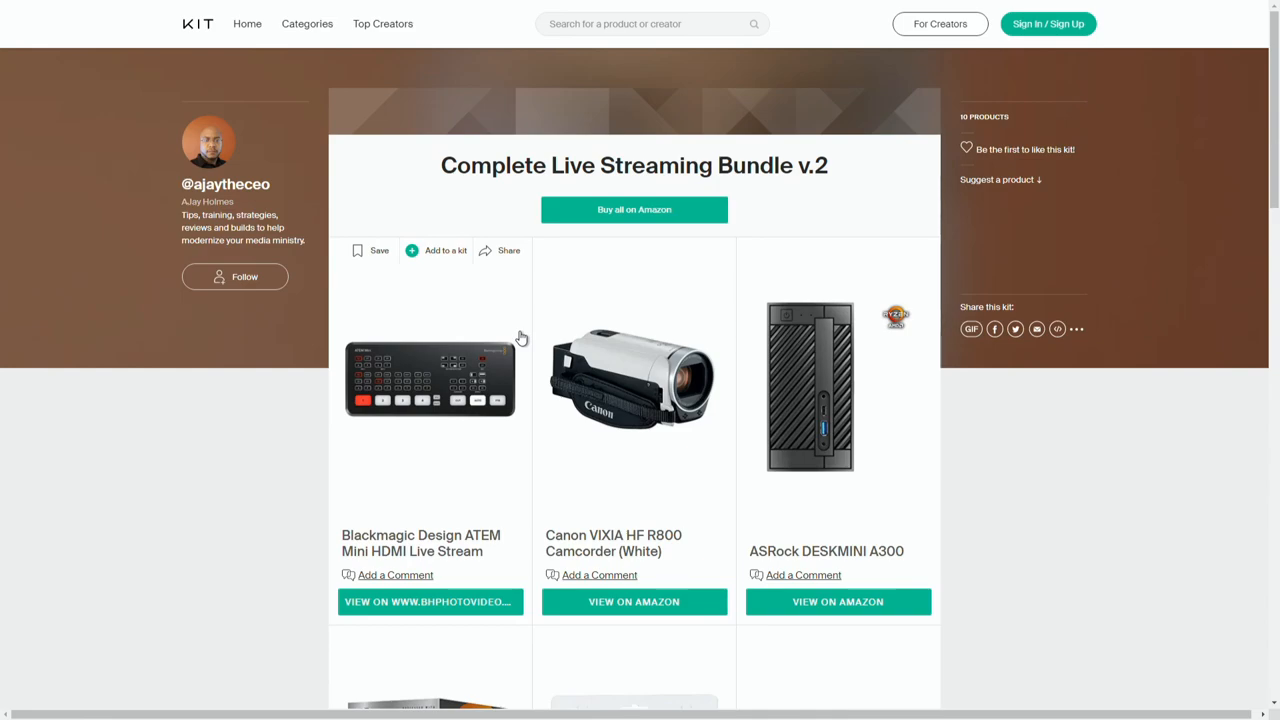
mouse_move(394, 498)
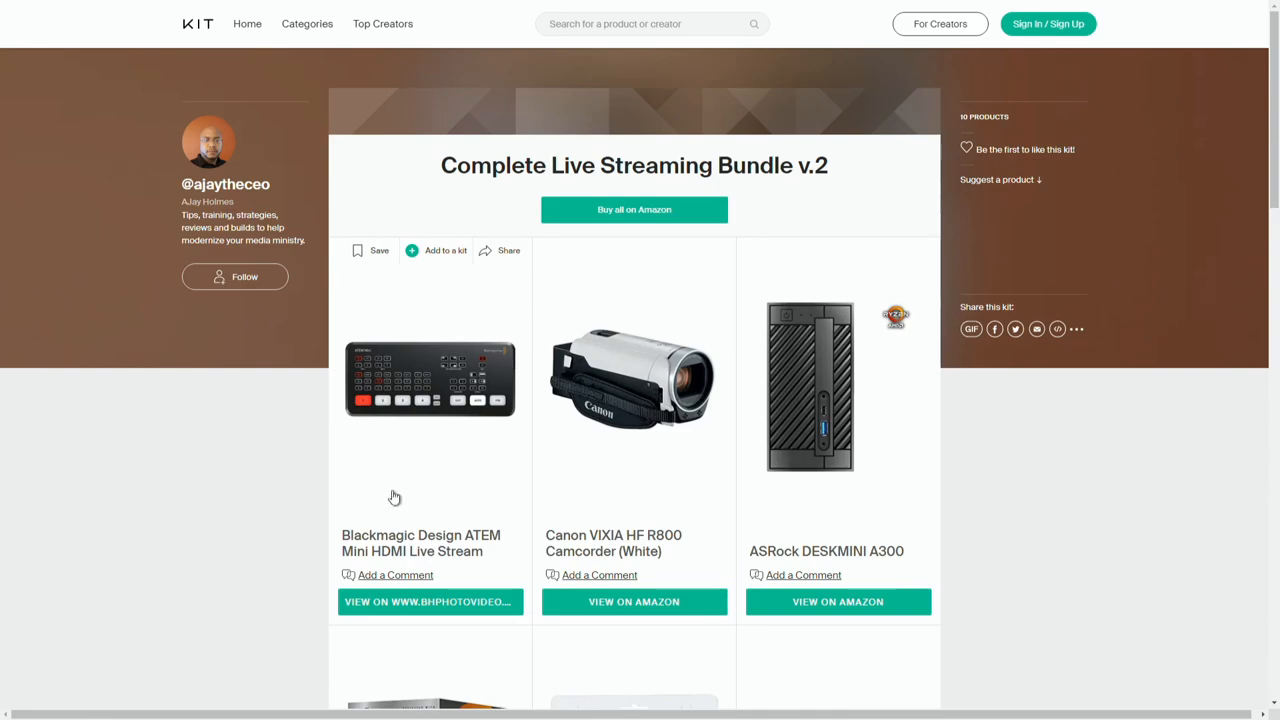
mouse_move(390, 576)
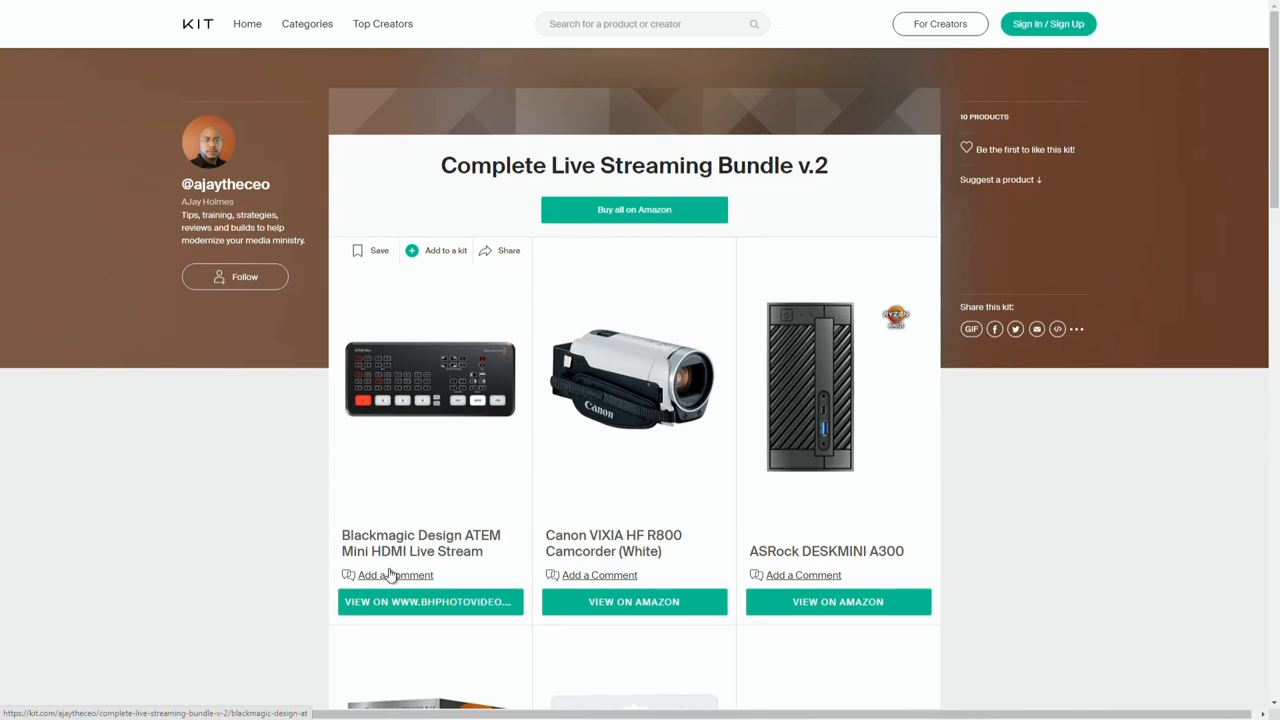
mouse_move(456, 390)
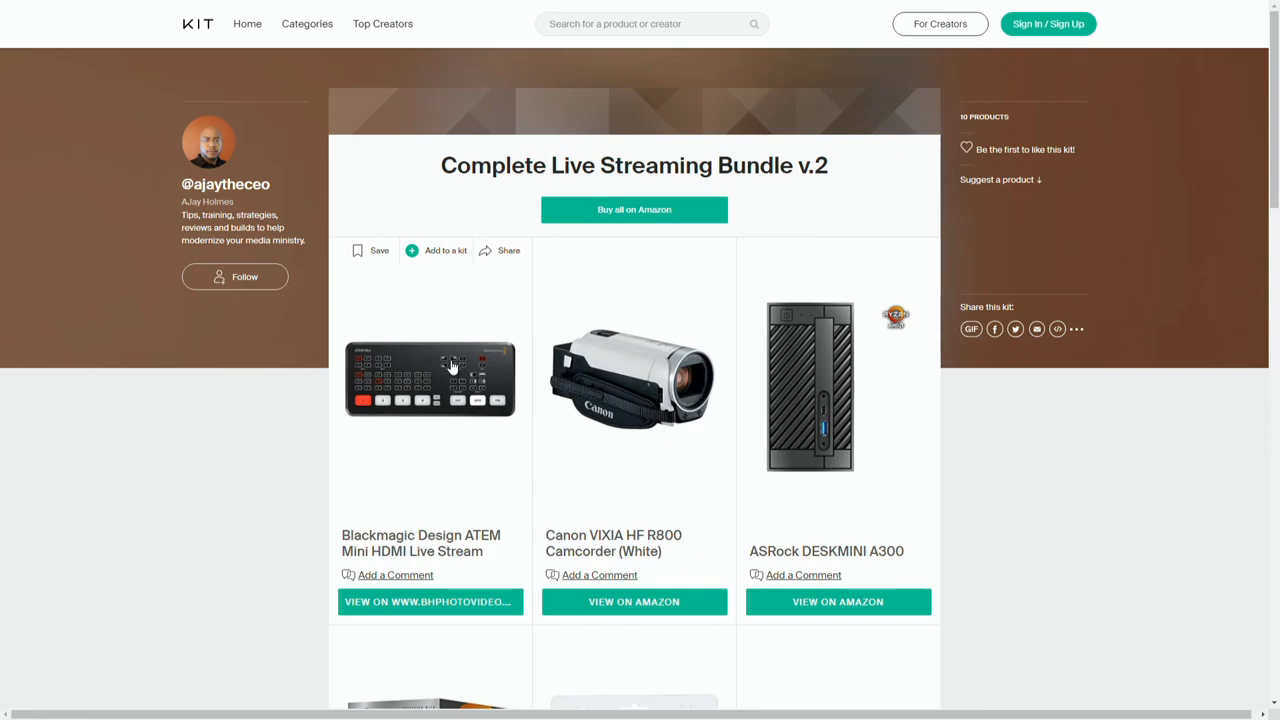
mouse_move(464, 378)
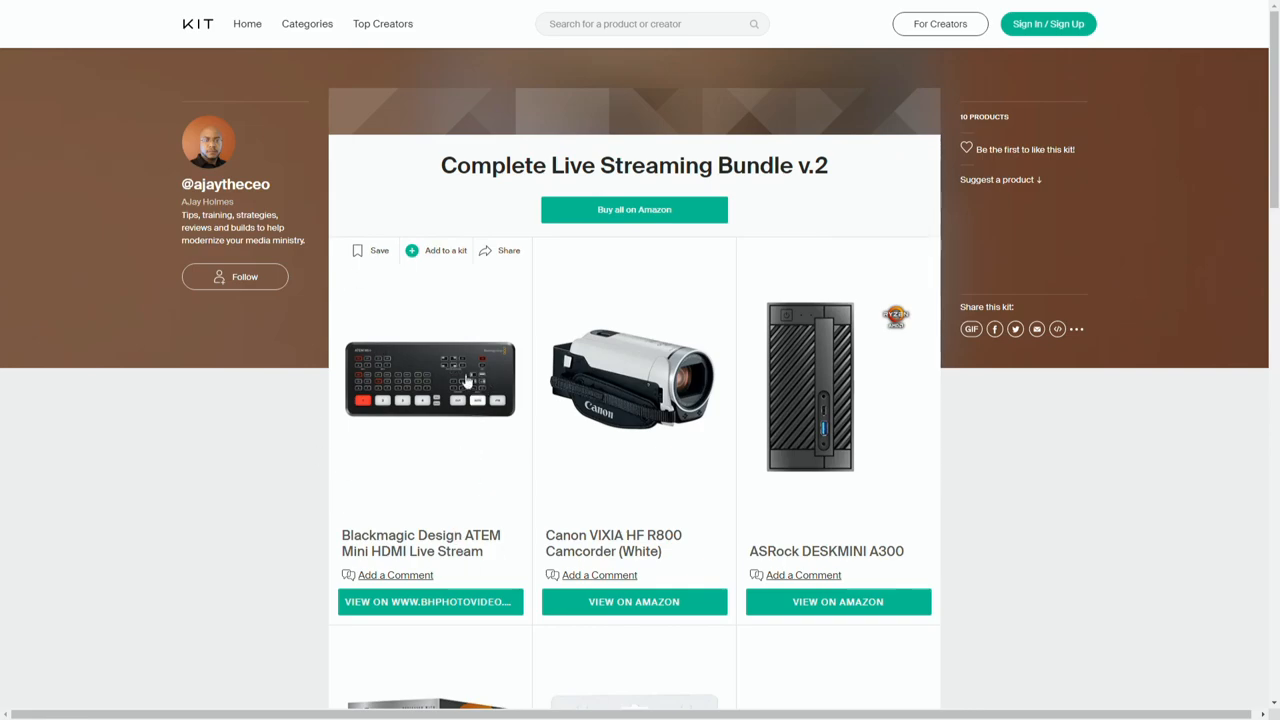
mouse_move(404, 588)
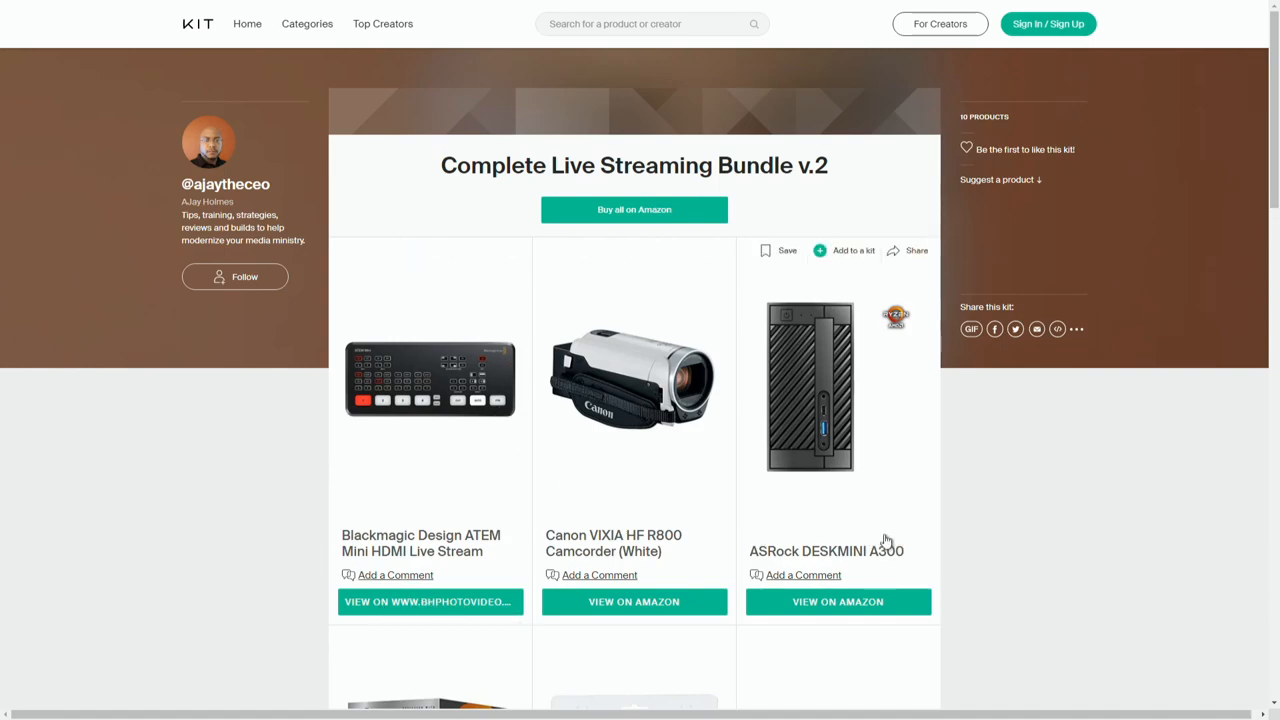
mouse_move(736, 476)
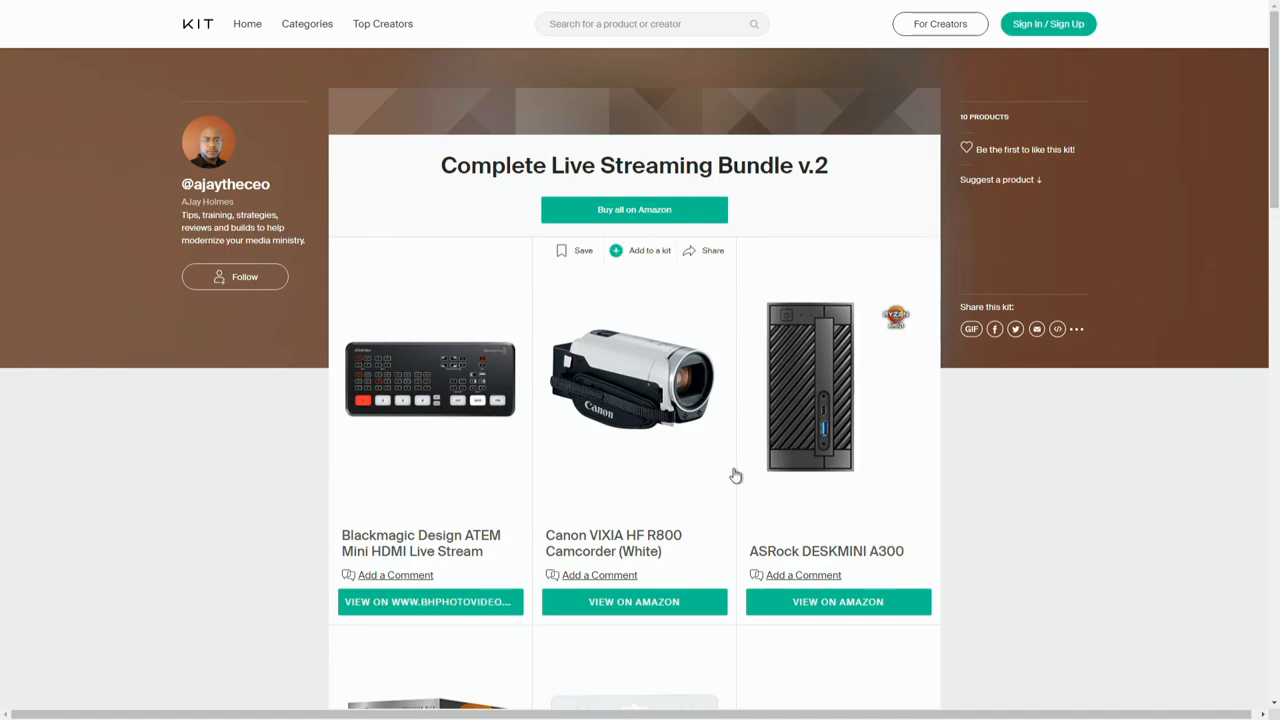
mouse_move(680, 428)
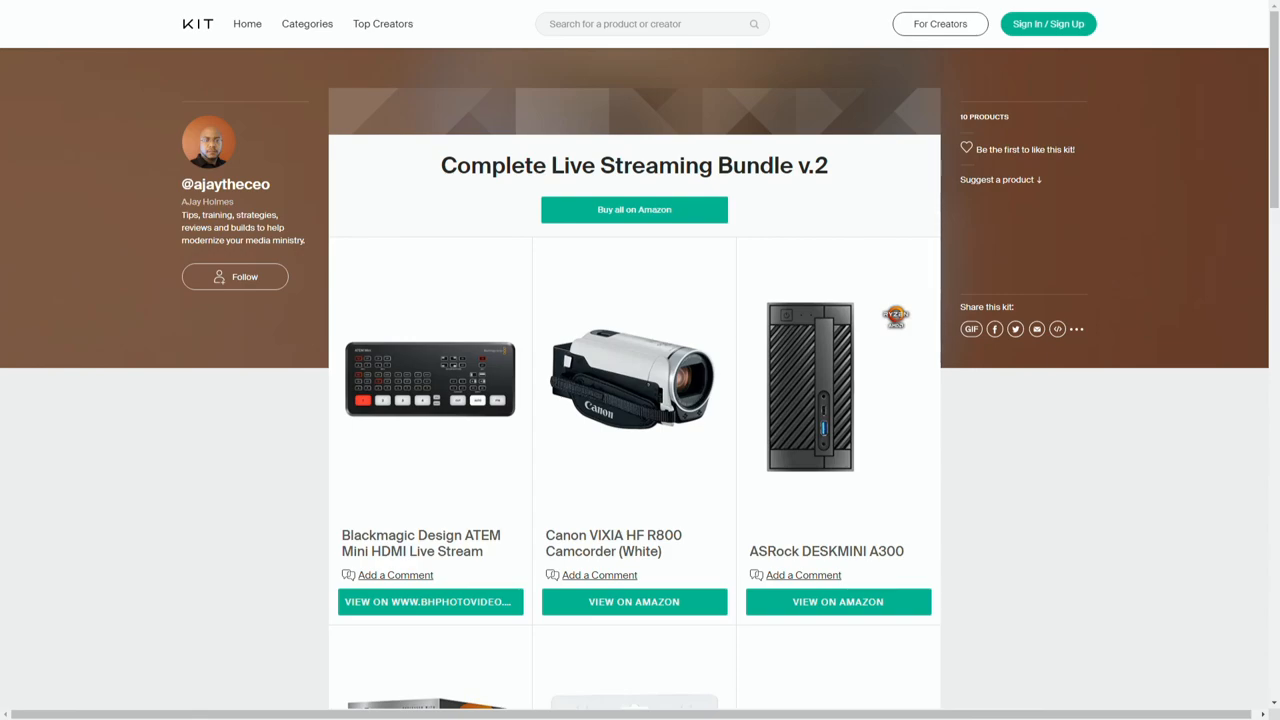
mouse_move(692, 440)
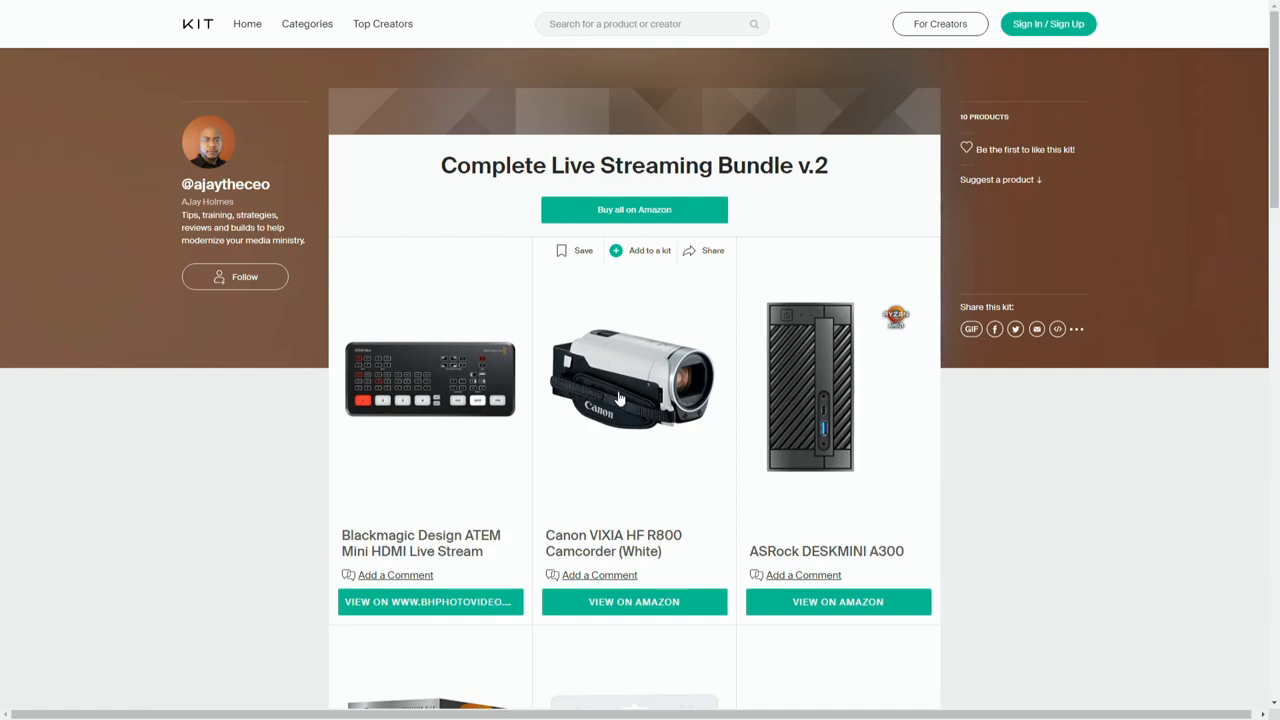
mouse_move(646, 442)
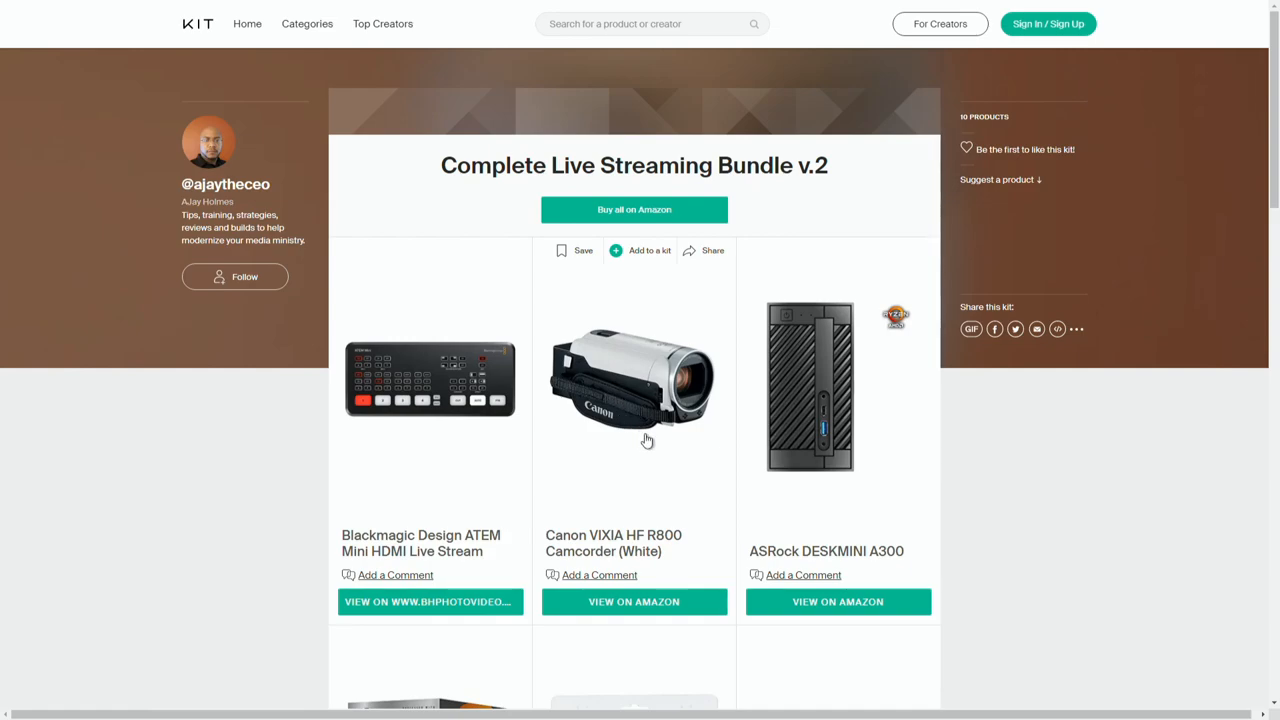
mouse_move(652, 436)
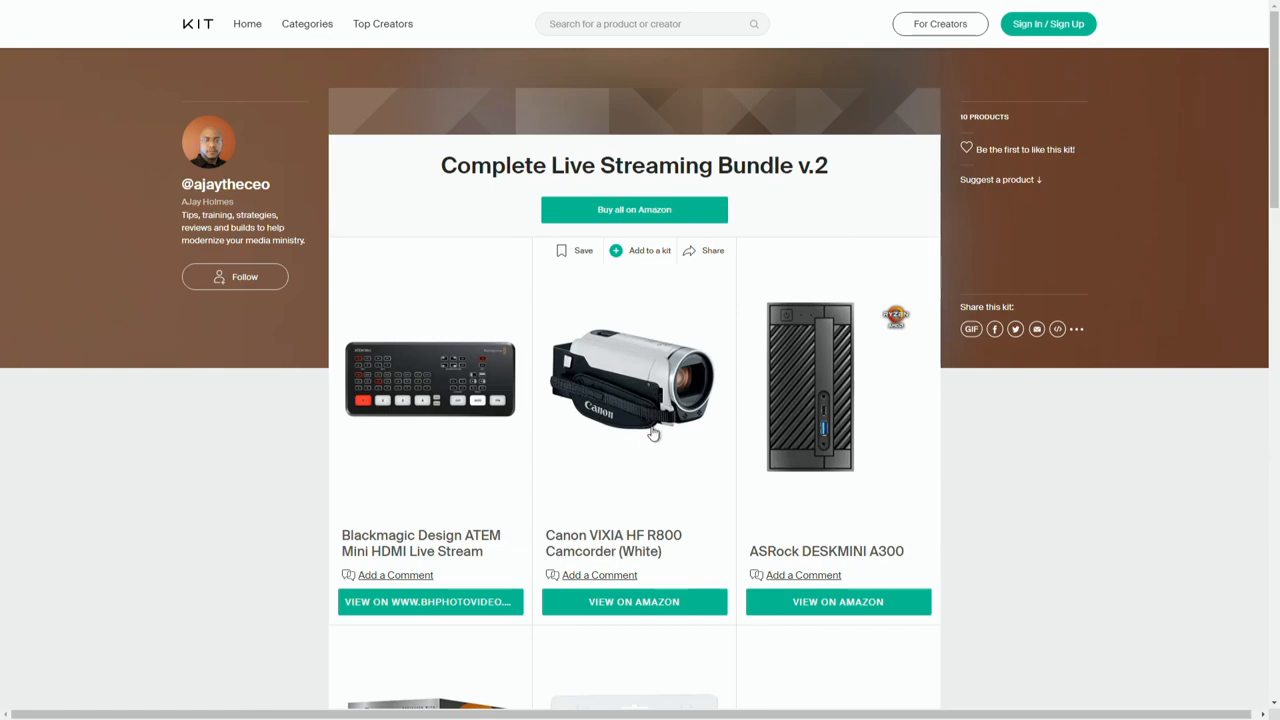
mouse_move(530, 372)
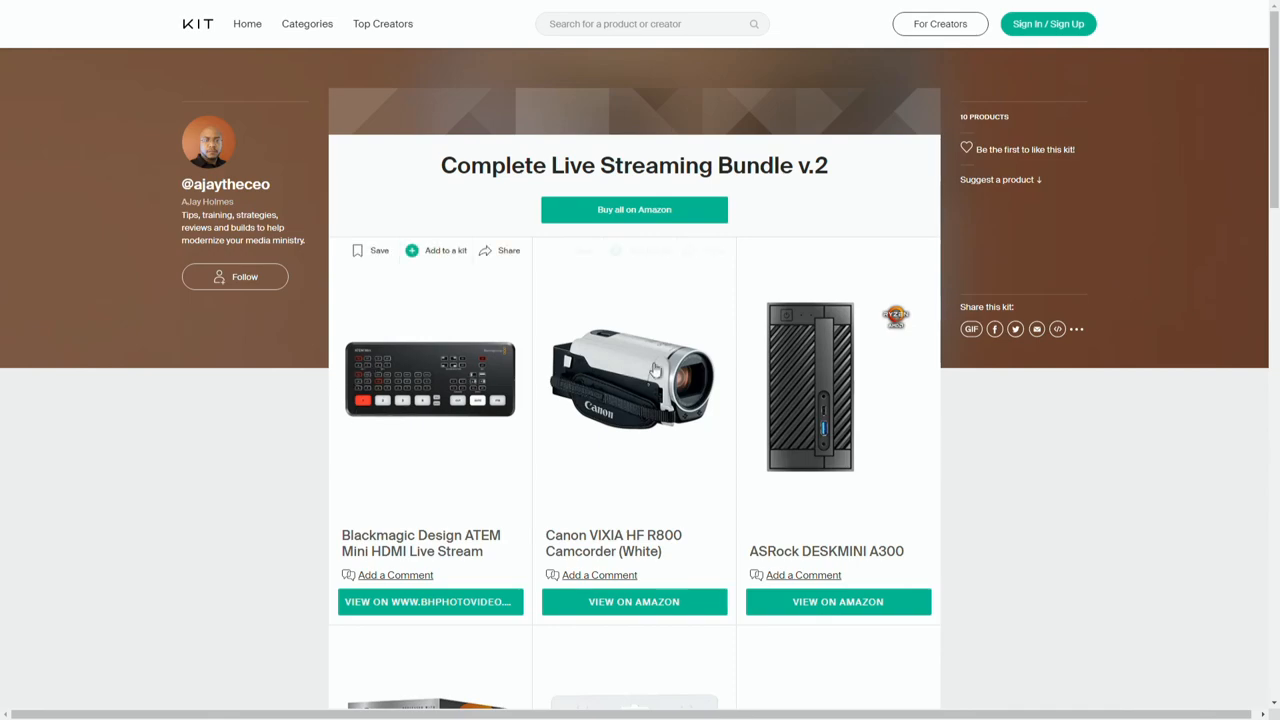
mouse_move(784, 420)
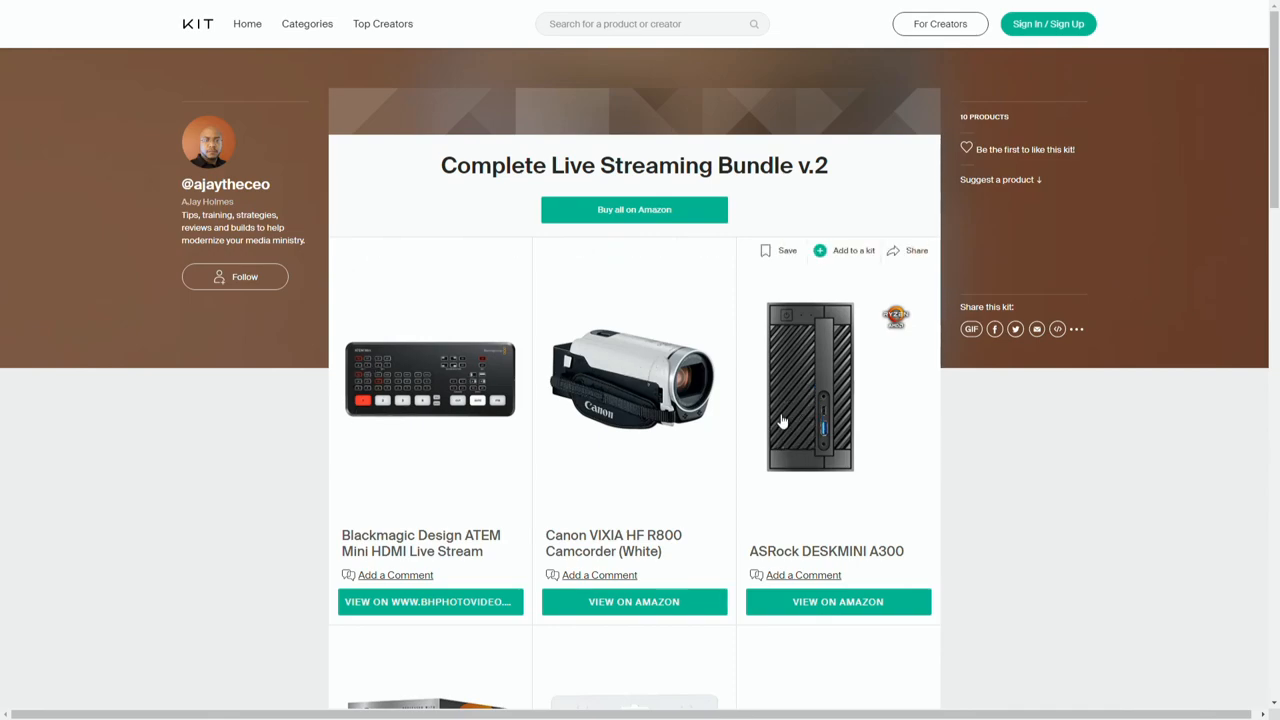
mouse_move(796, 404)
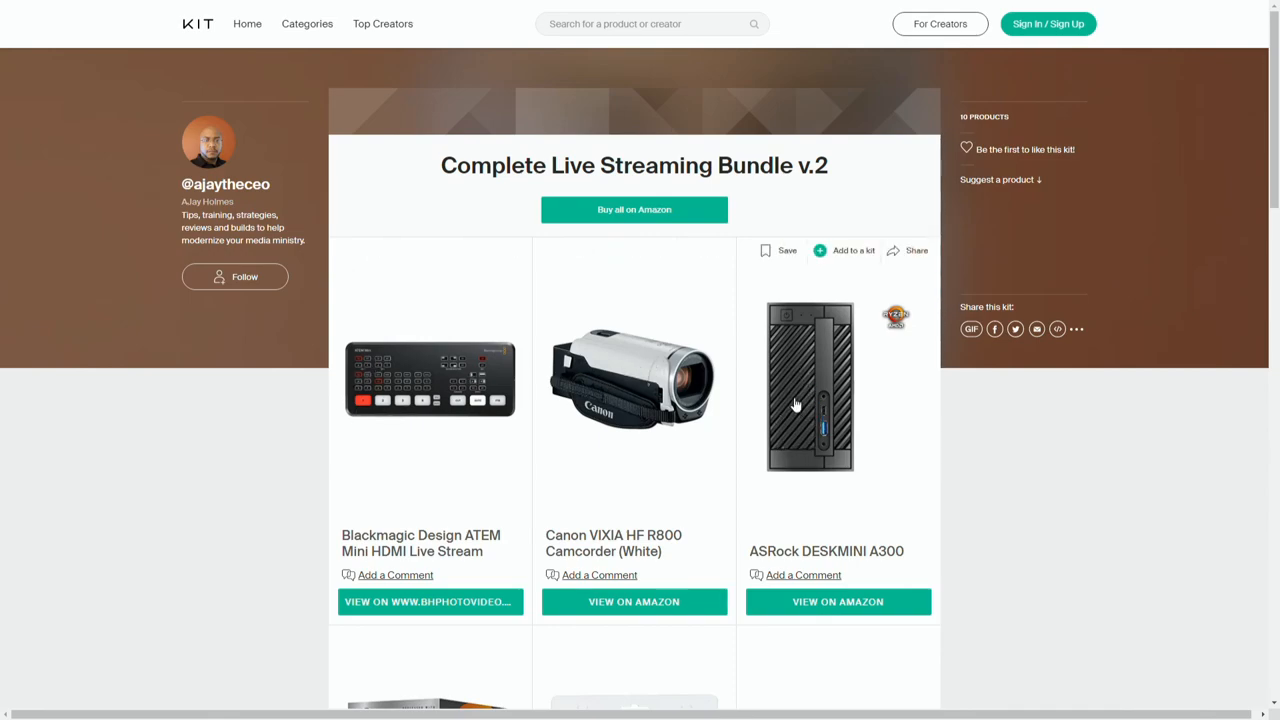
mouse_move(796, 390)
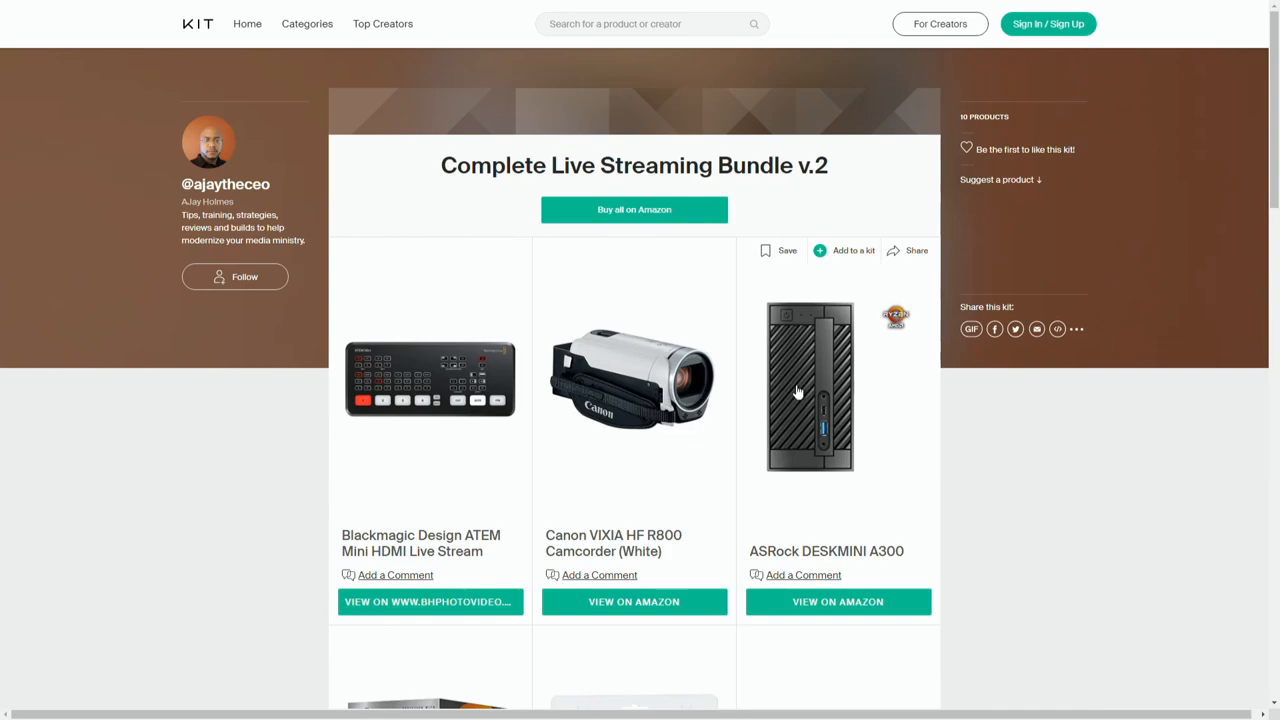
mouse_move(804, 396)
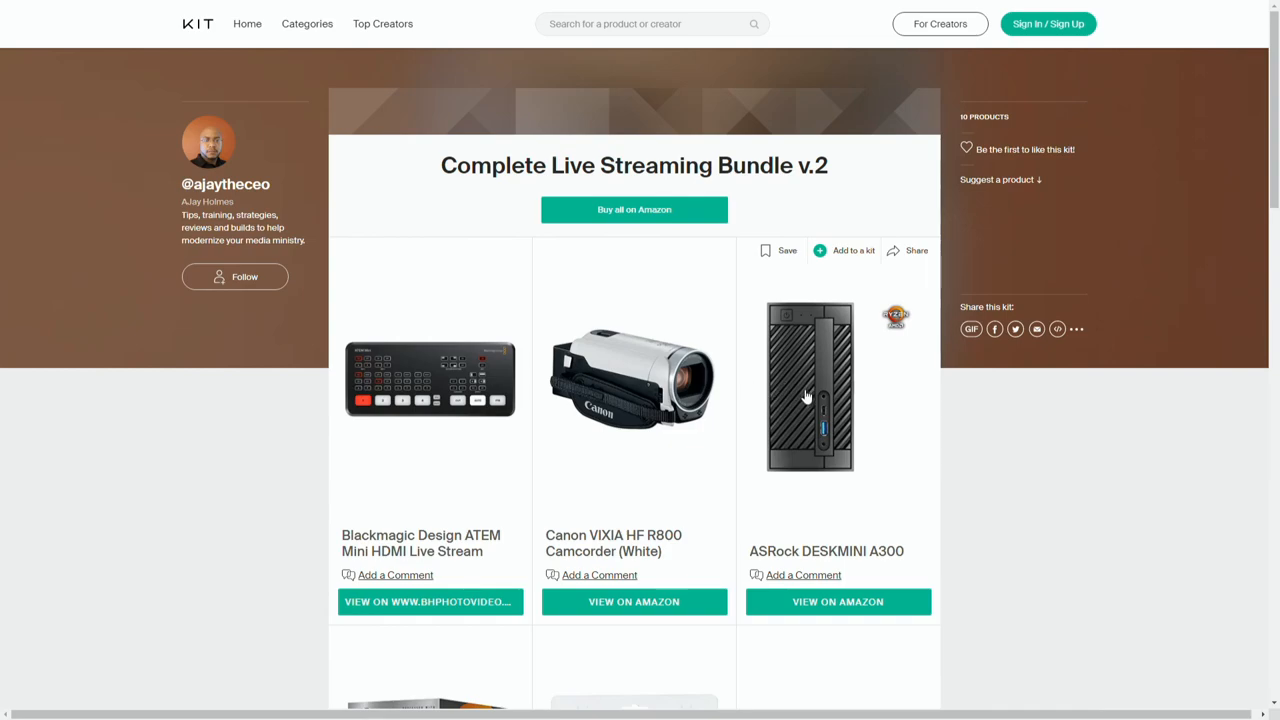
mouse_move(476, 380)
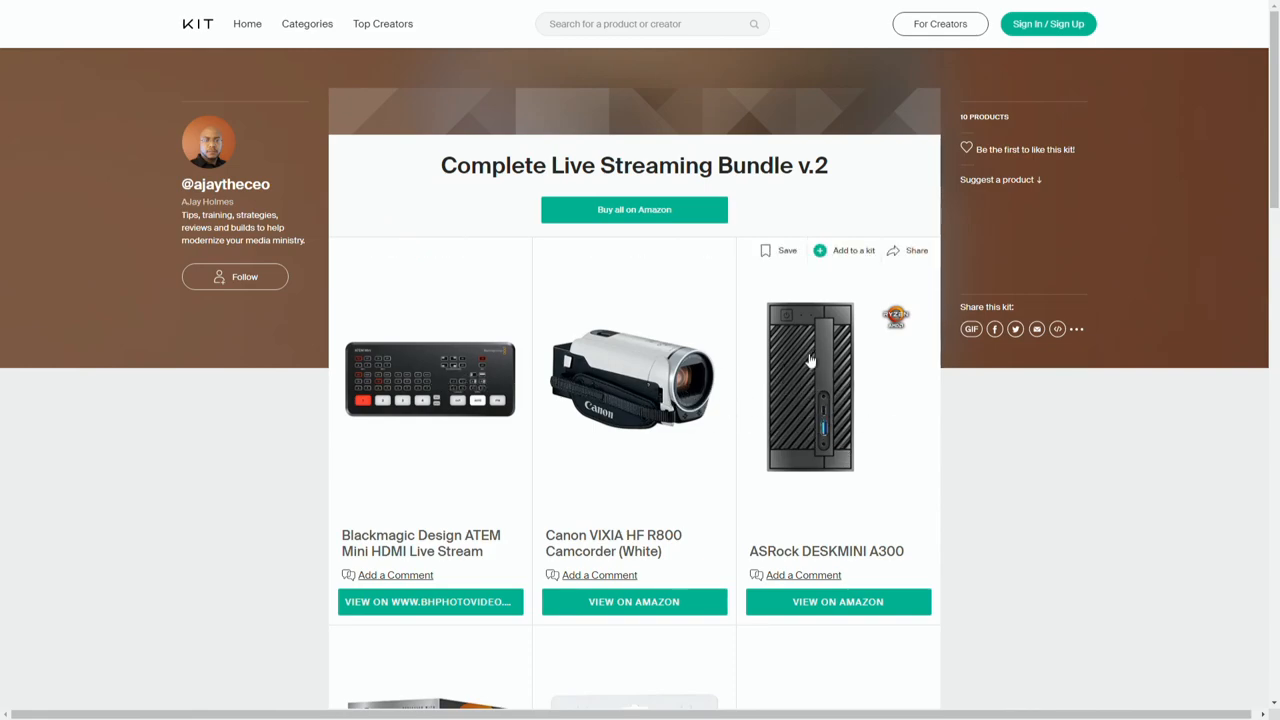
mouse_move(800, 388)
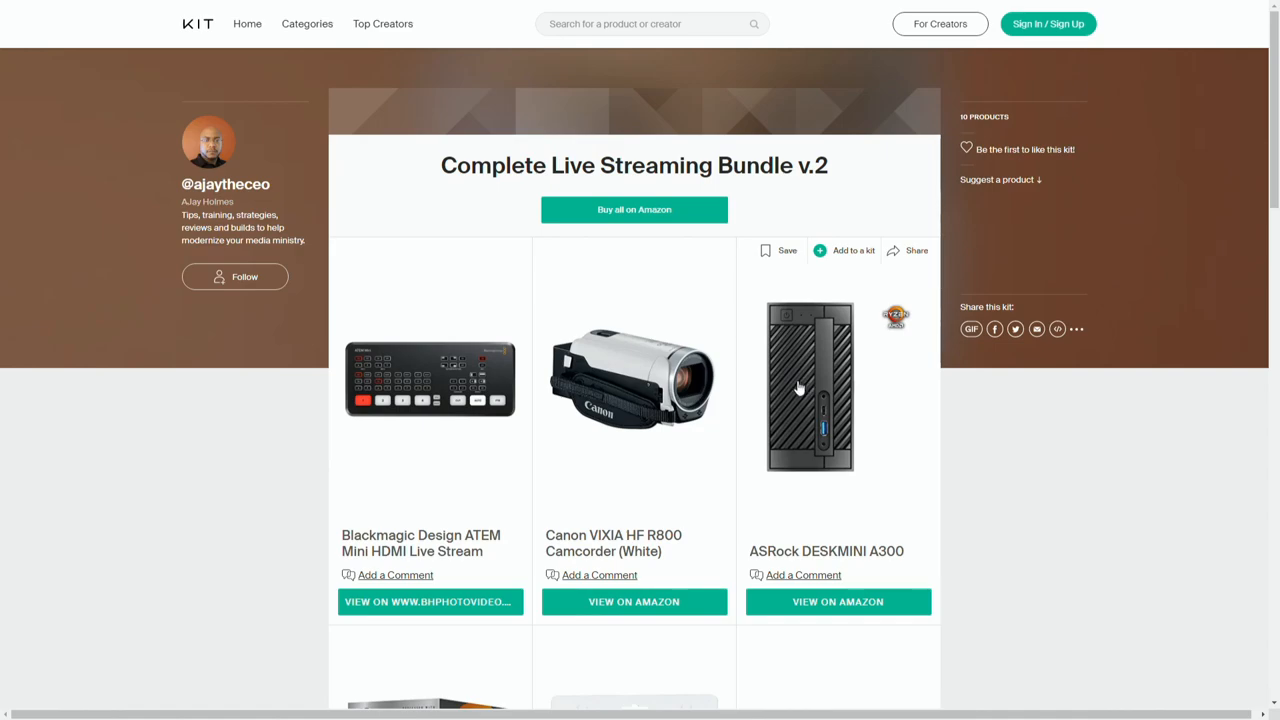
mouse_move(852, 368)
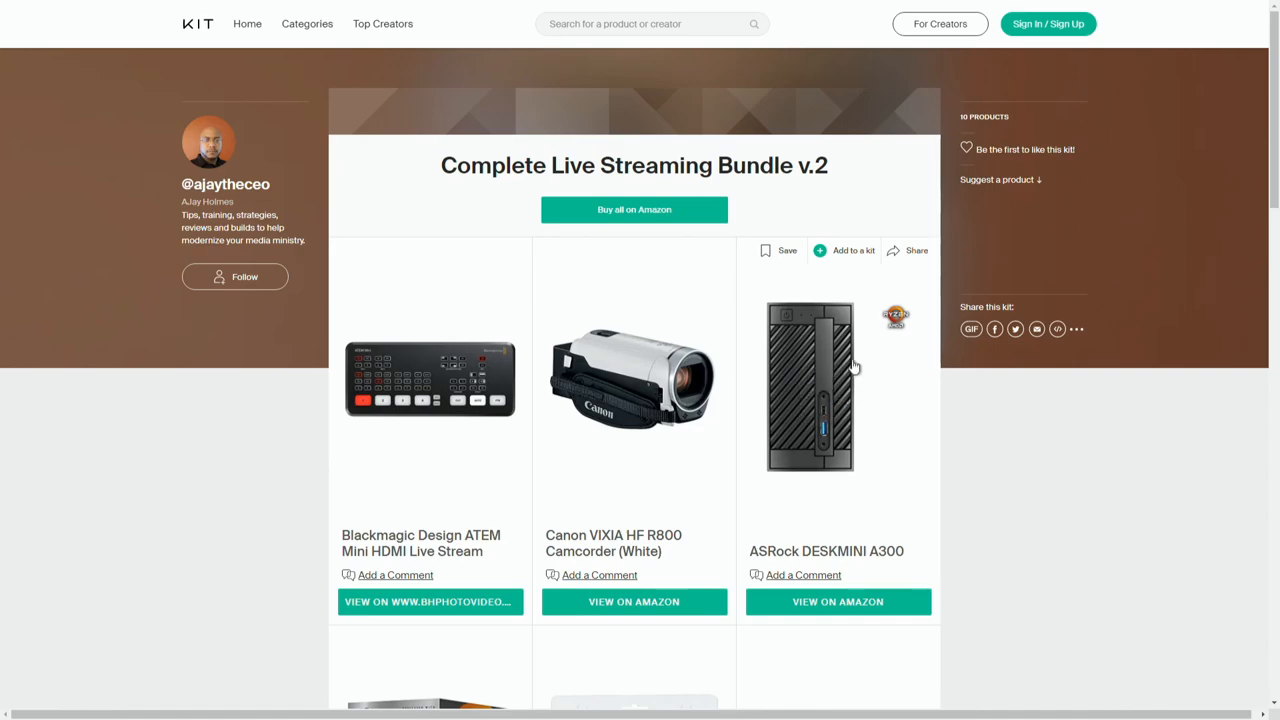
mouse_move(808, 372)
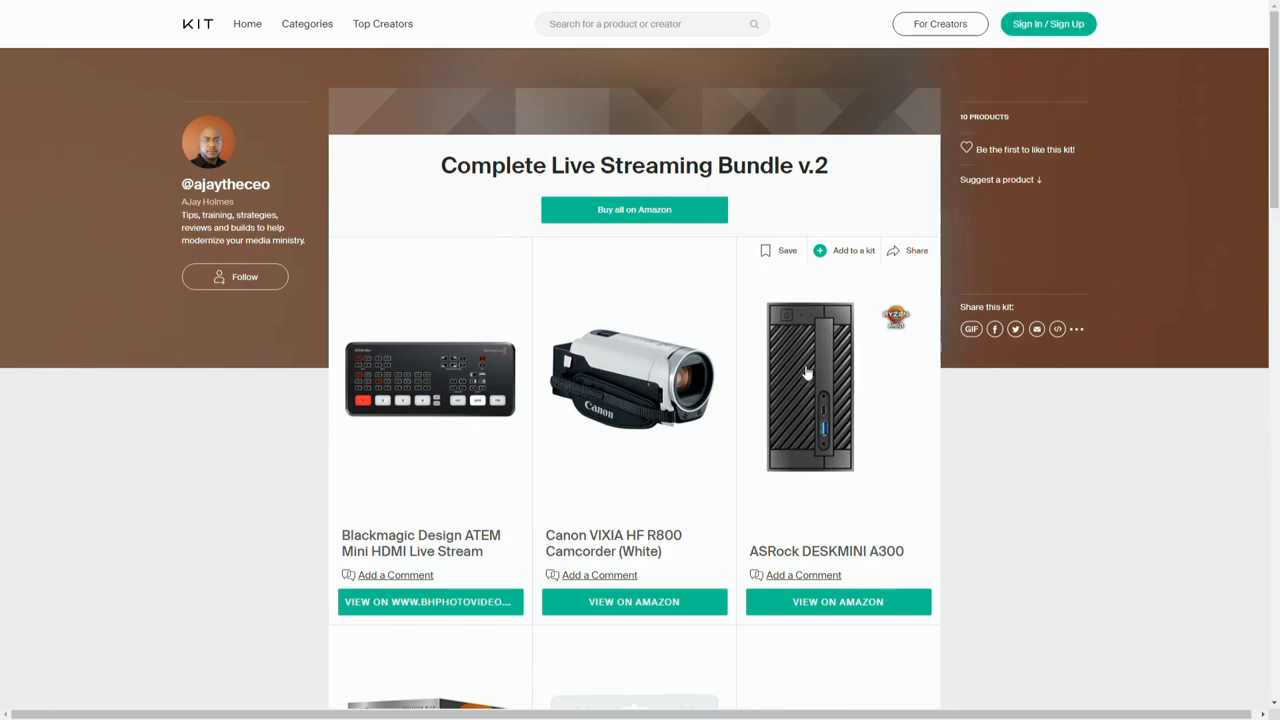
mouse_move(742, 424)
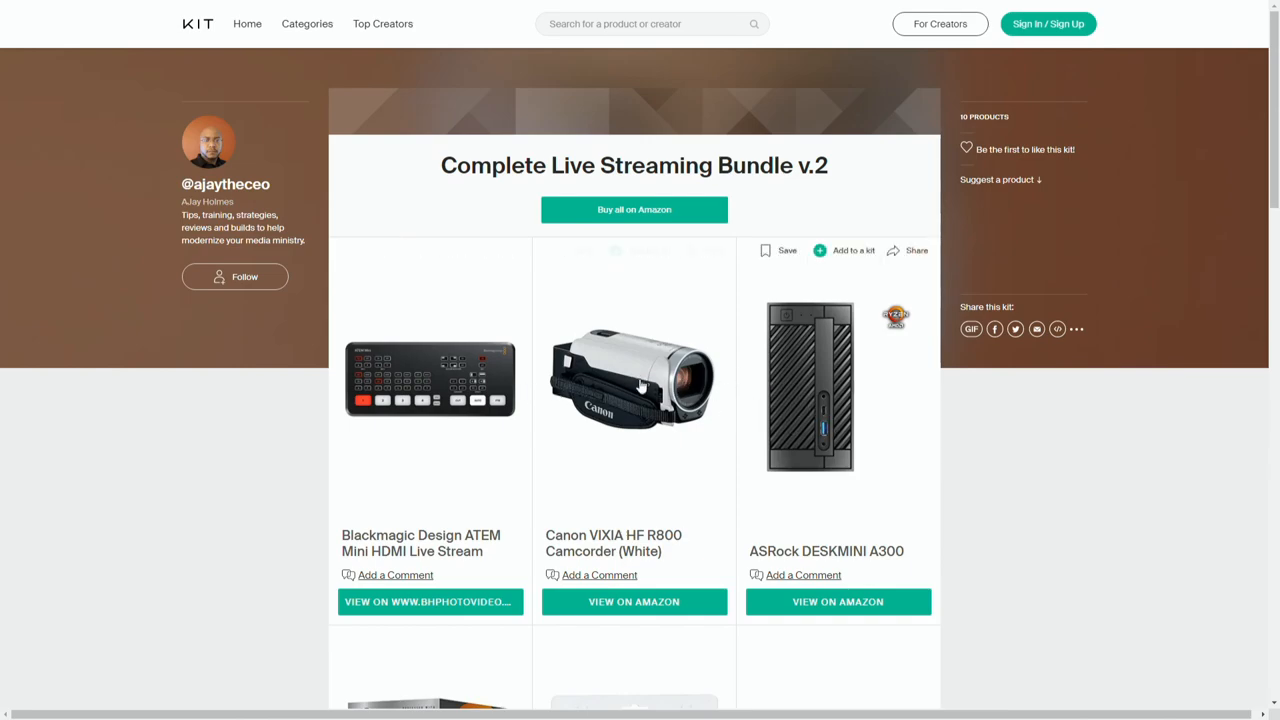
mouse_move(628, 450)
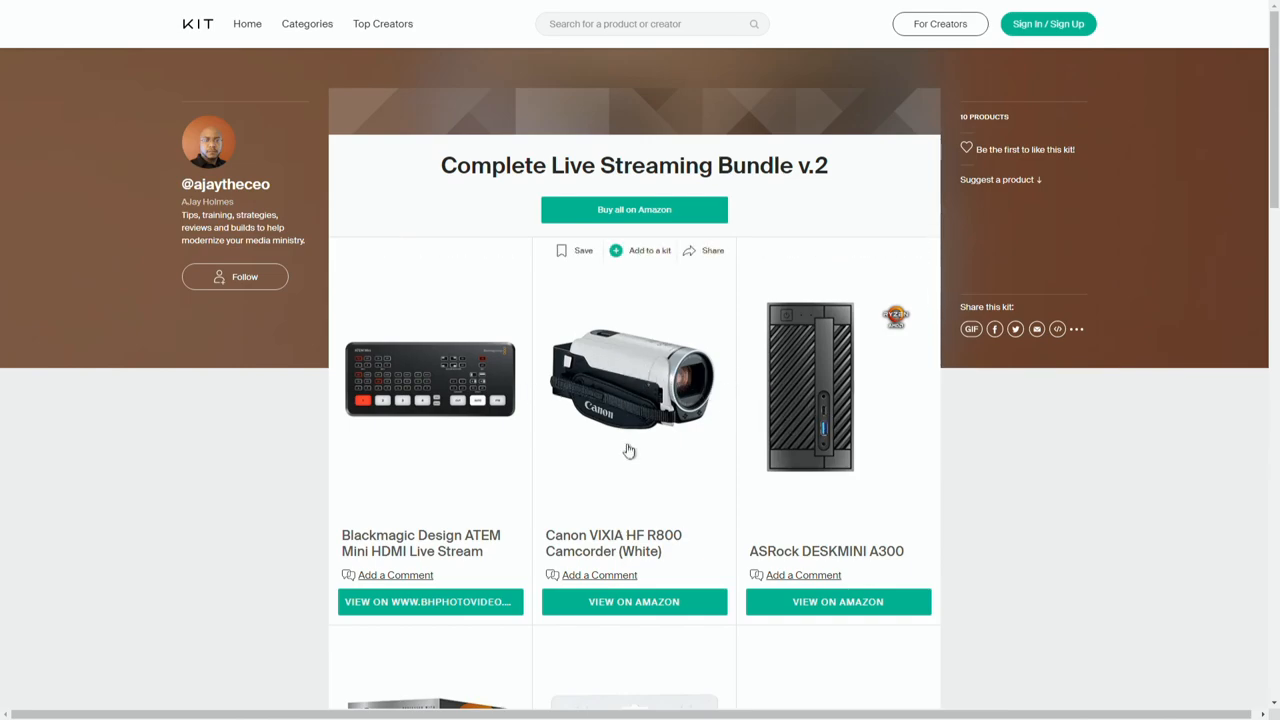
mouse_move(630, 398)
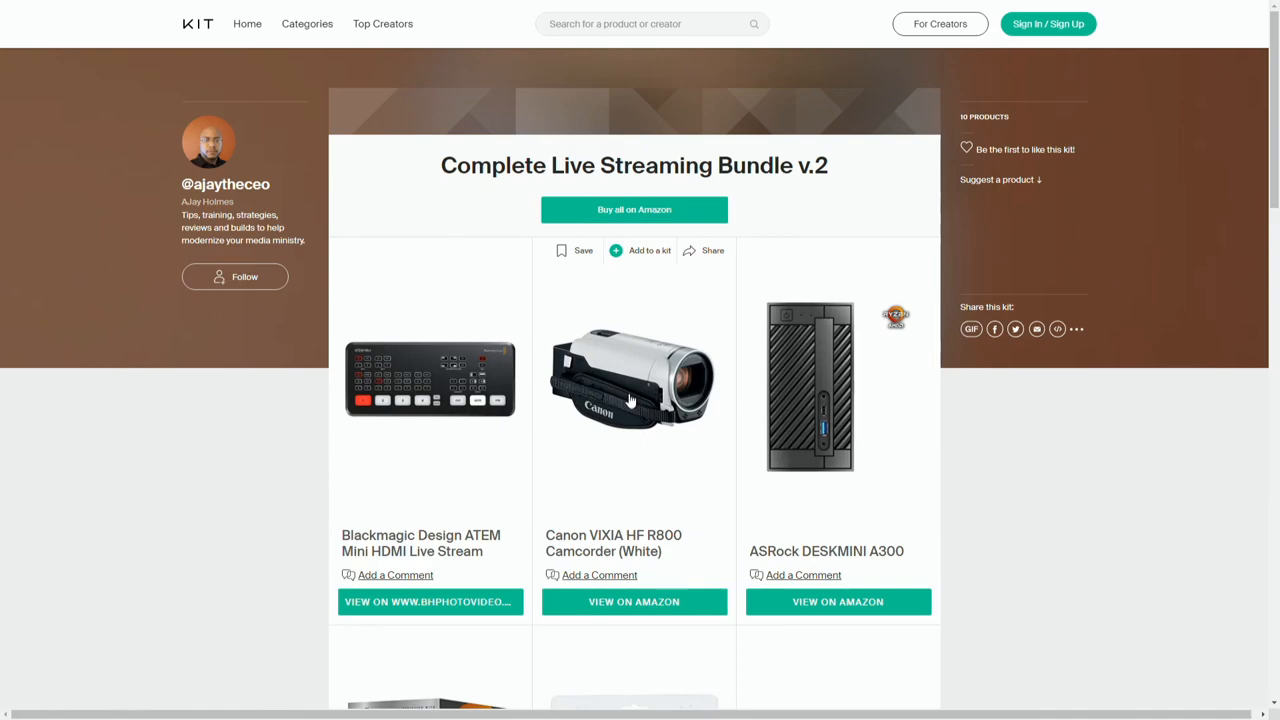
mouse_move(724, 386)
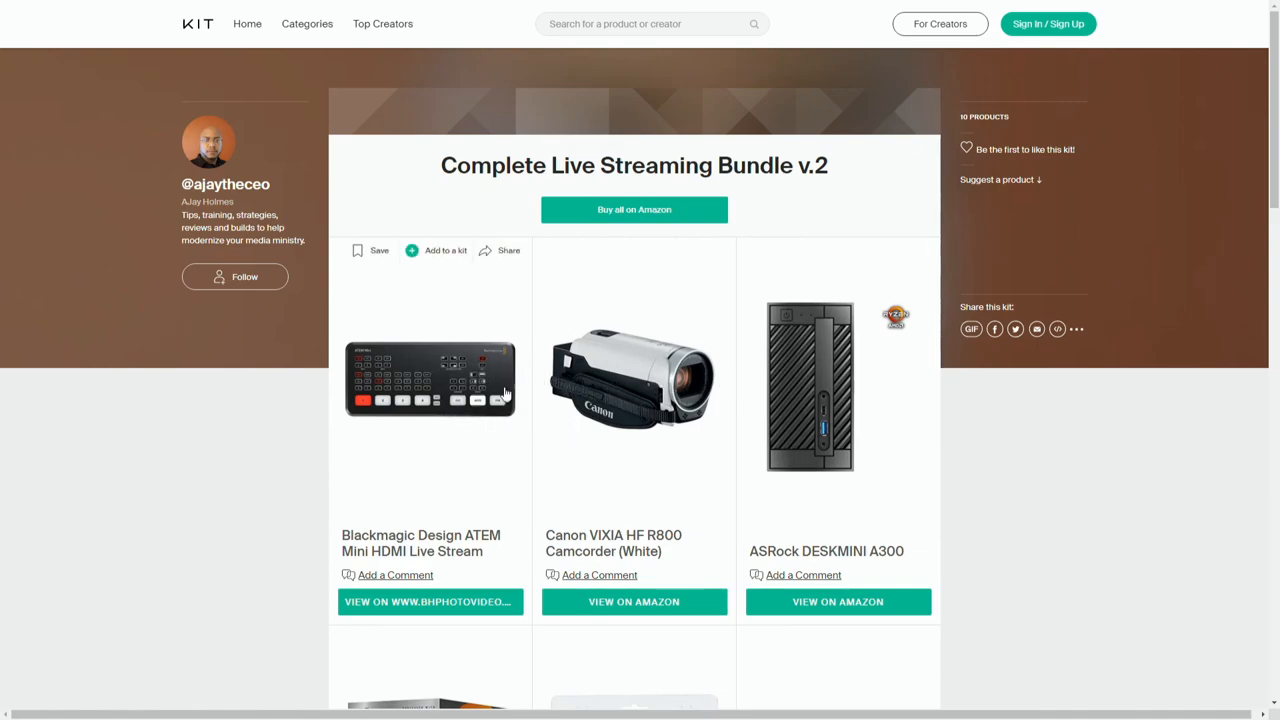
mouse_move(608, 390)
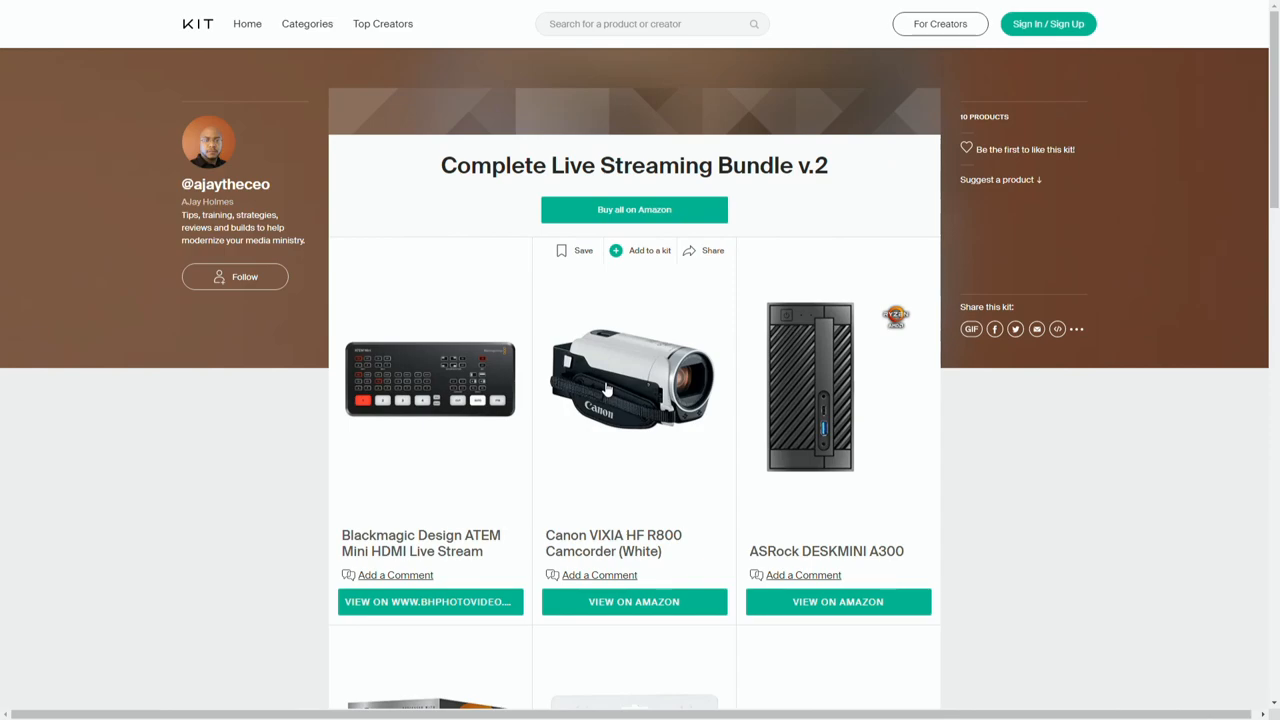
mouse_move(632, 368)
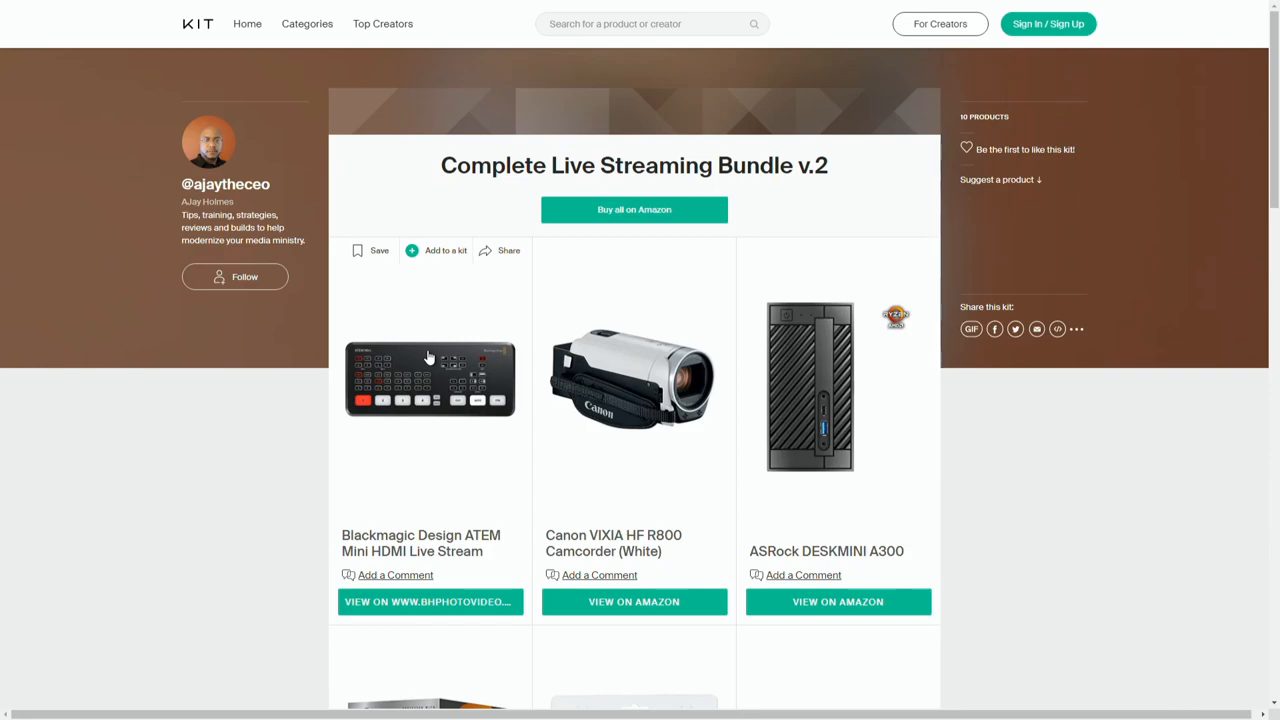
mouse_move(420, 396)
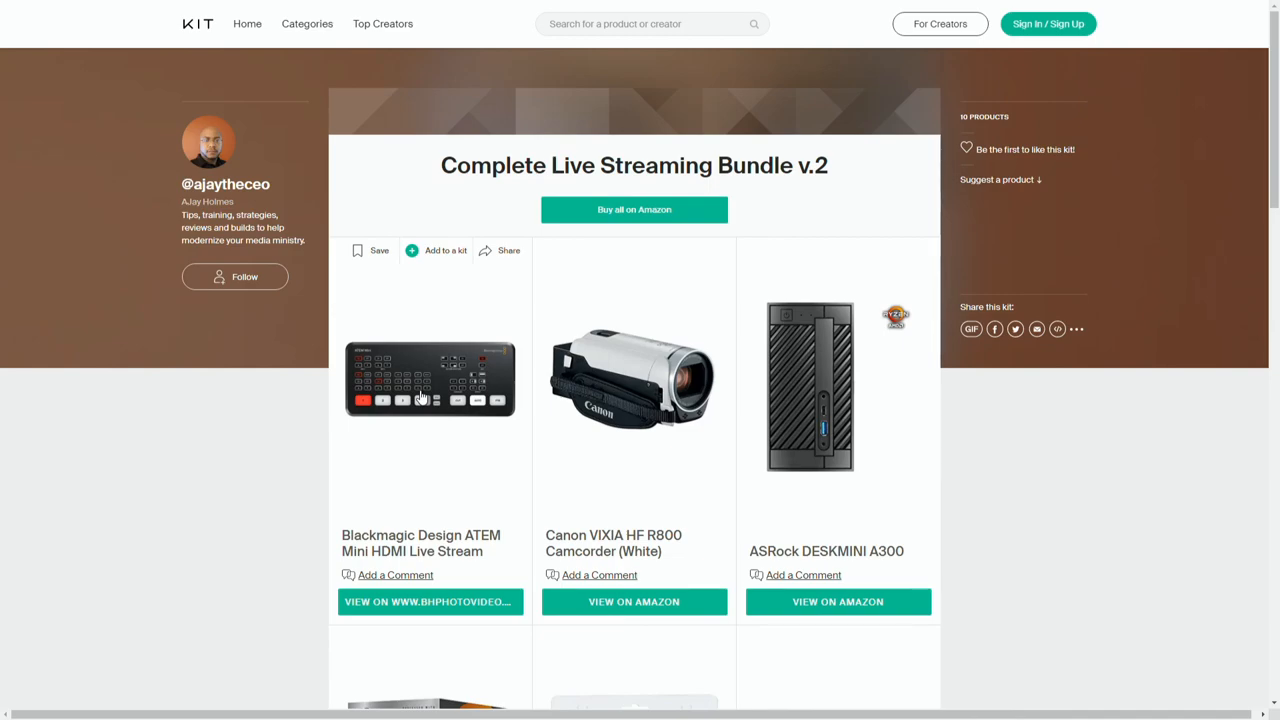
mouse_move(424, 412)
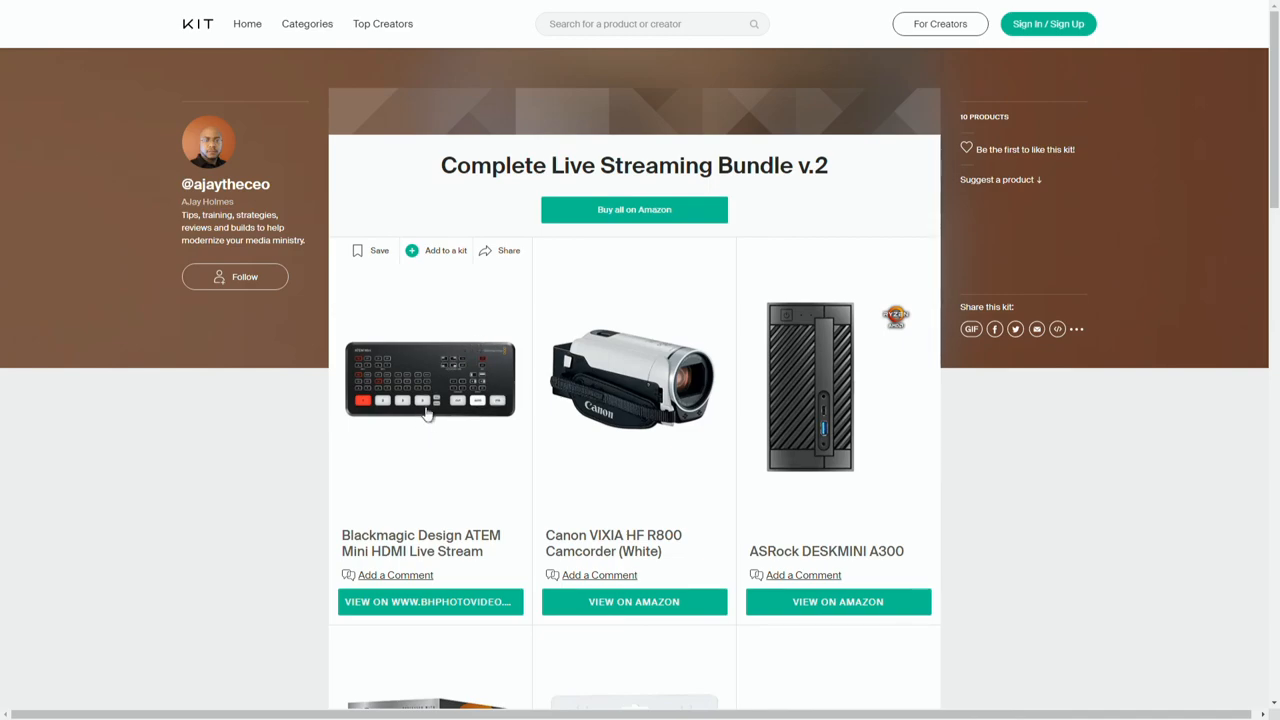
mouse_move(416, 360)
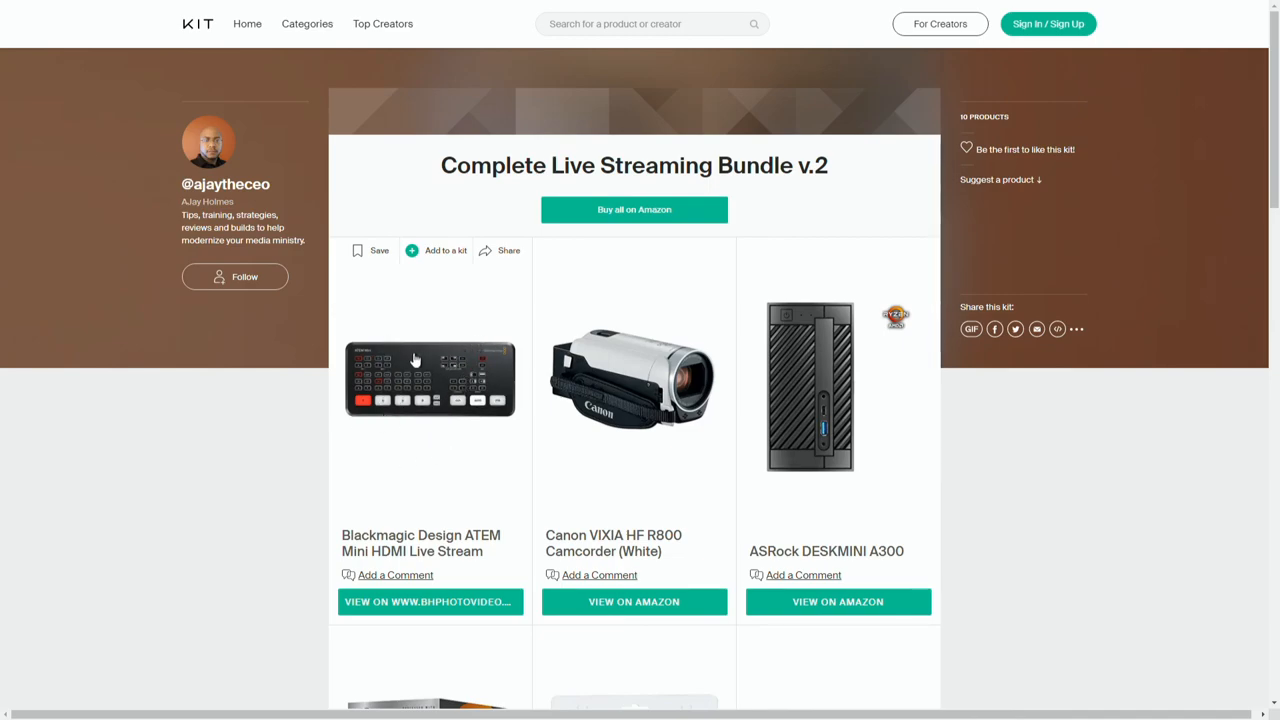
mouse_move(480, 364)
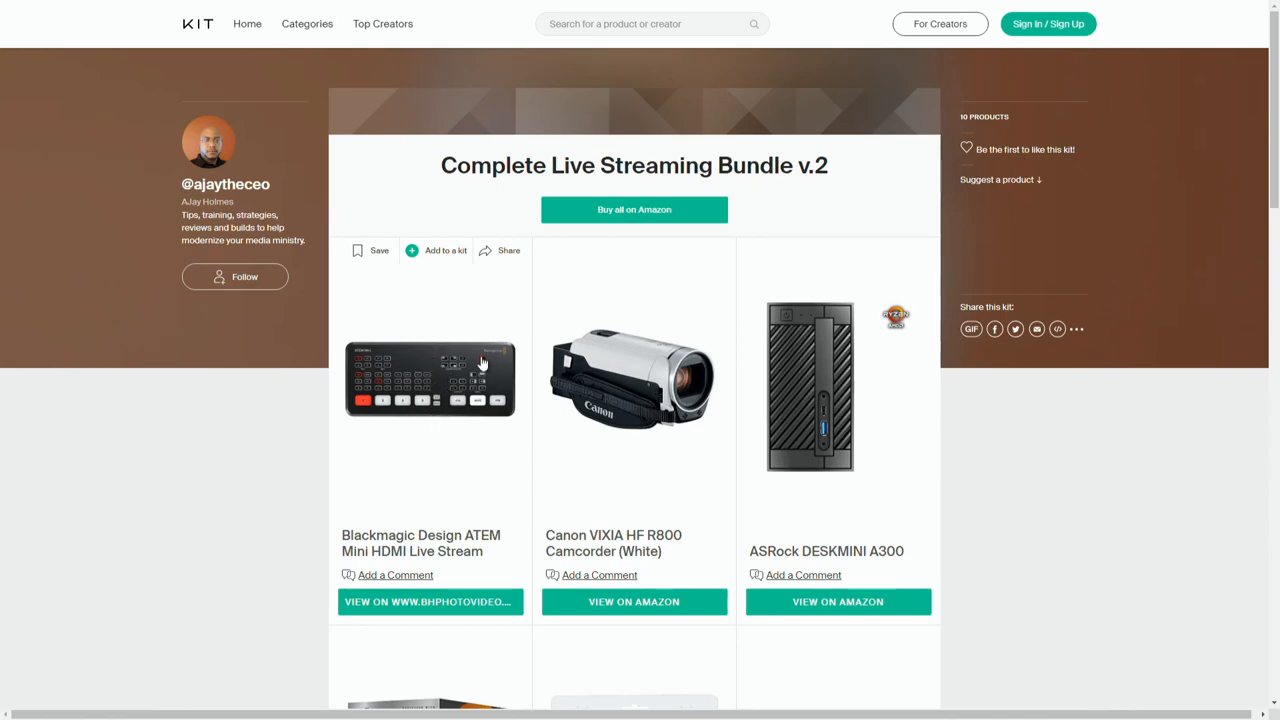
mouse_move(388, 350)
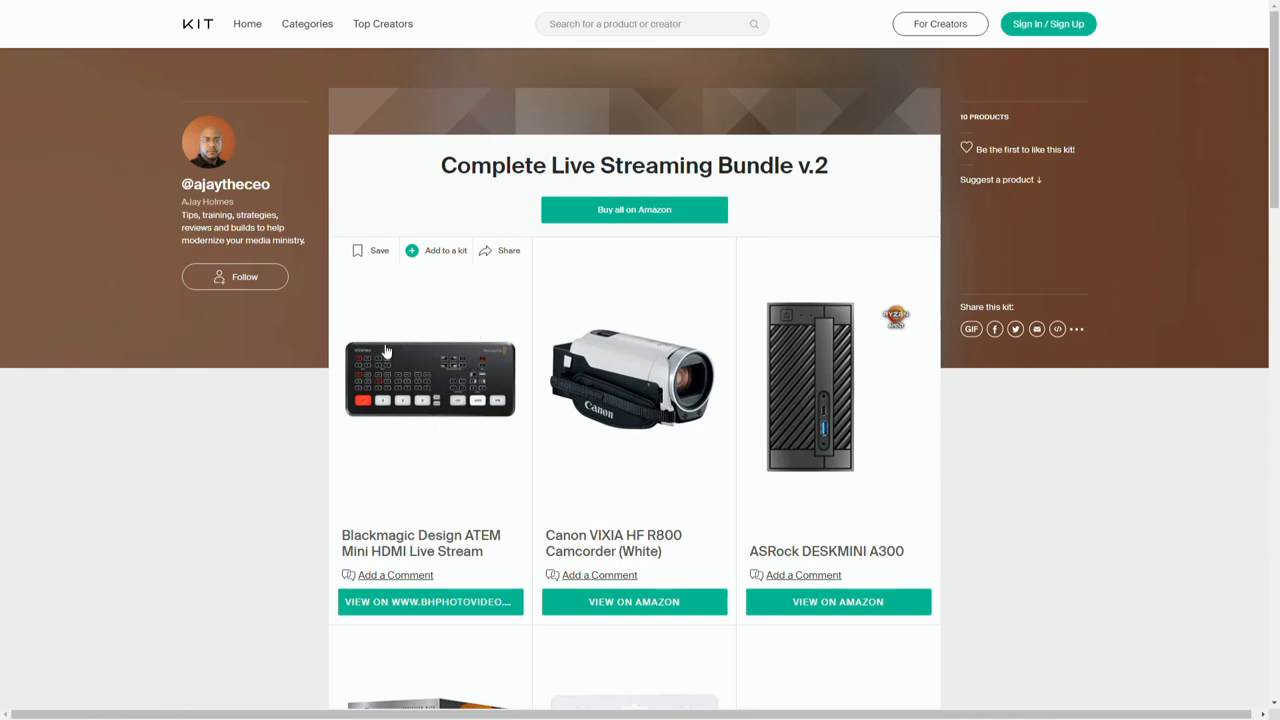
mouse_move(432, 360)
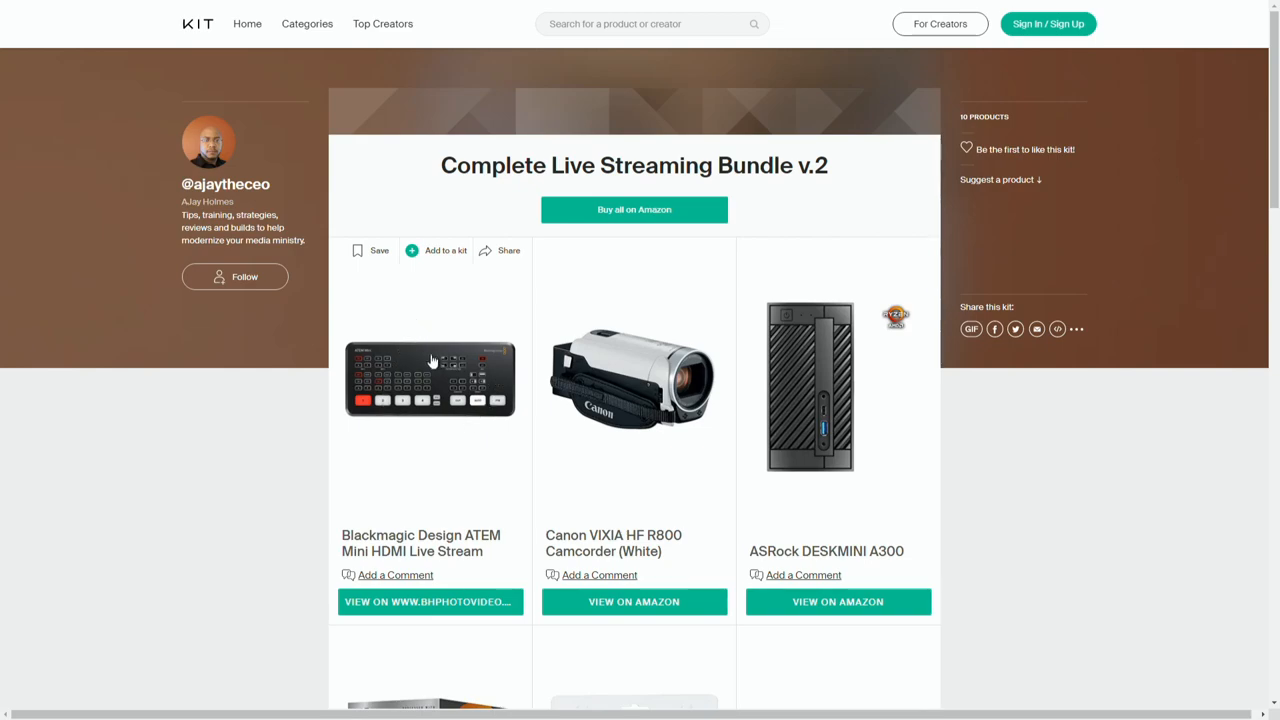
mouse_move(436, 360)
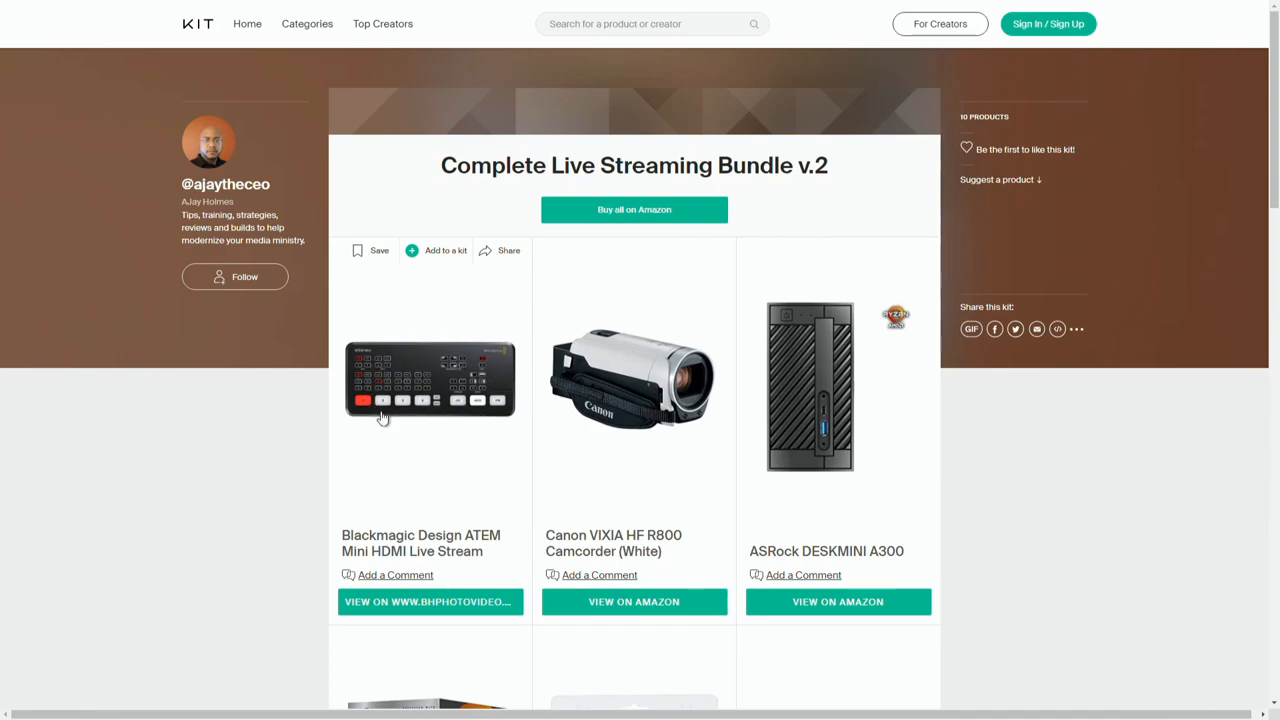
mouse_move(432, 432)
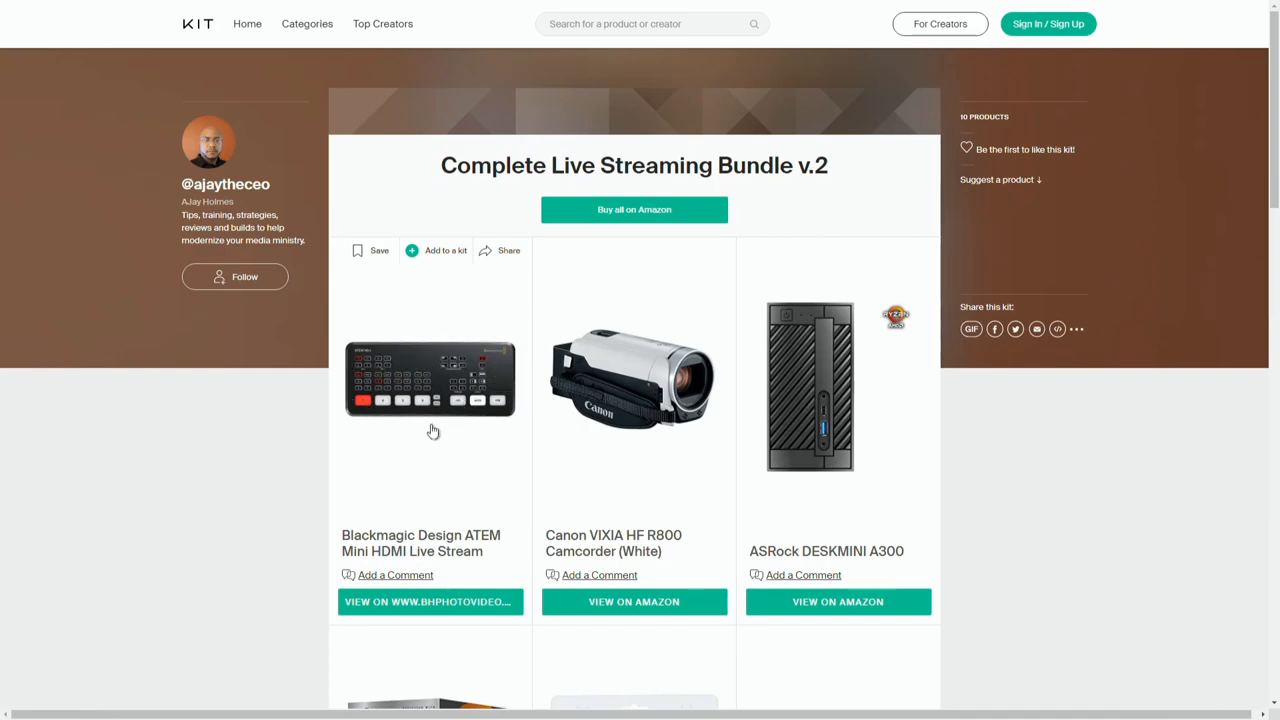
mouse_move(464, 366)
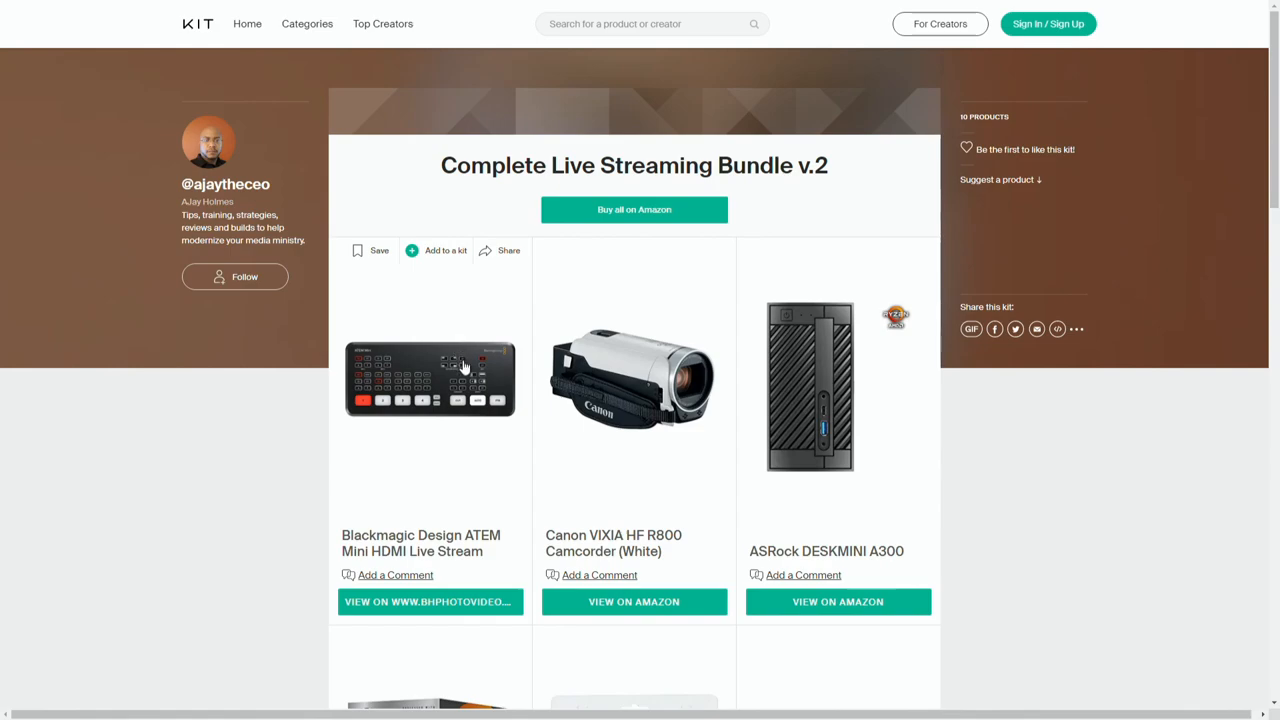
mouse_move(444, 376)
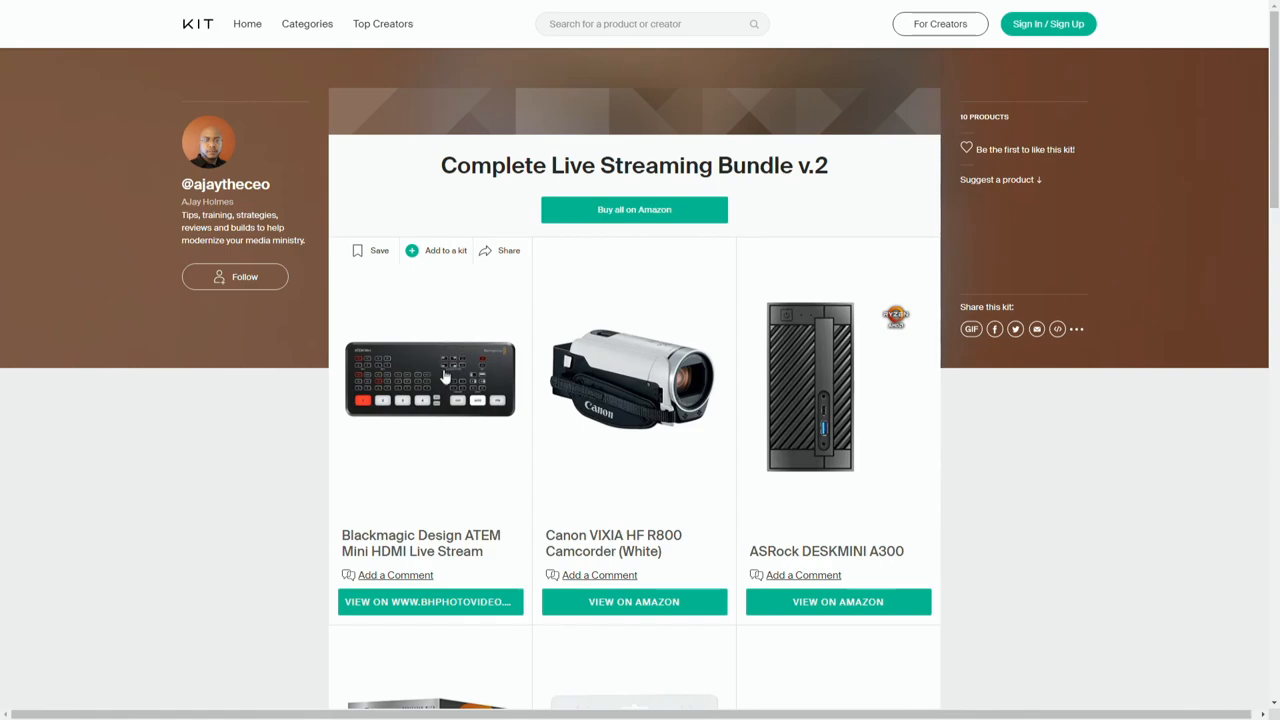
mouse_move(766, 360)
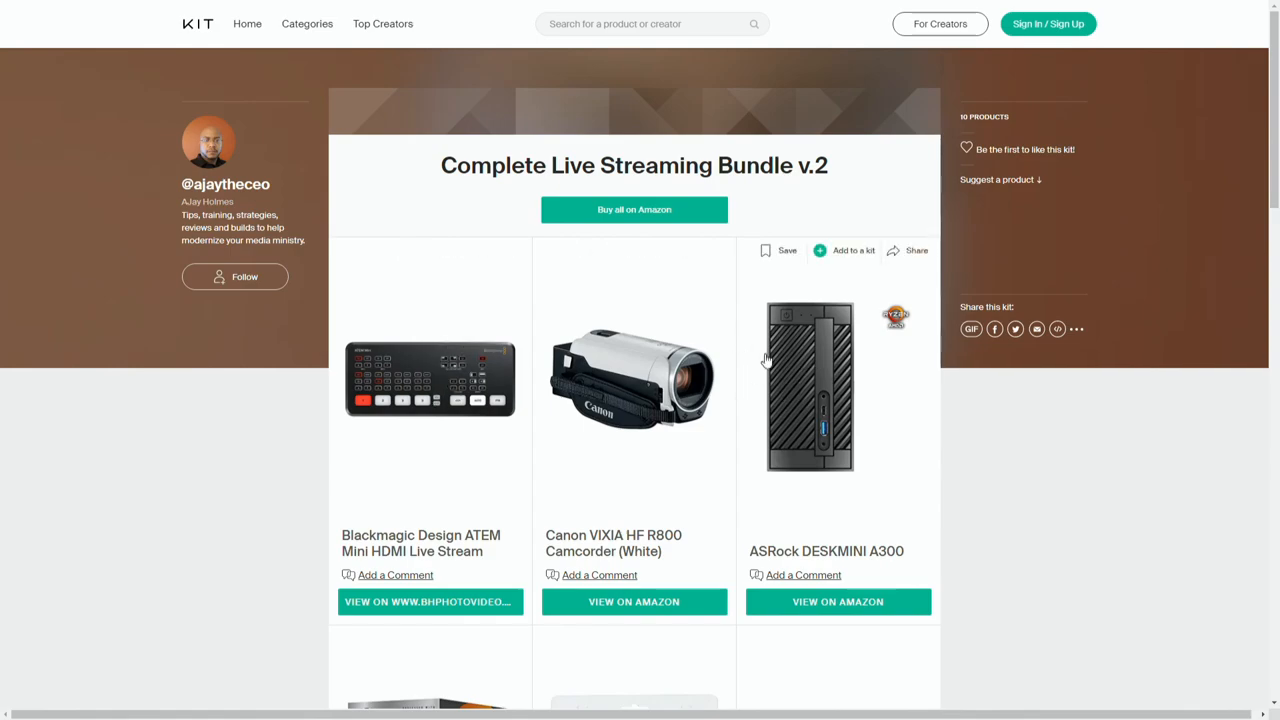
mouse_move(848, 398)
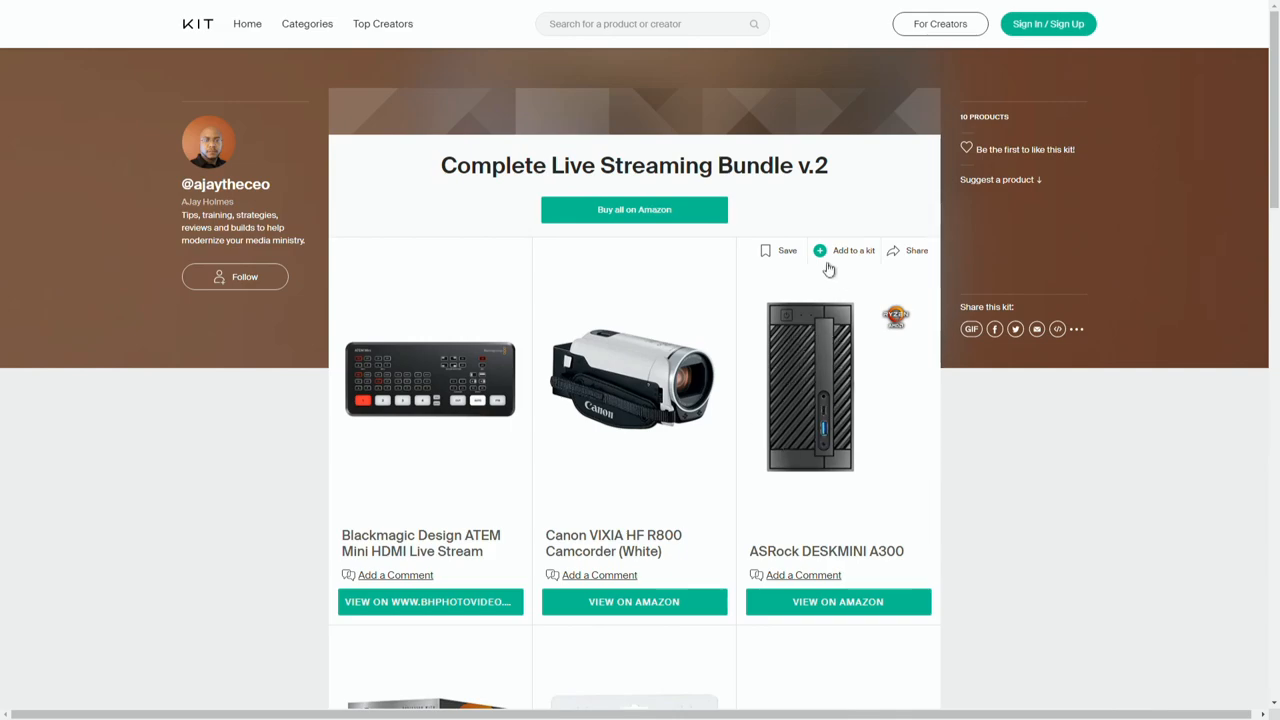
mouse_move(804, 376)
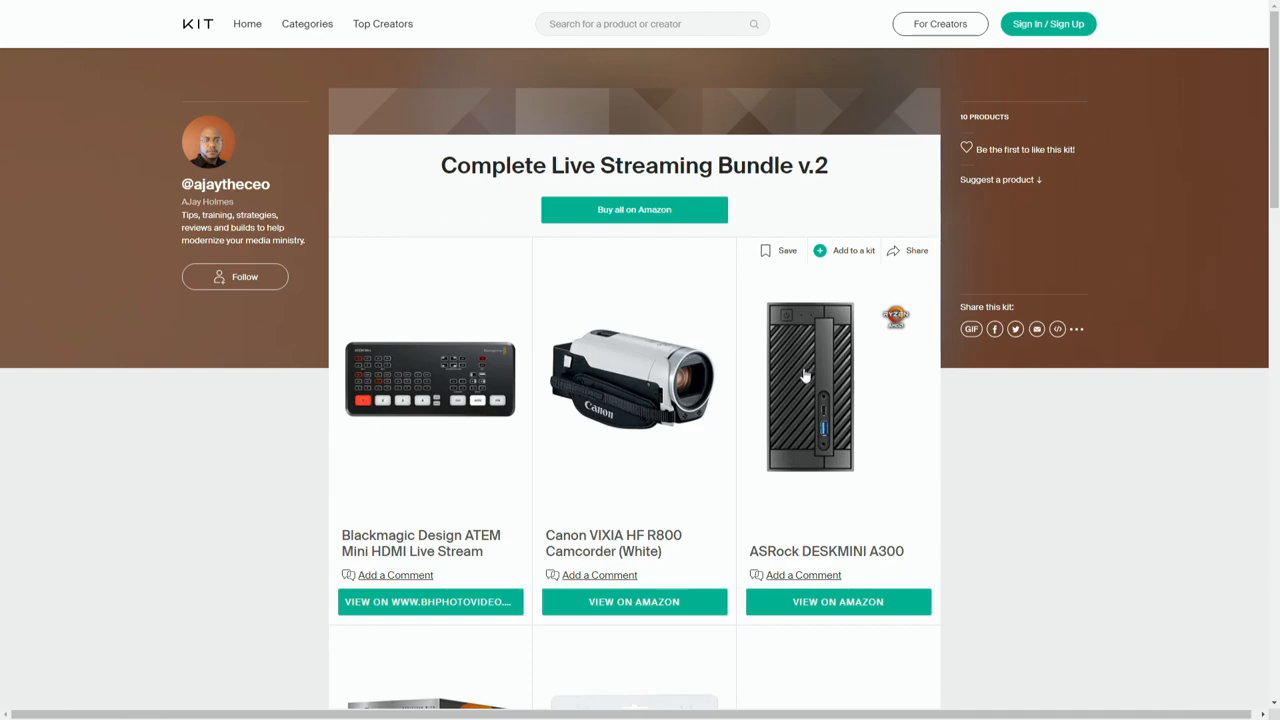
mouse_move(804, 380)
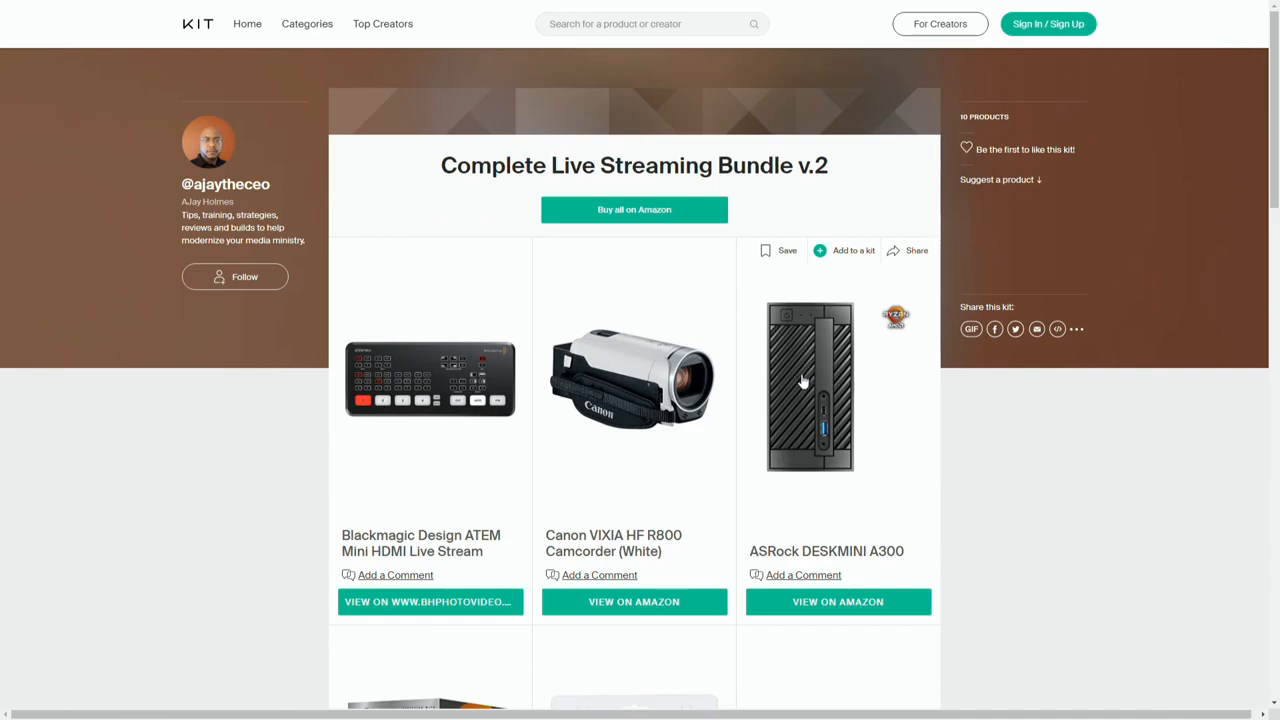
mouse_move(796, 356)
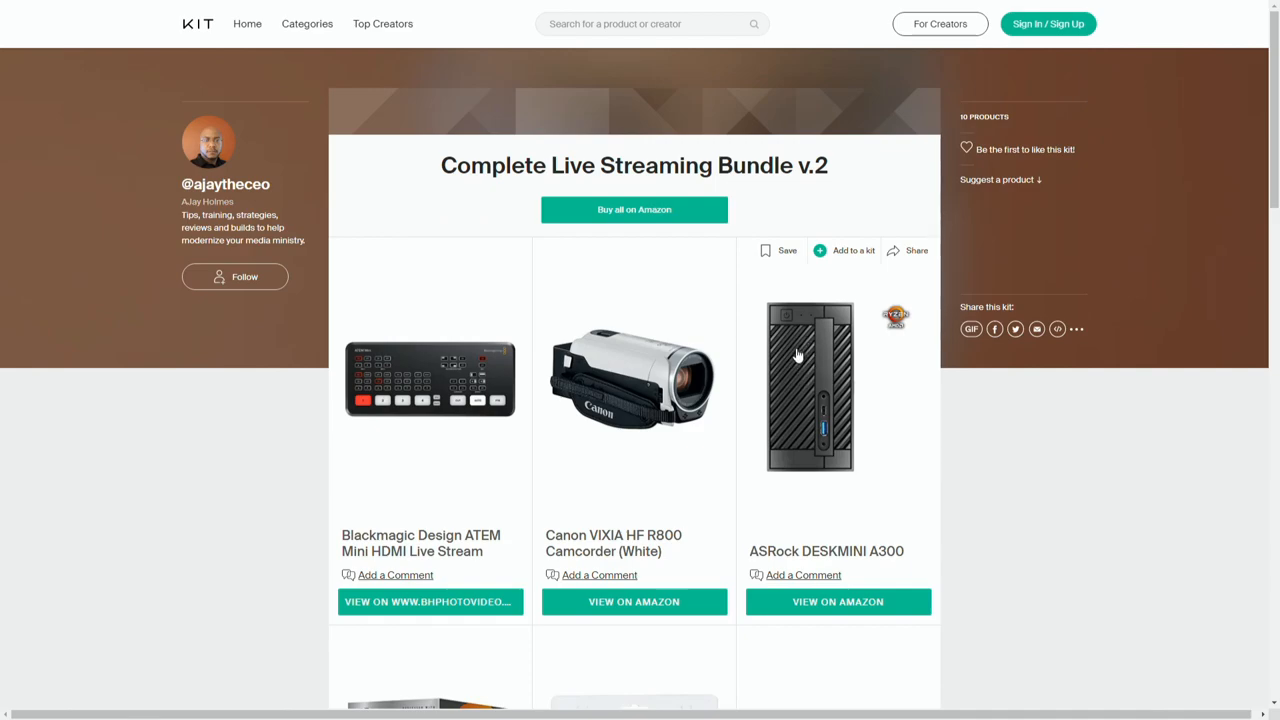
mouse_move(810, 376)
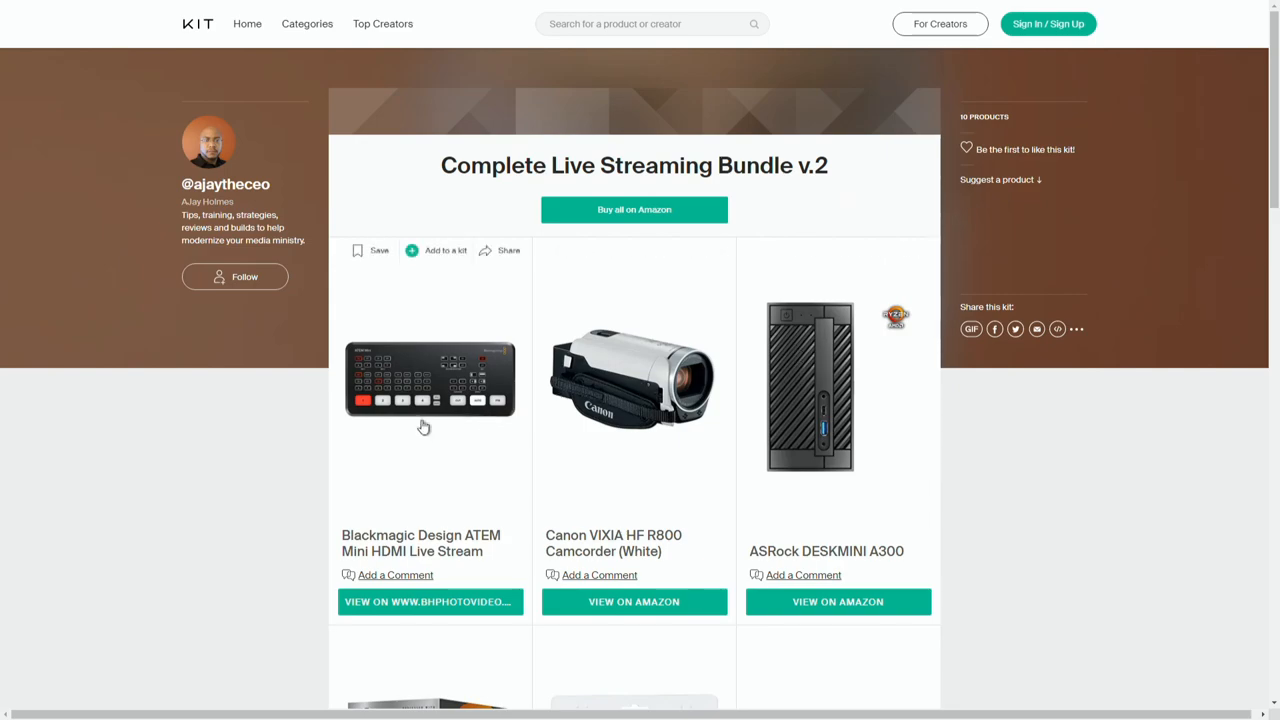
mouse_move(434, 408)
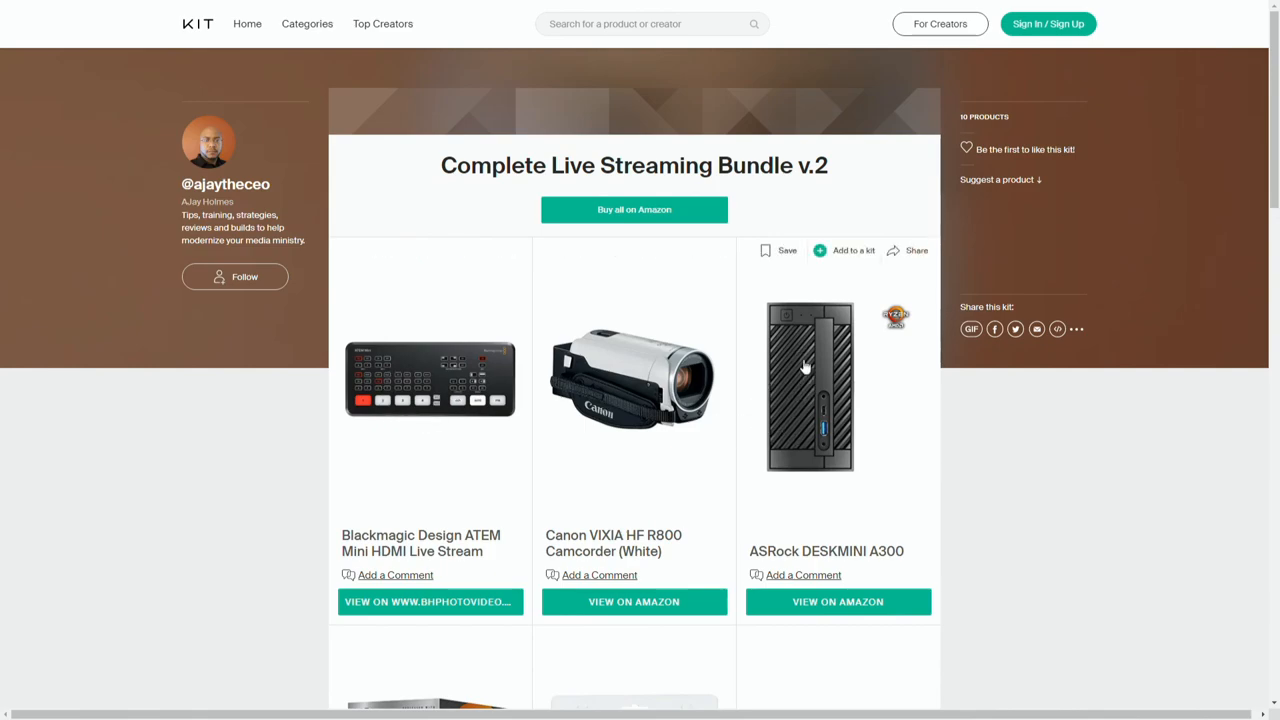
mouse_move(790, 368)
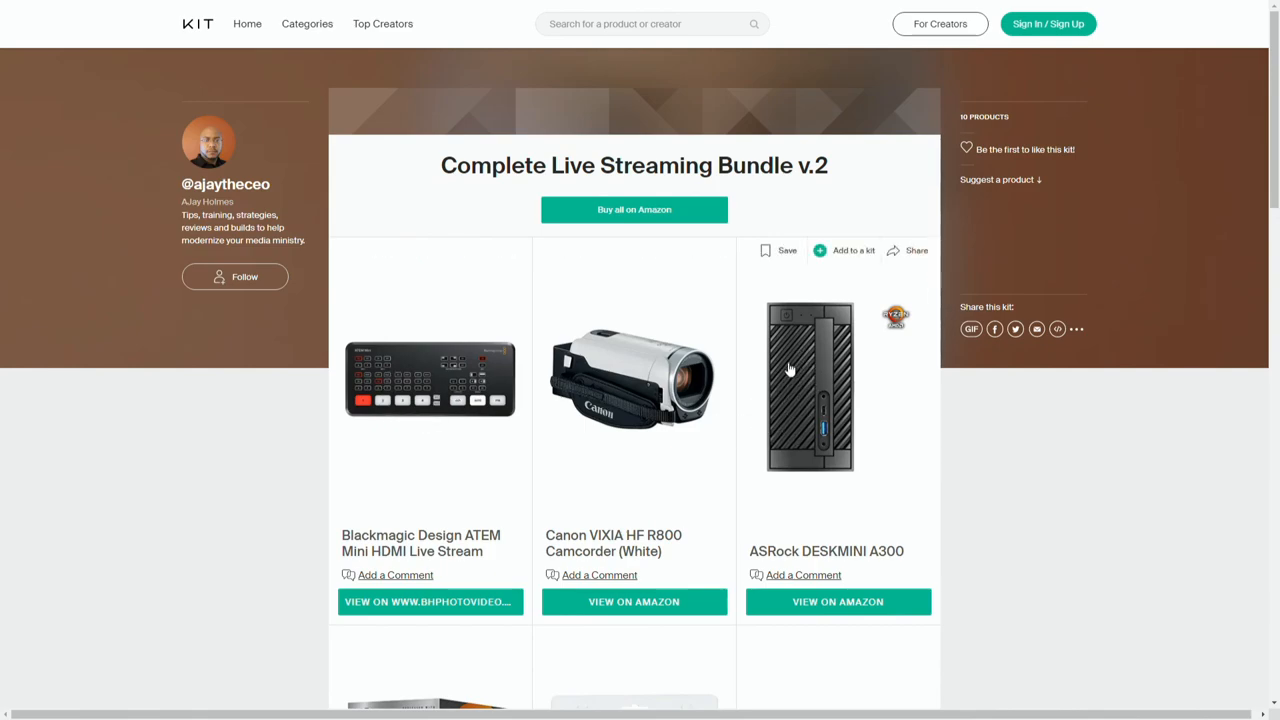
mouse_move(788, 412)
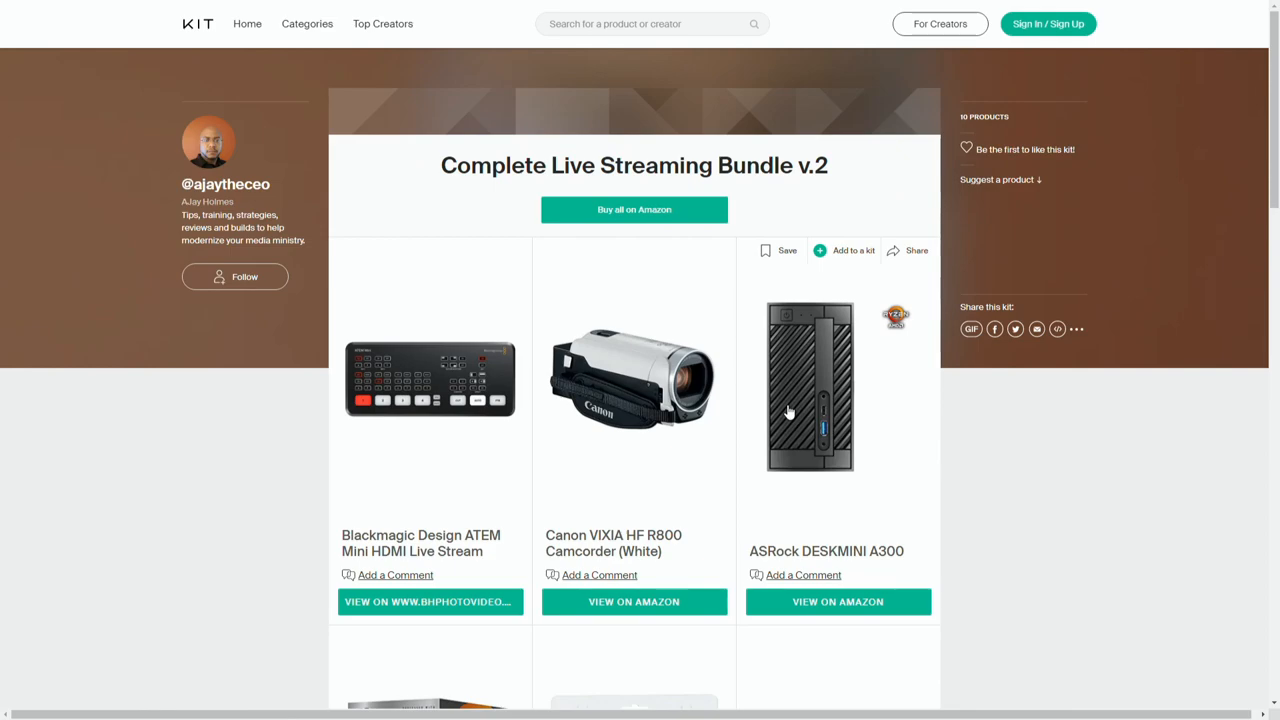
mouse_move(810, 378)
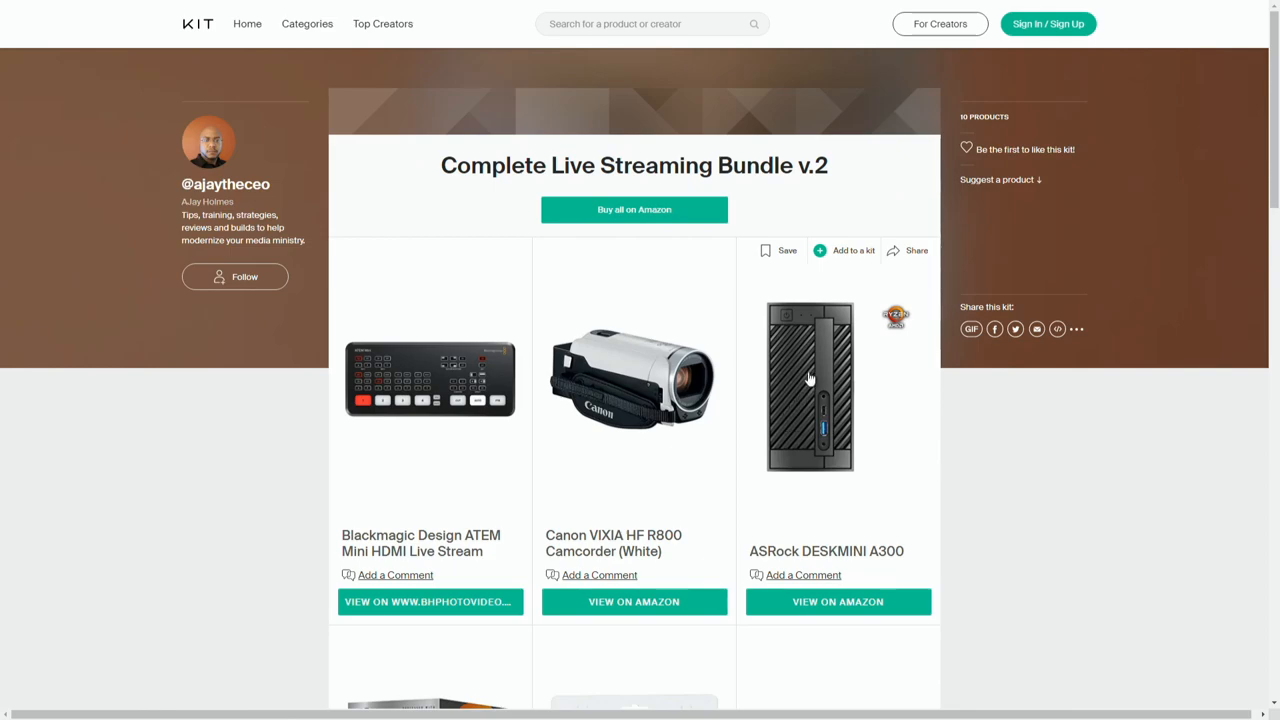
mouse_move(804, 376)
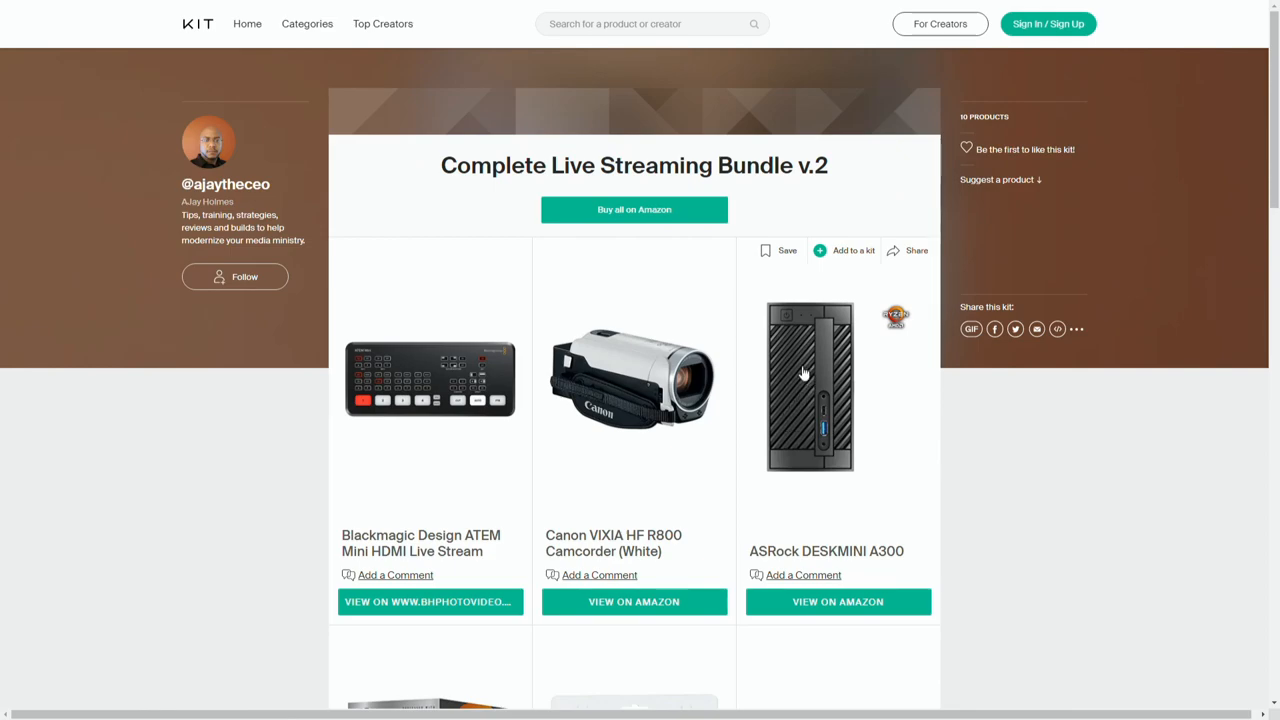
mouse_move(804, 368)
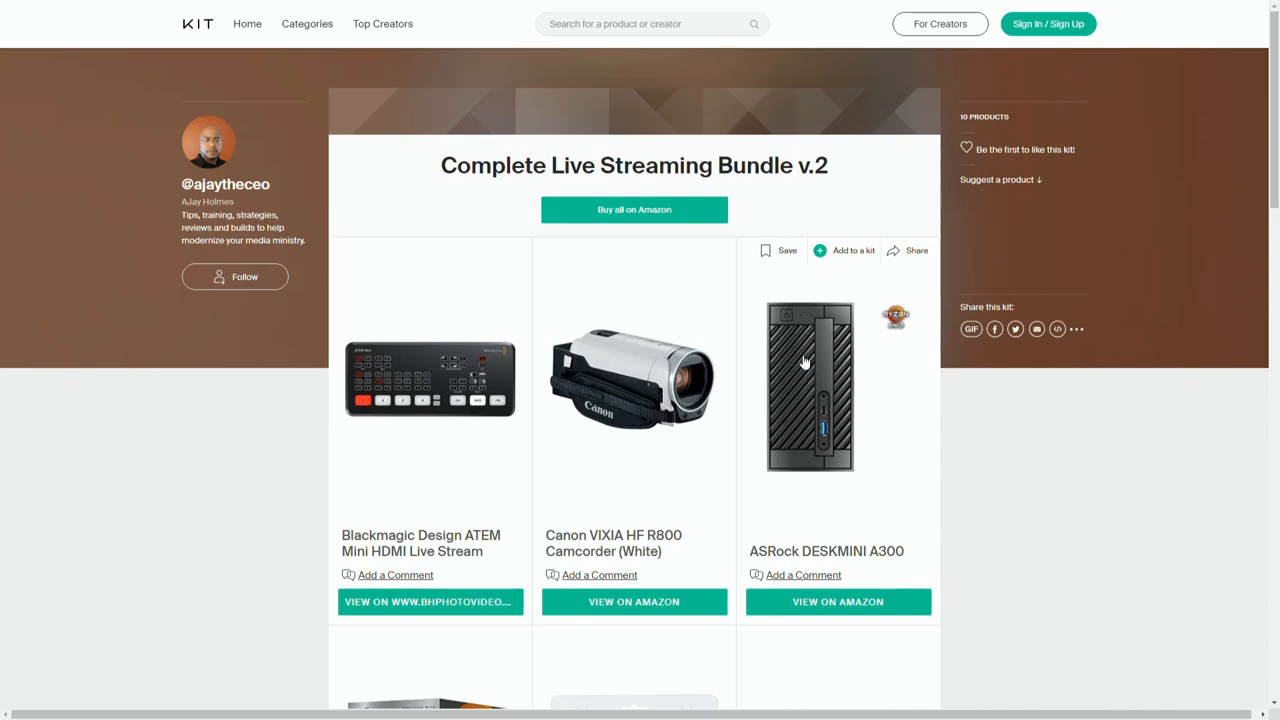
mouse_move(792, 396)
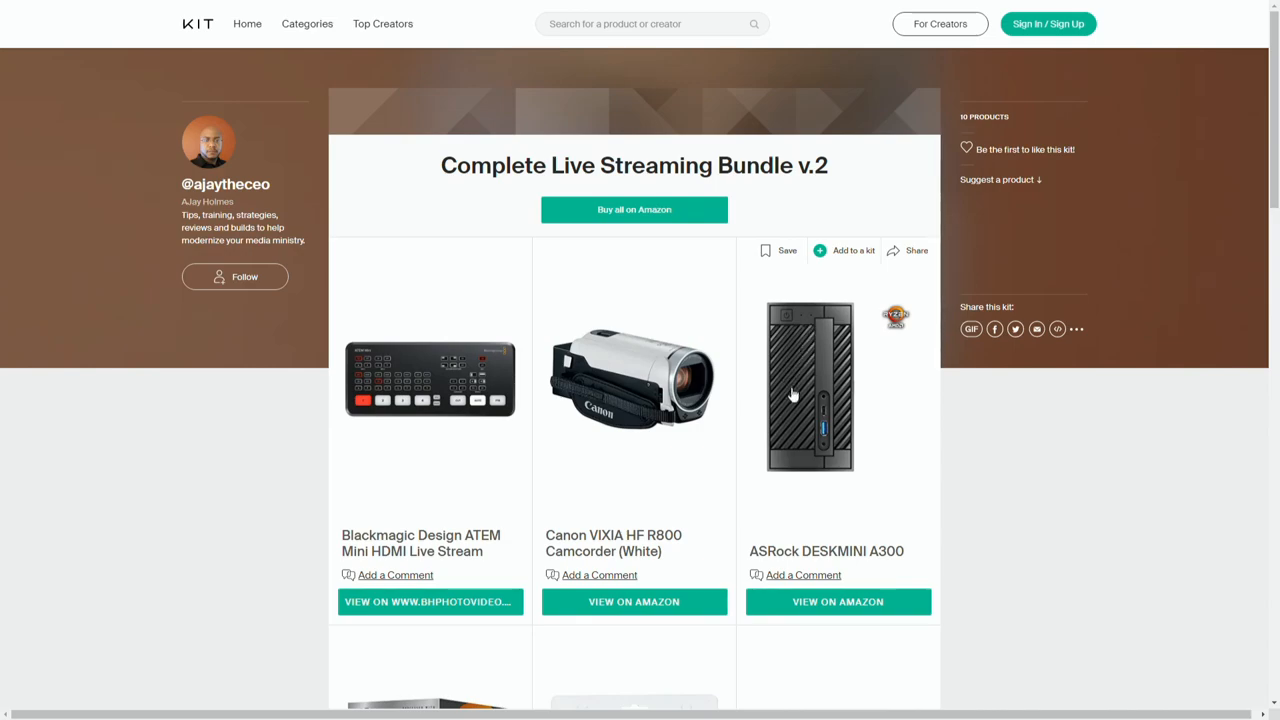
mouse_move(784, 362)
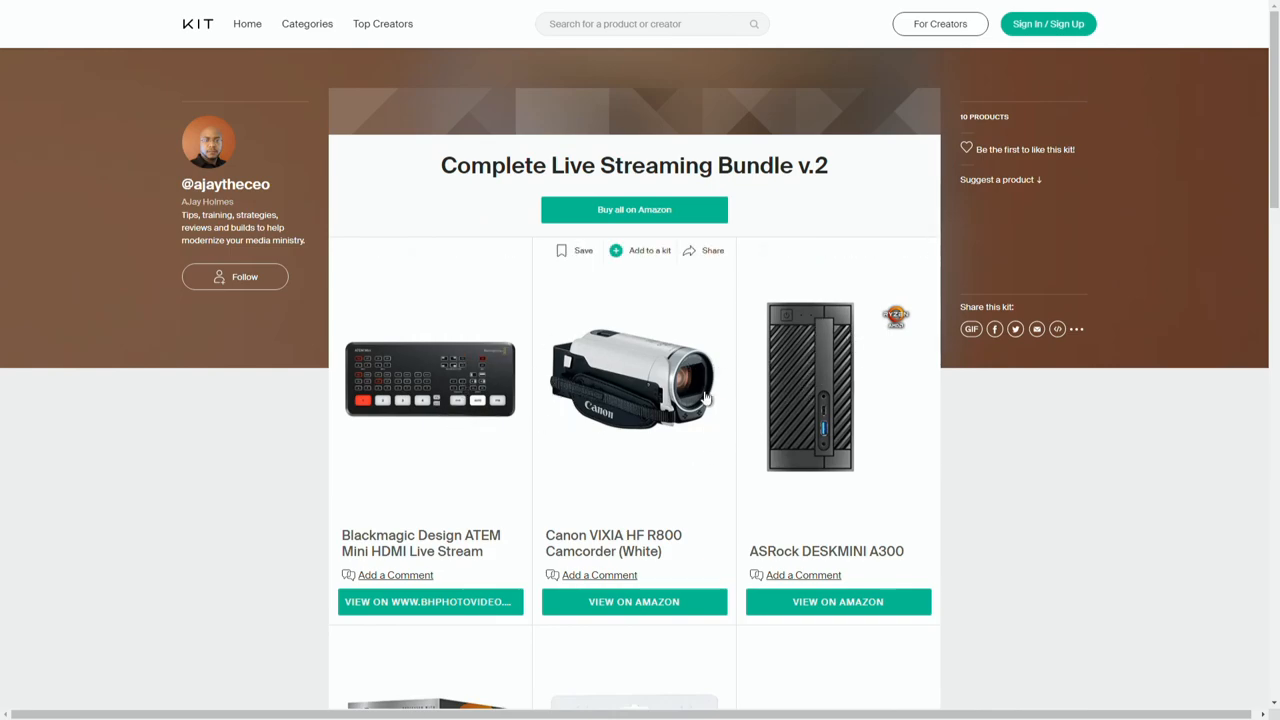
mouse_move(732, 356)
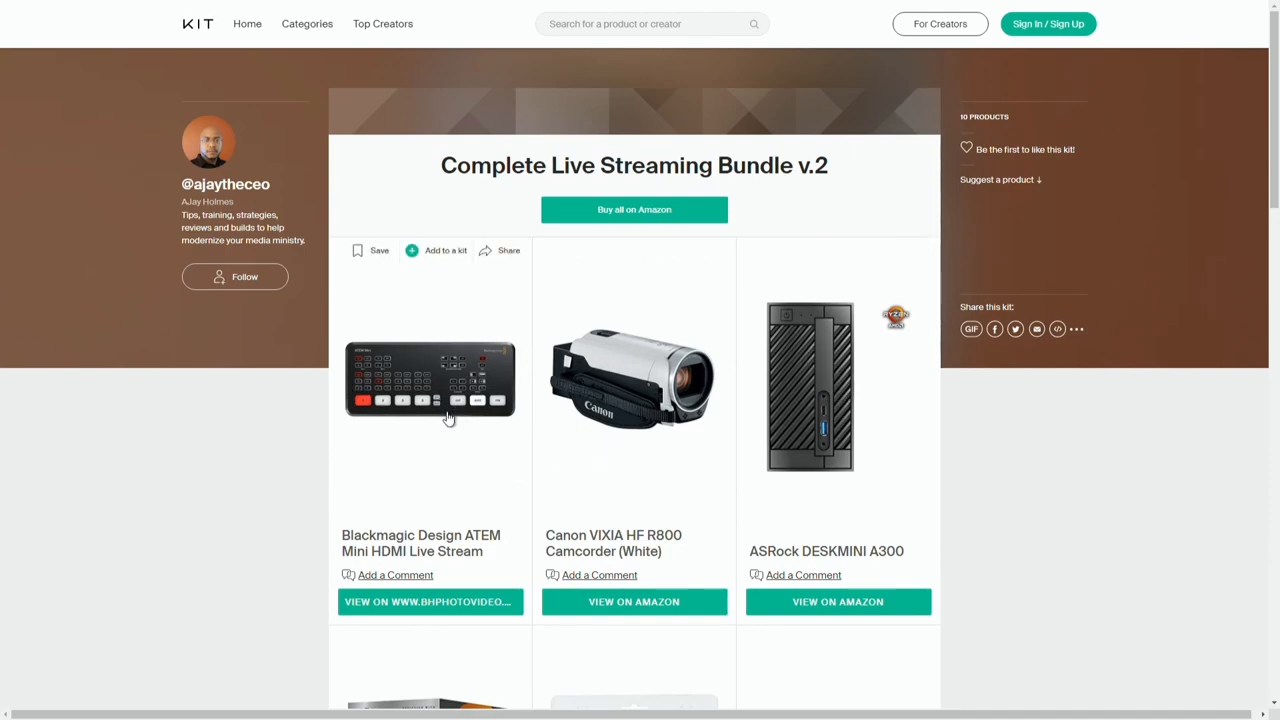
mouse_move(460, 432)
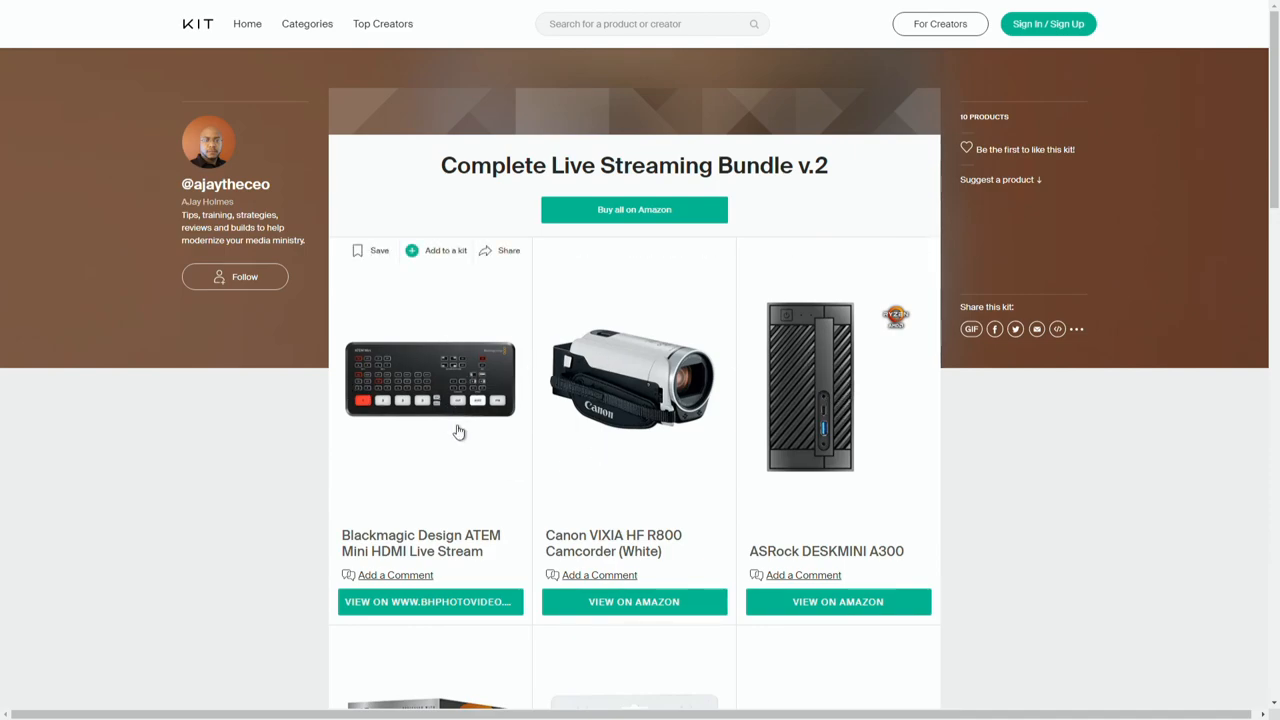
mouse_move(464, 442)
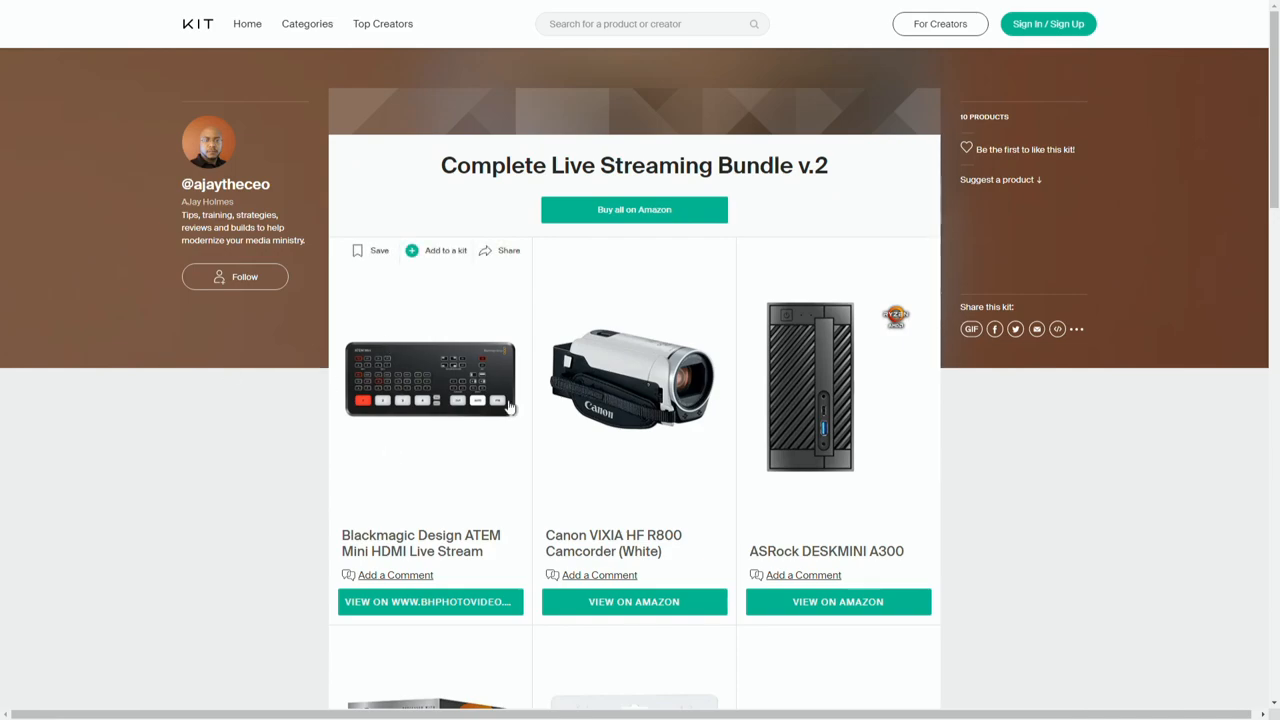
mouse_move(430, 404)
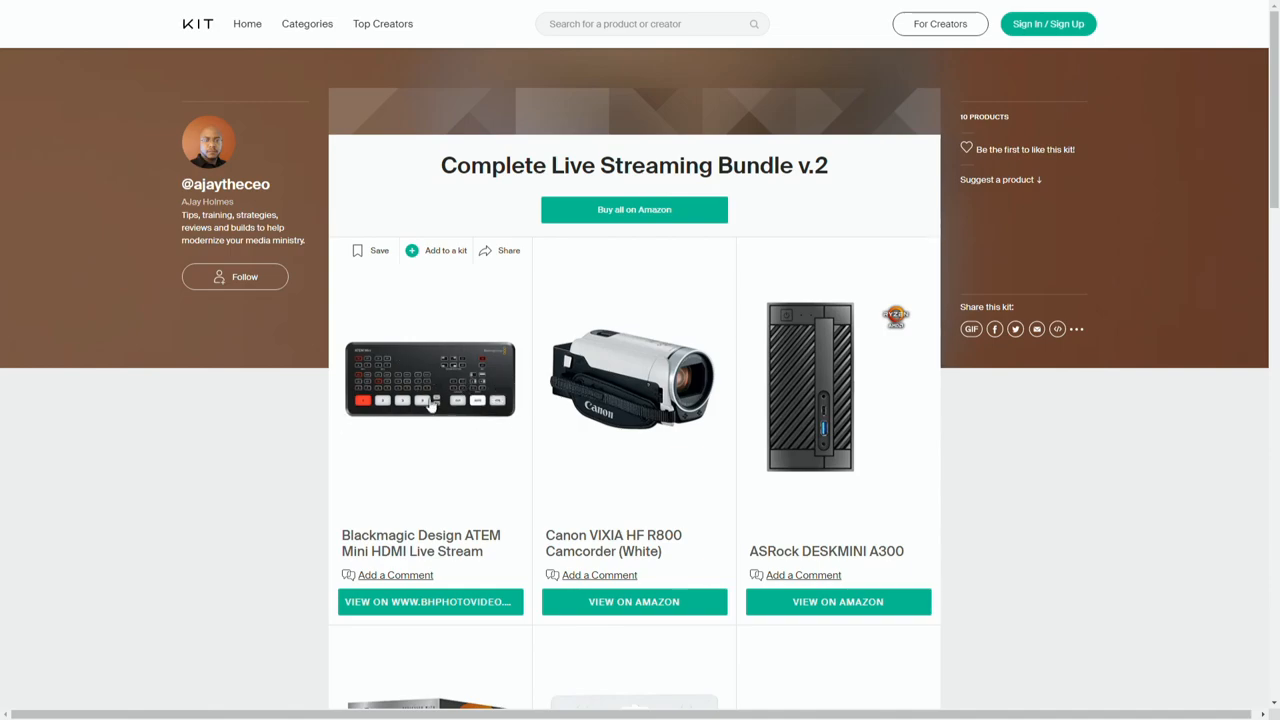
Scroll the bundle page to the Noctua NH-L9a cooler, USB Type C 6ft cable and Logitech MK120 combo.
scroll("down", 3)
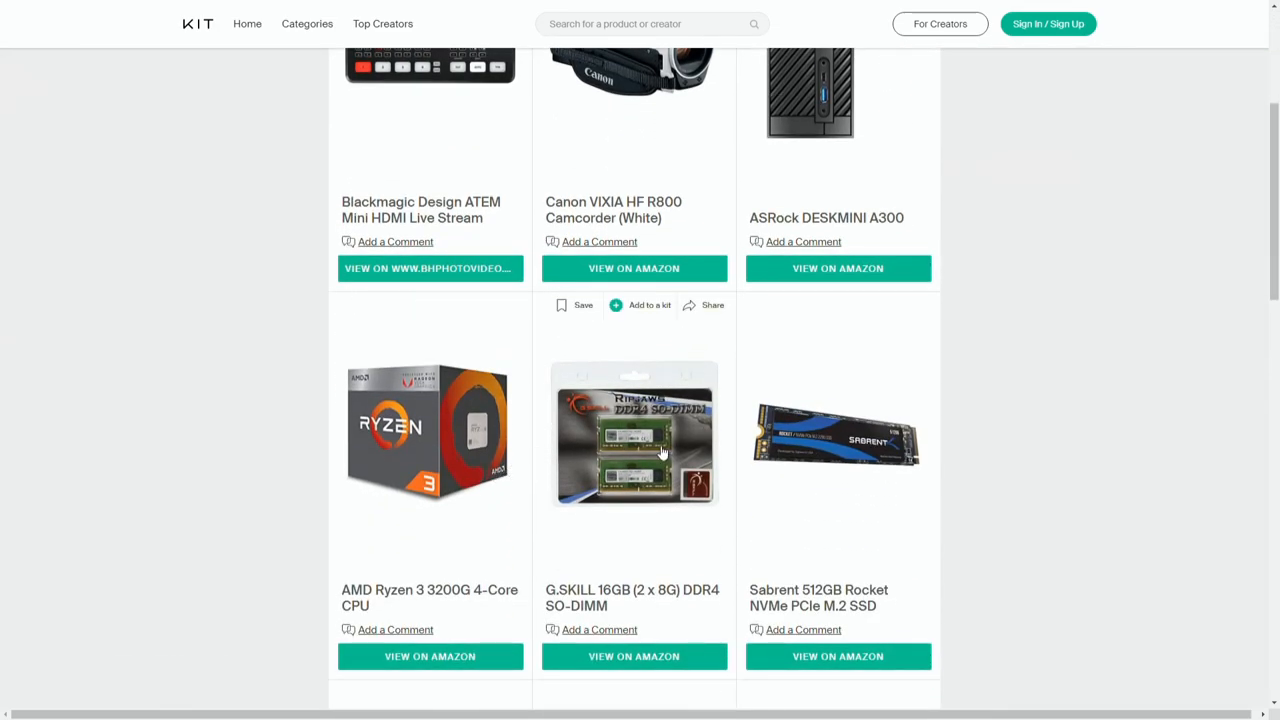
mouse_move(808, 448)
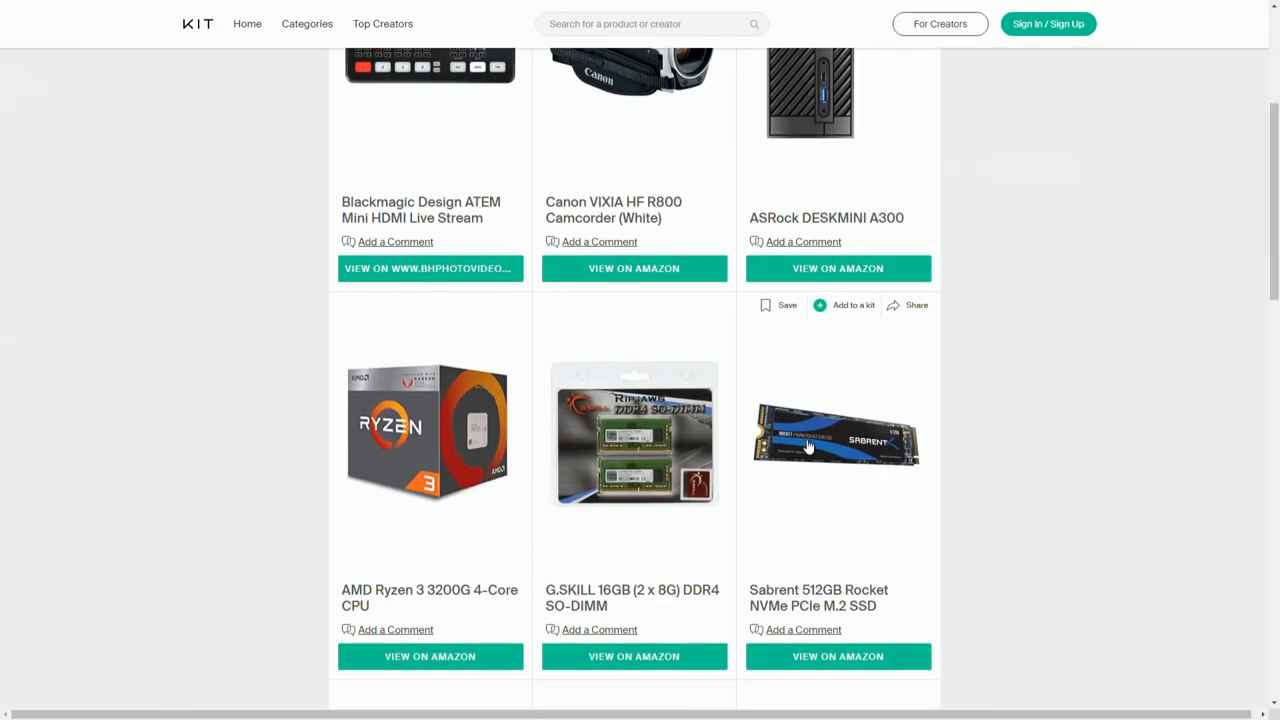
mouse_move(838, 456)
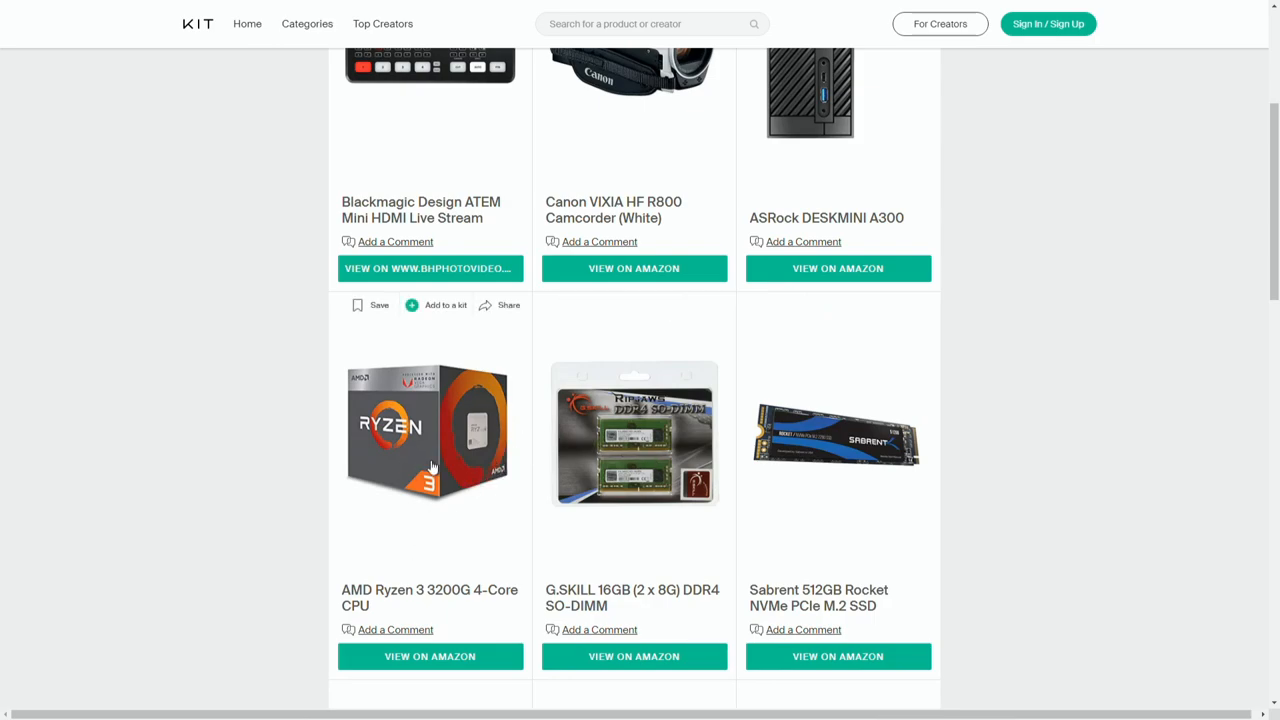
scroll("down", 3)
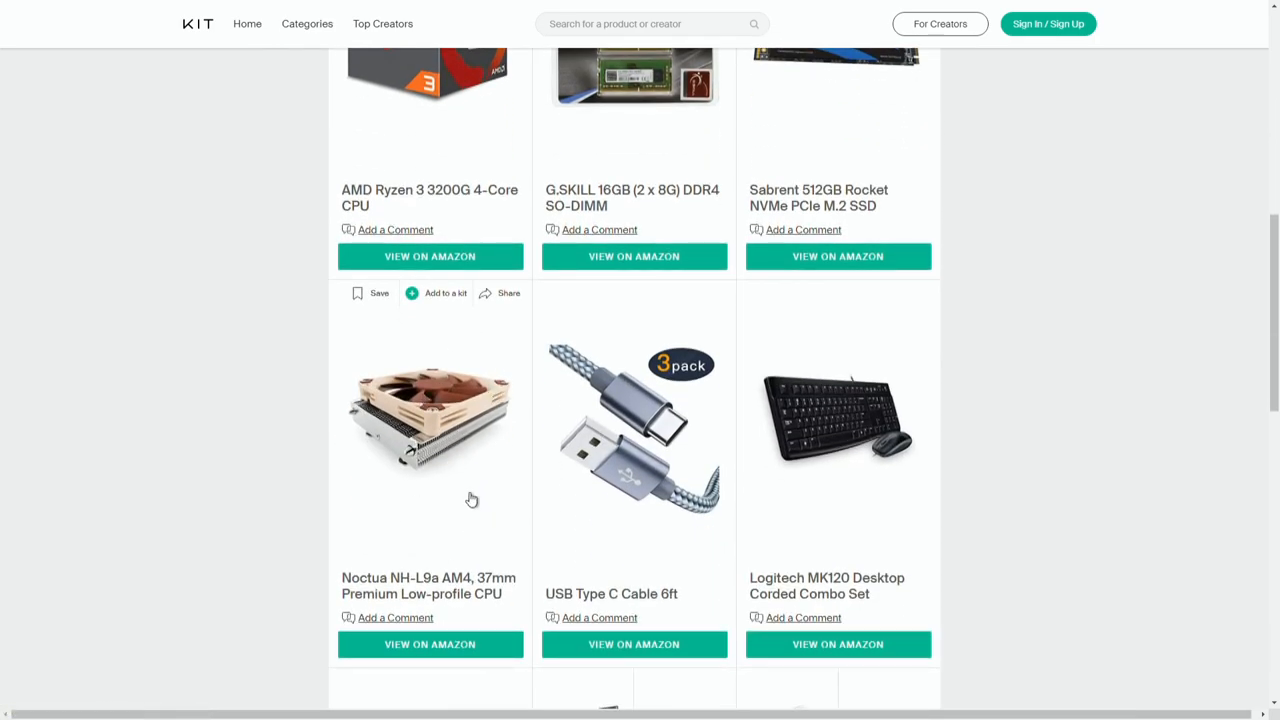
scroll("up", 3)
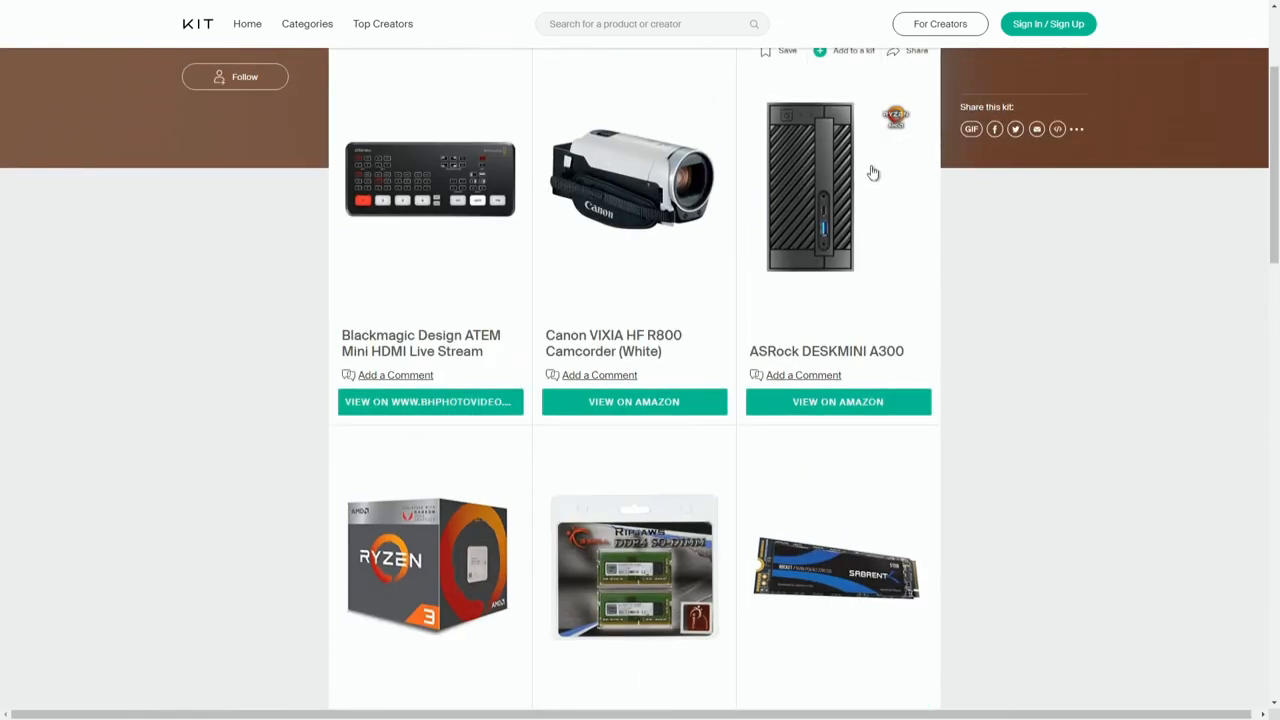
mouse_move(830, 150)
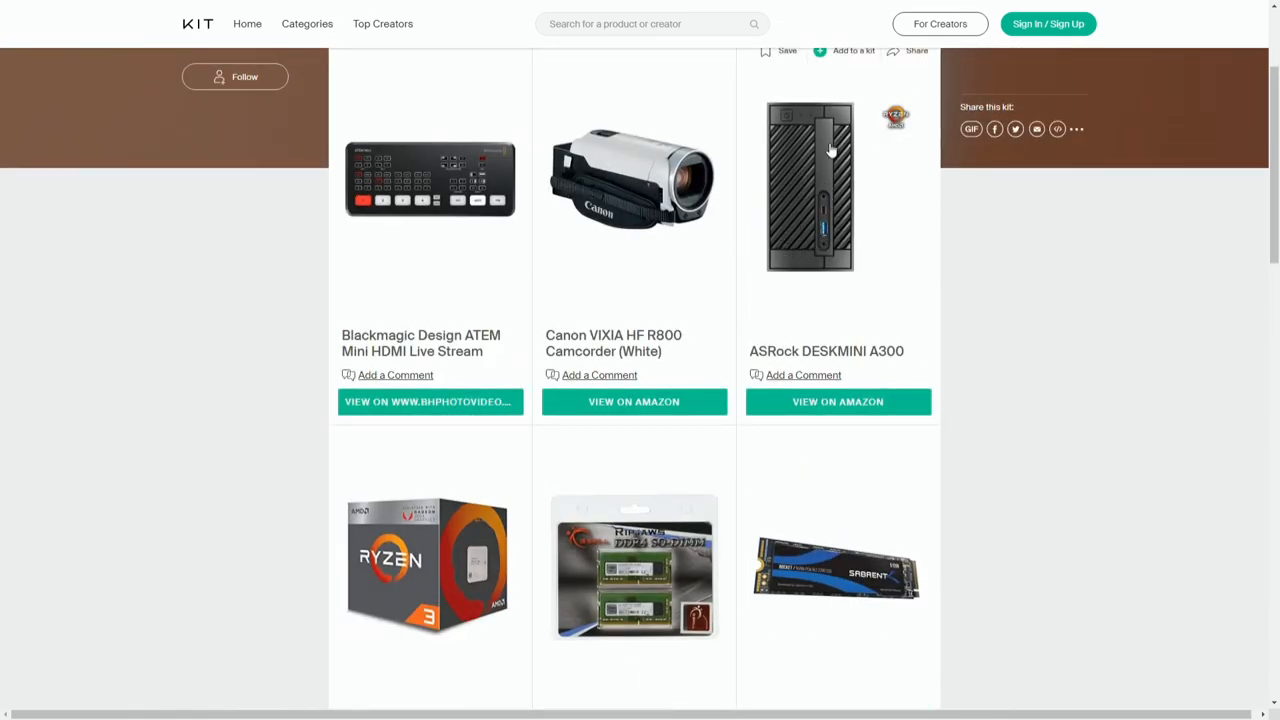
mouse_move(800, 124)
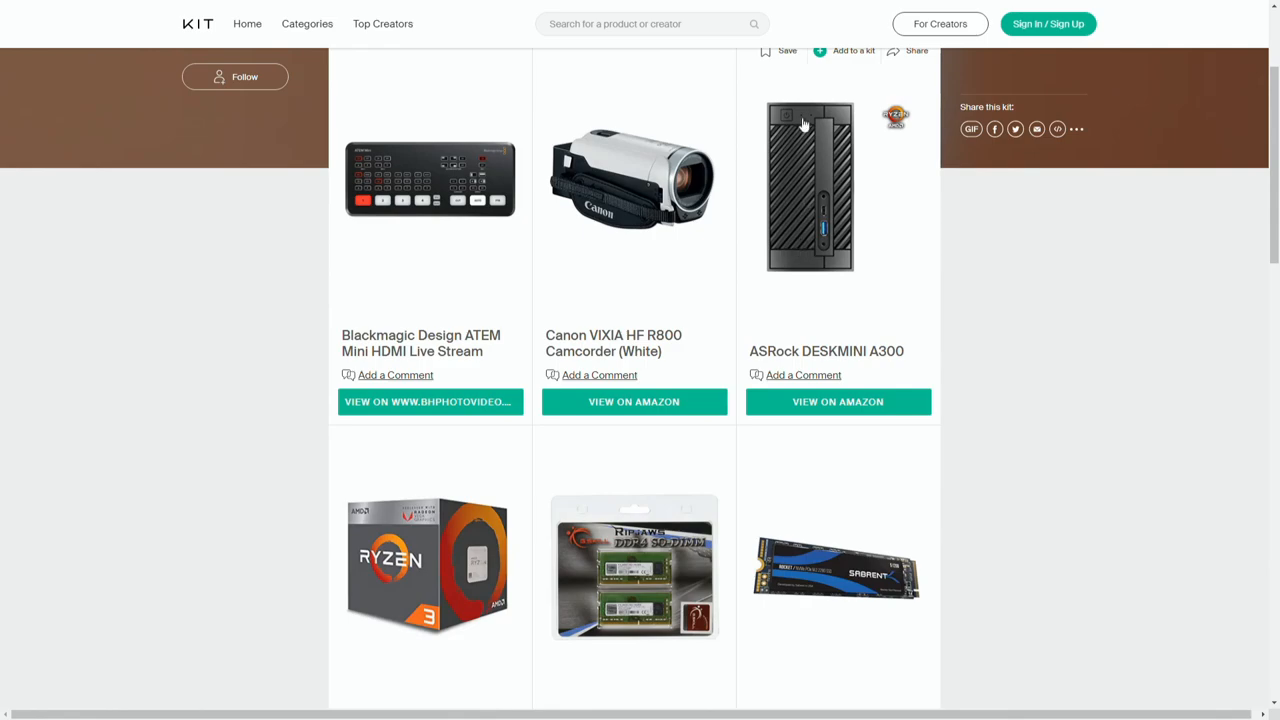
scroll("down", 3)
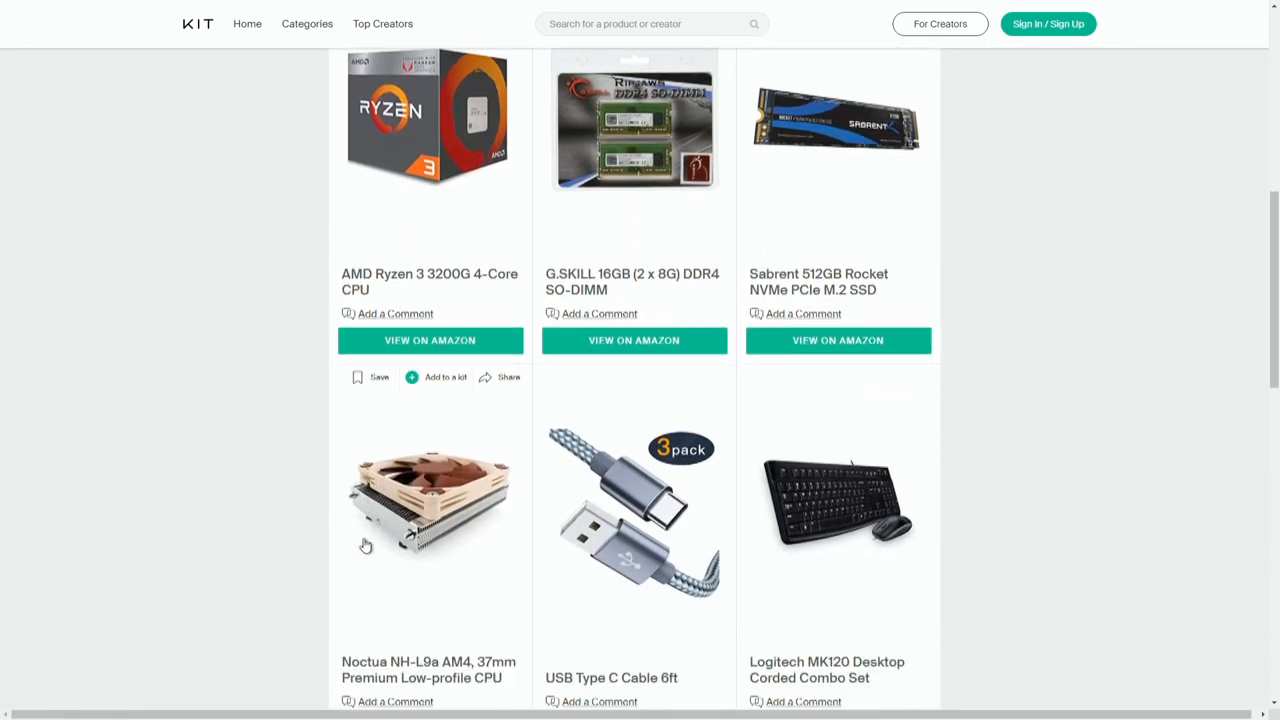
scroll("down", 3)
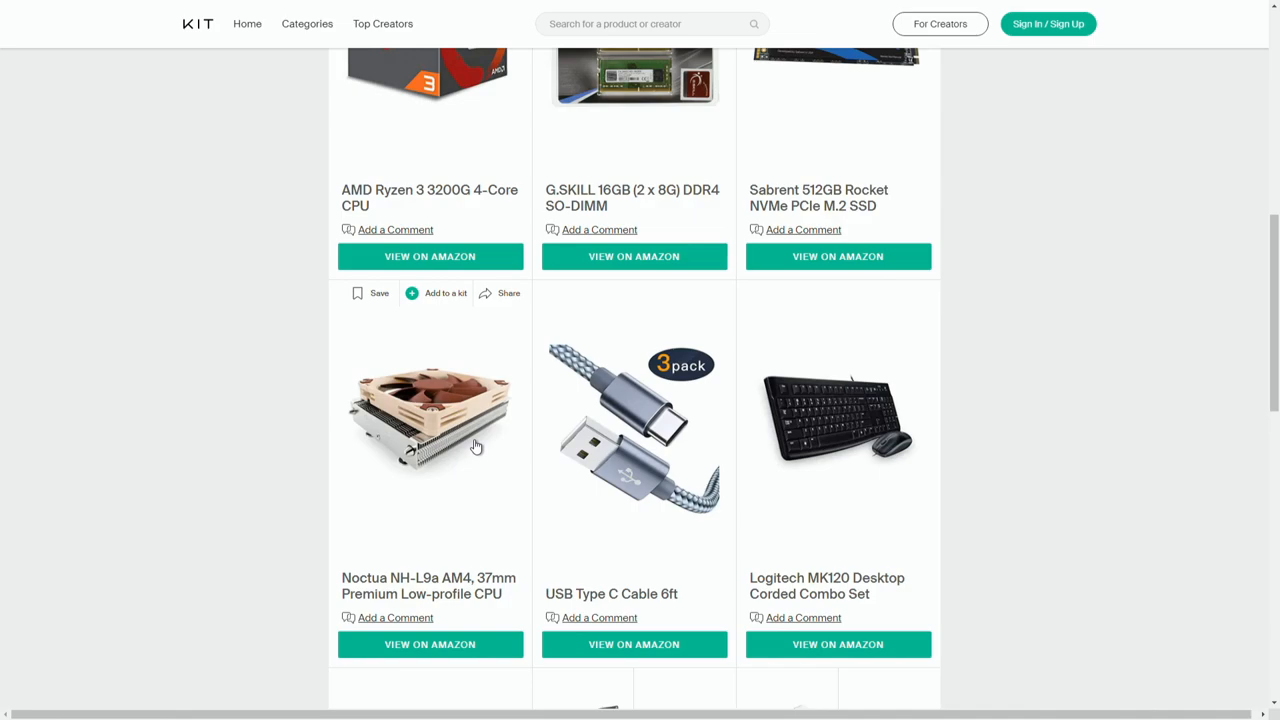
mouse_move(800, 130)
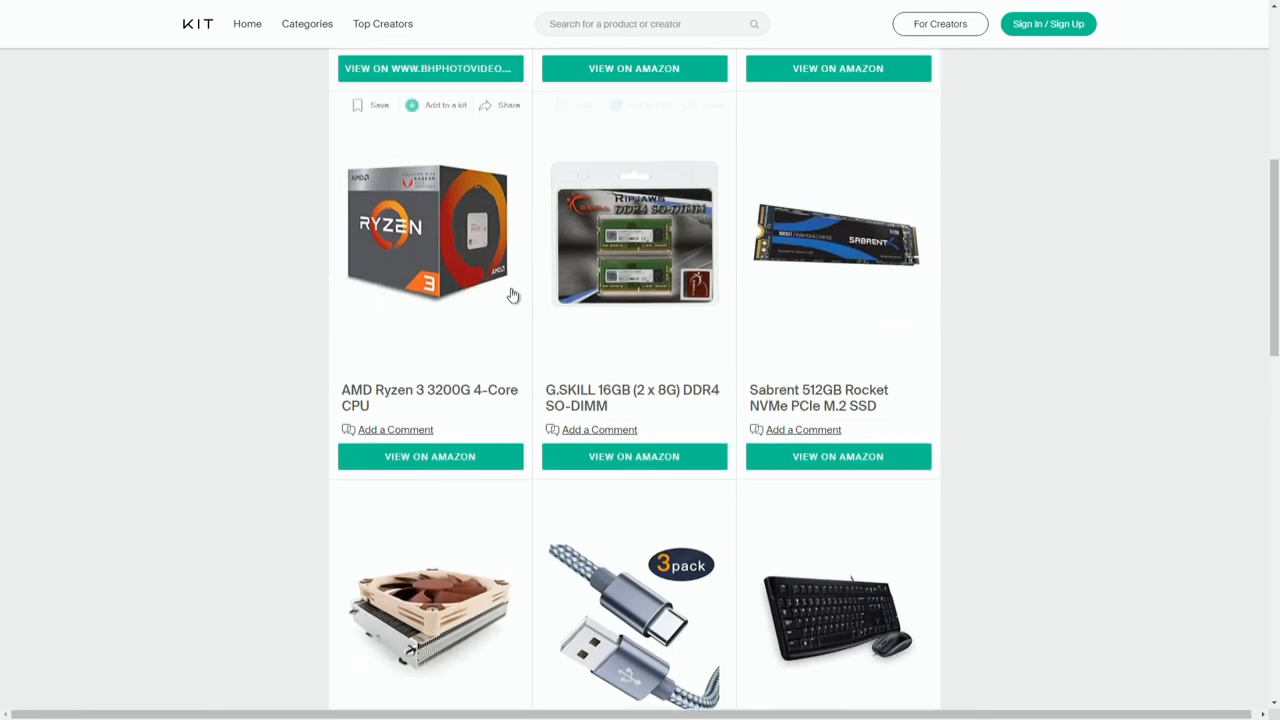
scroll("down", 3)
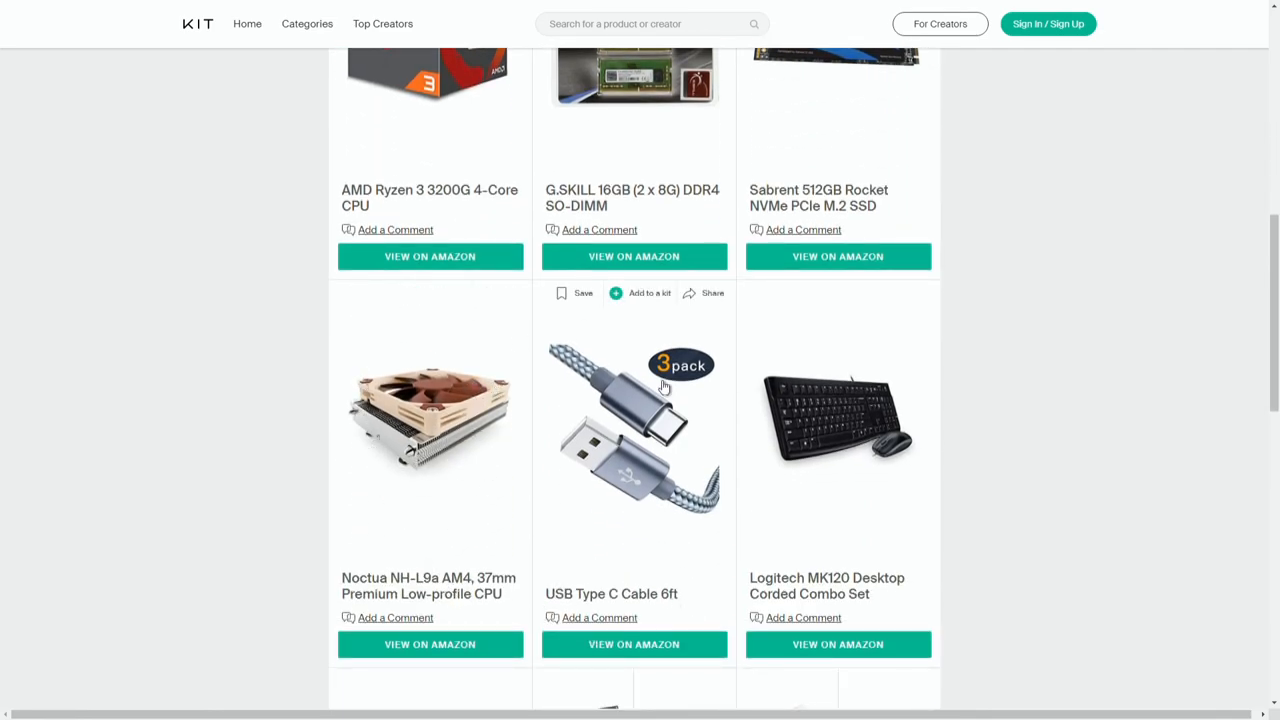
mouse_move(620, 468)
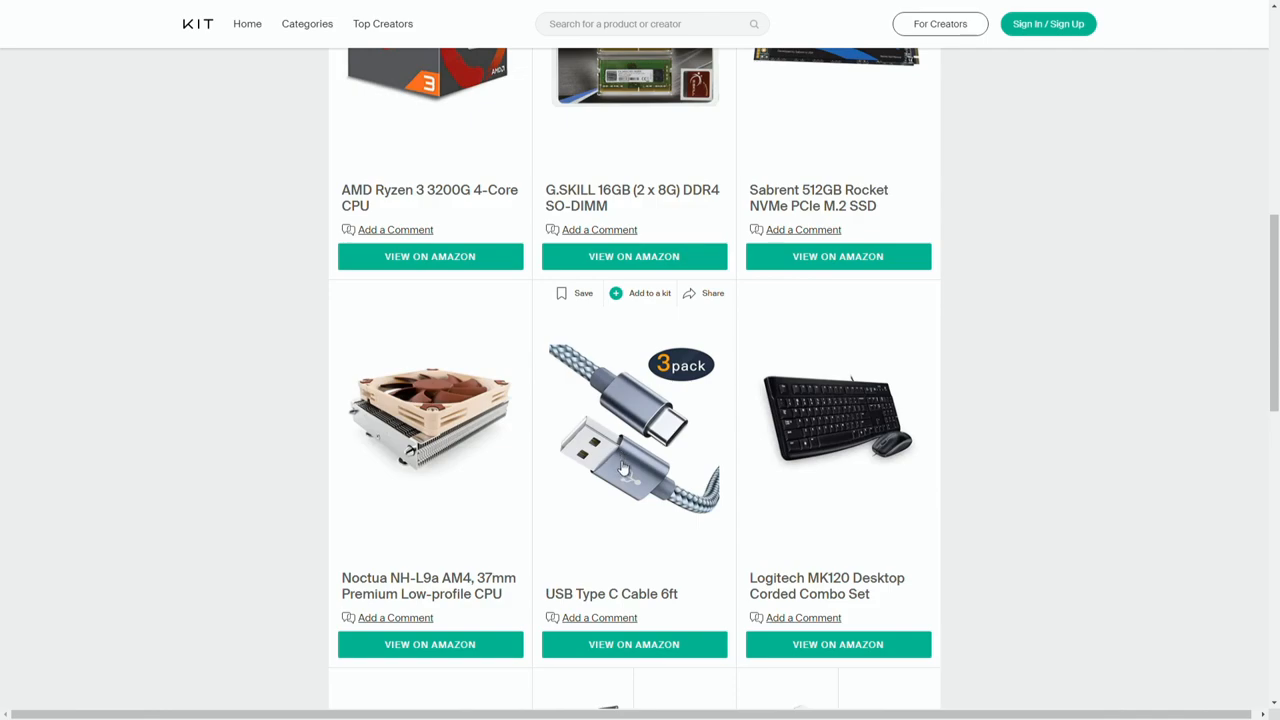
mouse_move(624, 436)
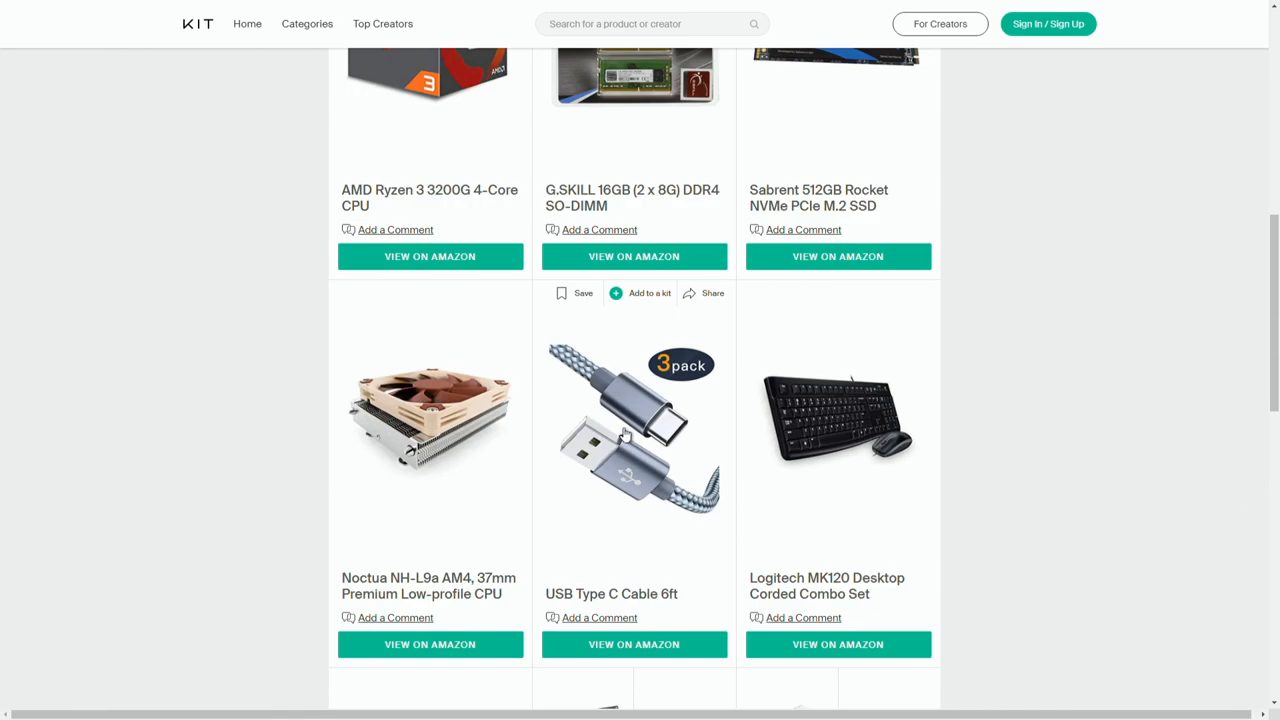
mouse_move(688, 452)
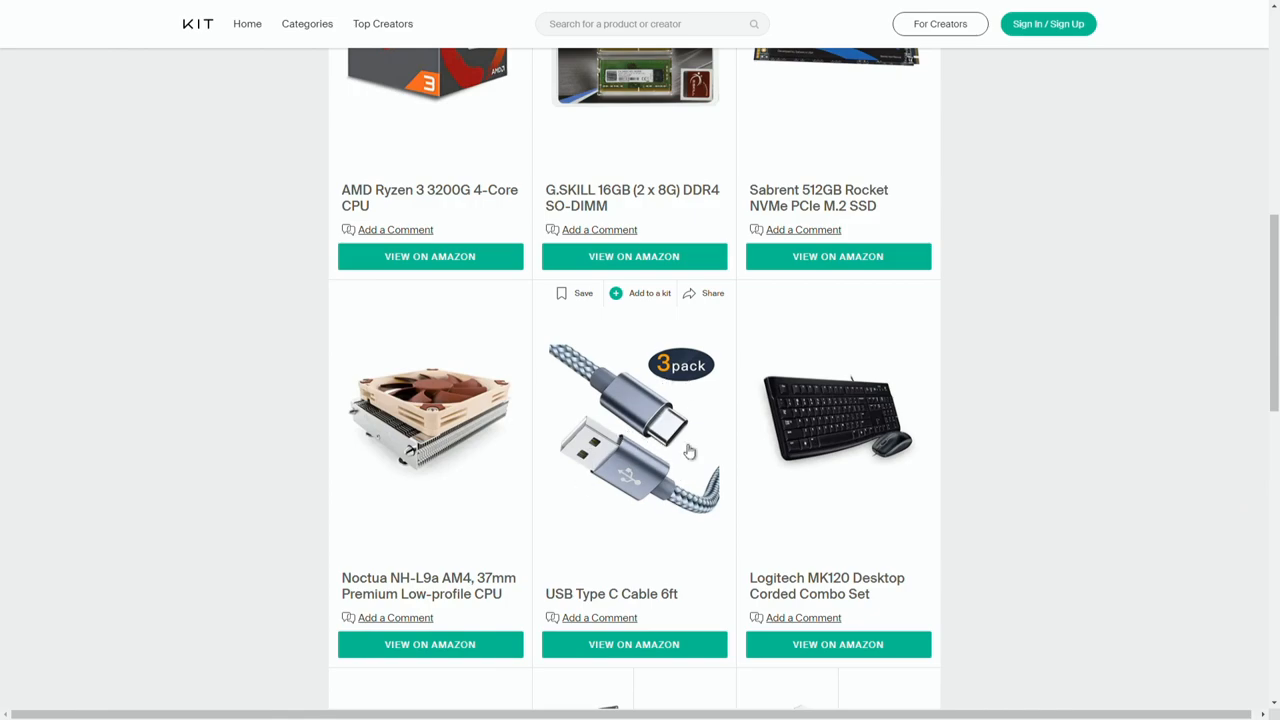
mouse_move(664, 414)
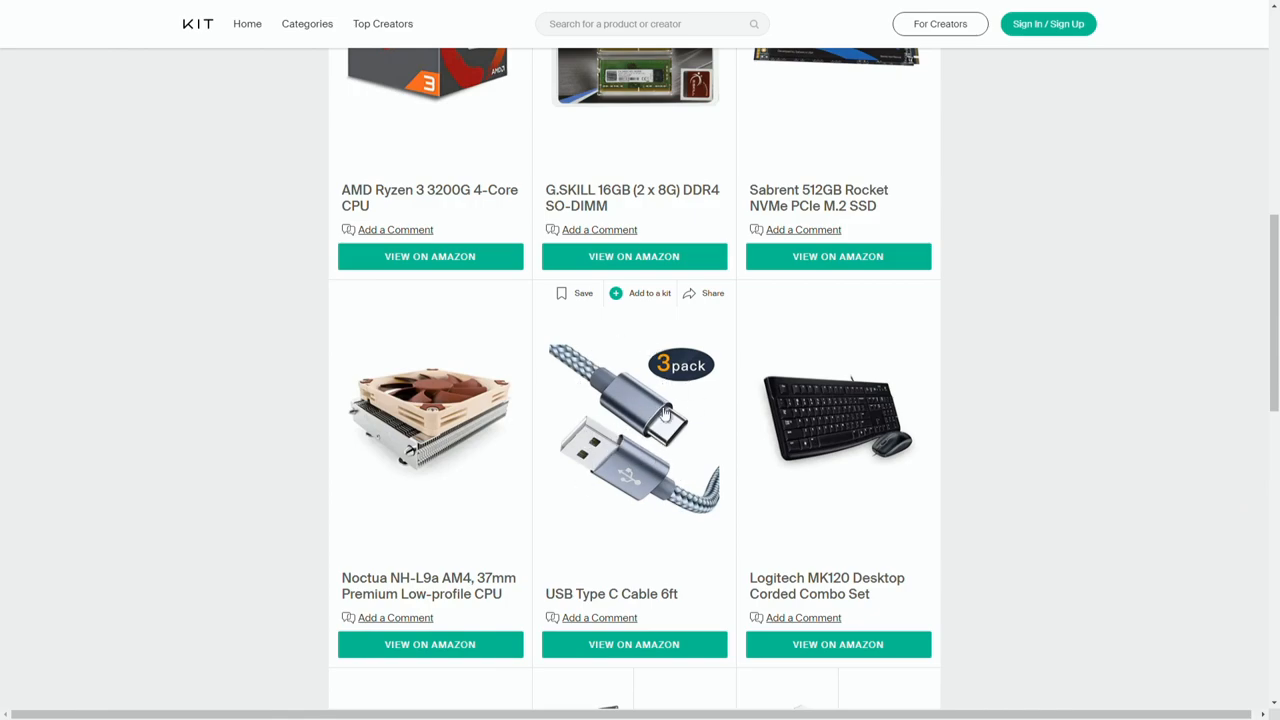
mouse_move(844, 462)
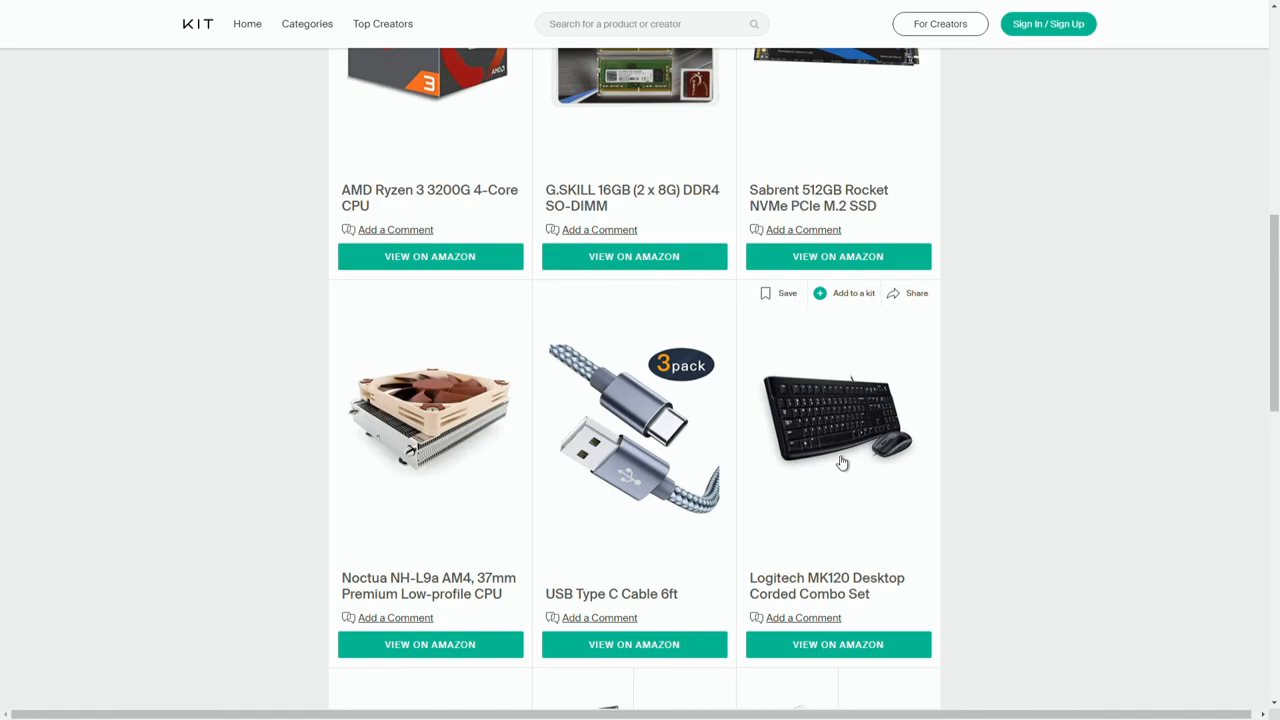
mouse_move(836, 398)
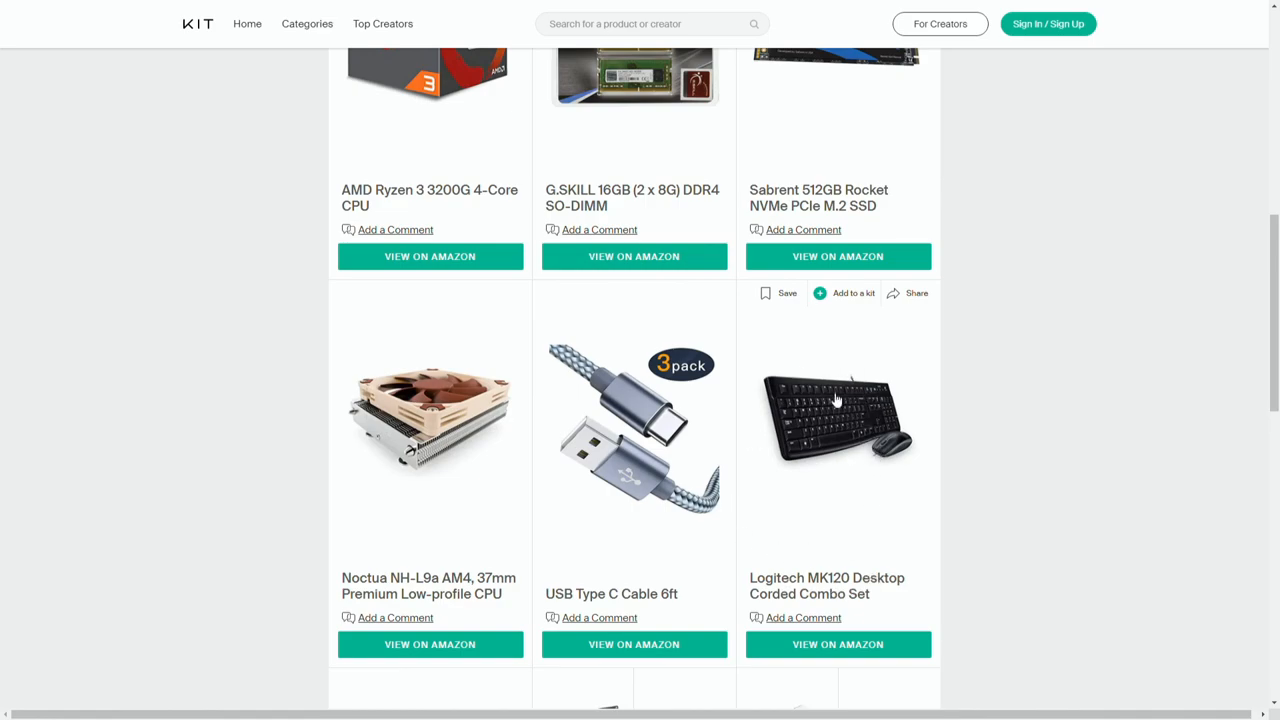
mouse_move(844, 440)
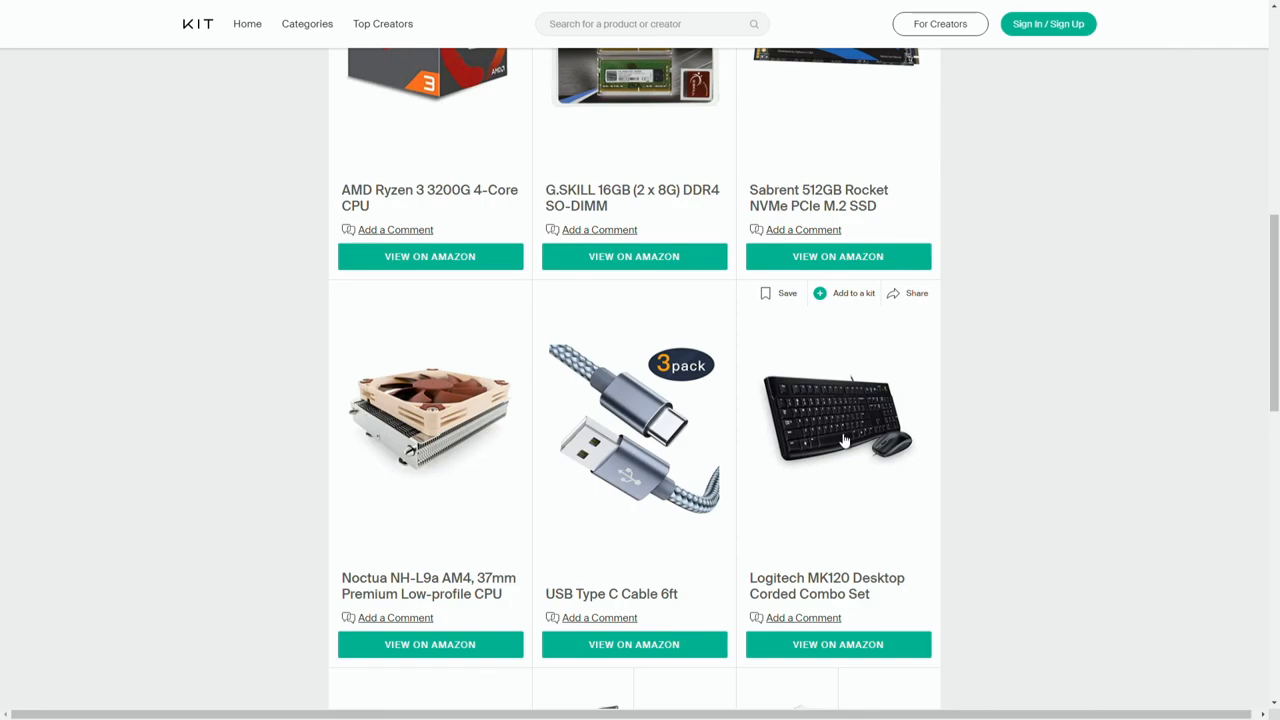
Scroll down to the Sceptre E205W-16003R 20" monitor and the related kits section.
scroll("down", 3)
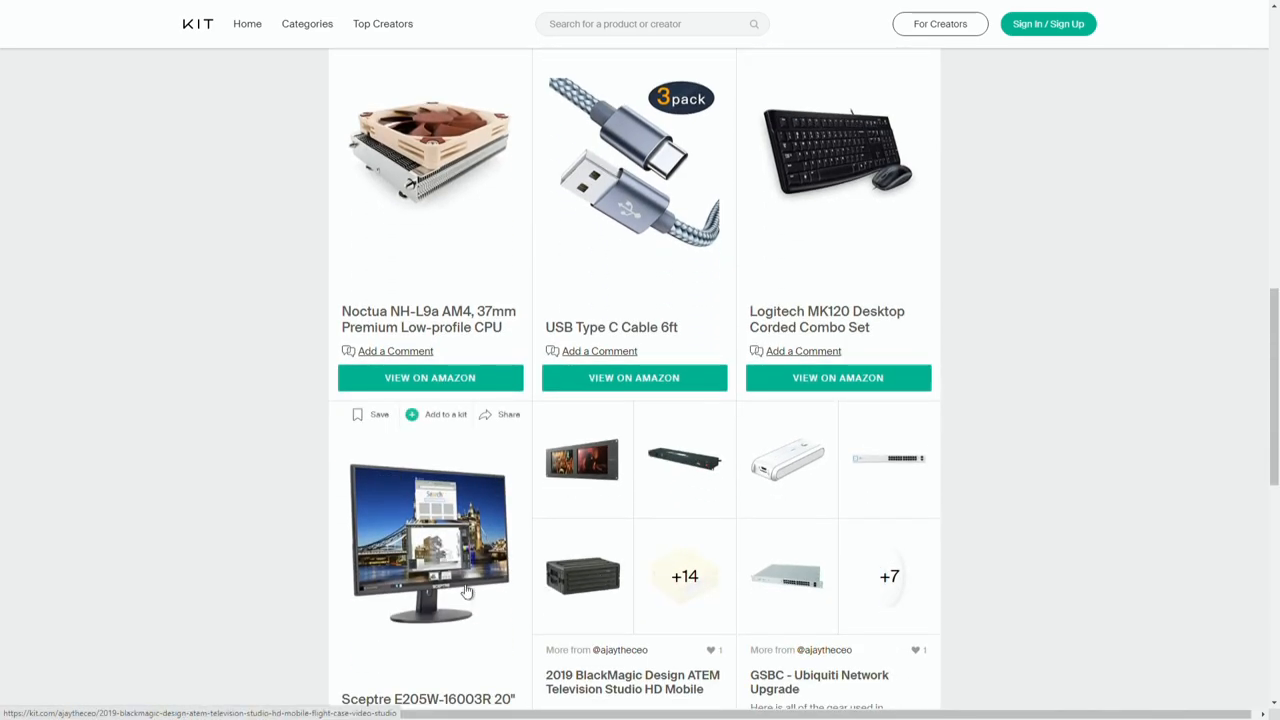
scroll("down", 3)
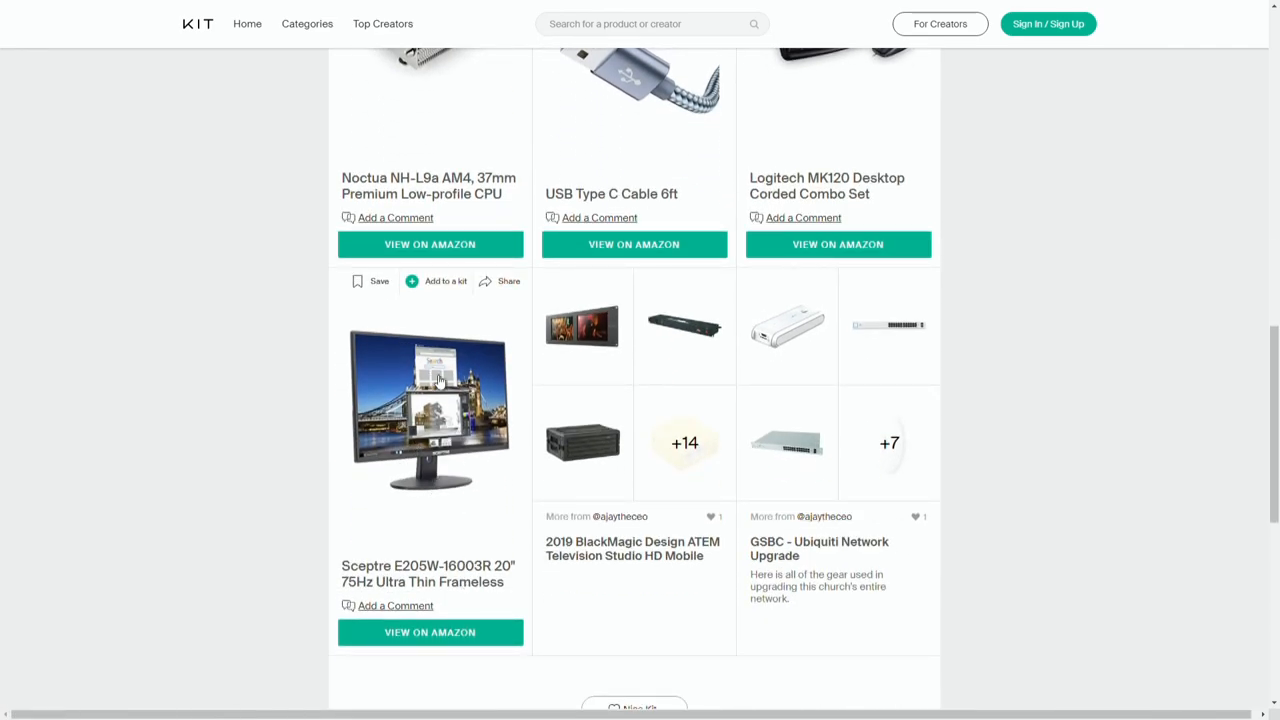
mouse_move(456, 420)
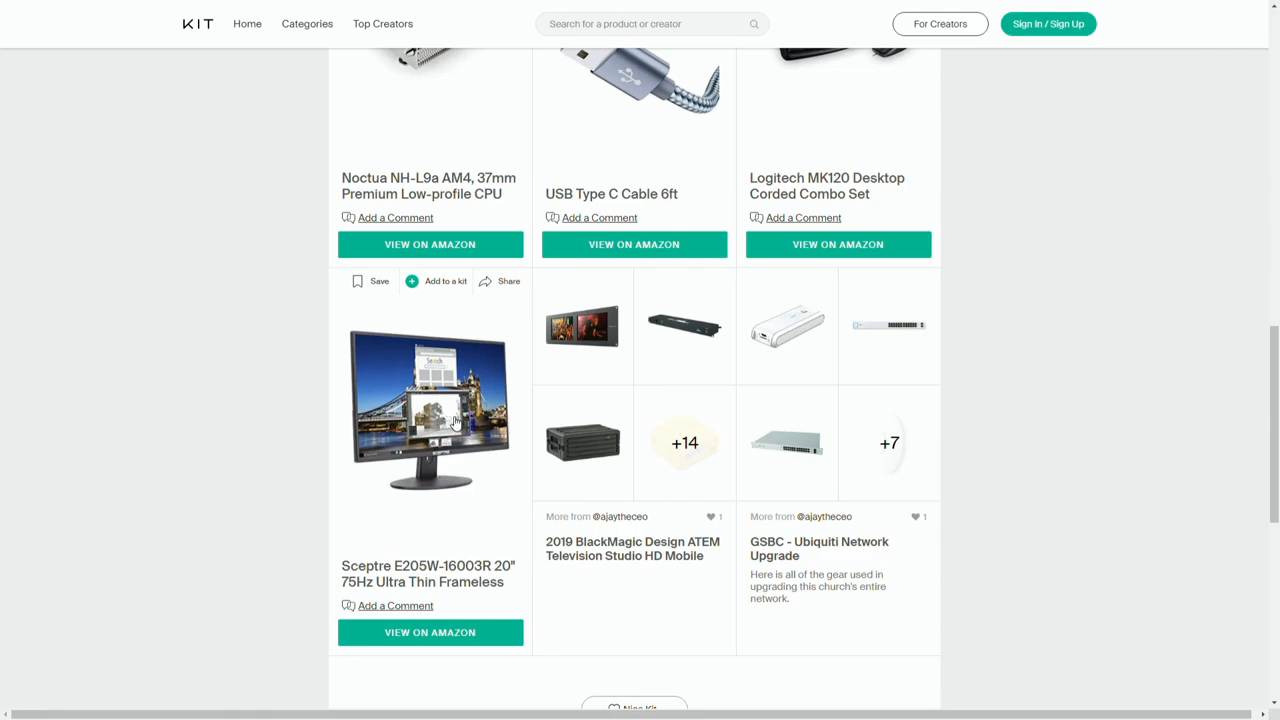
mouse_move(442, 428)
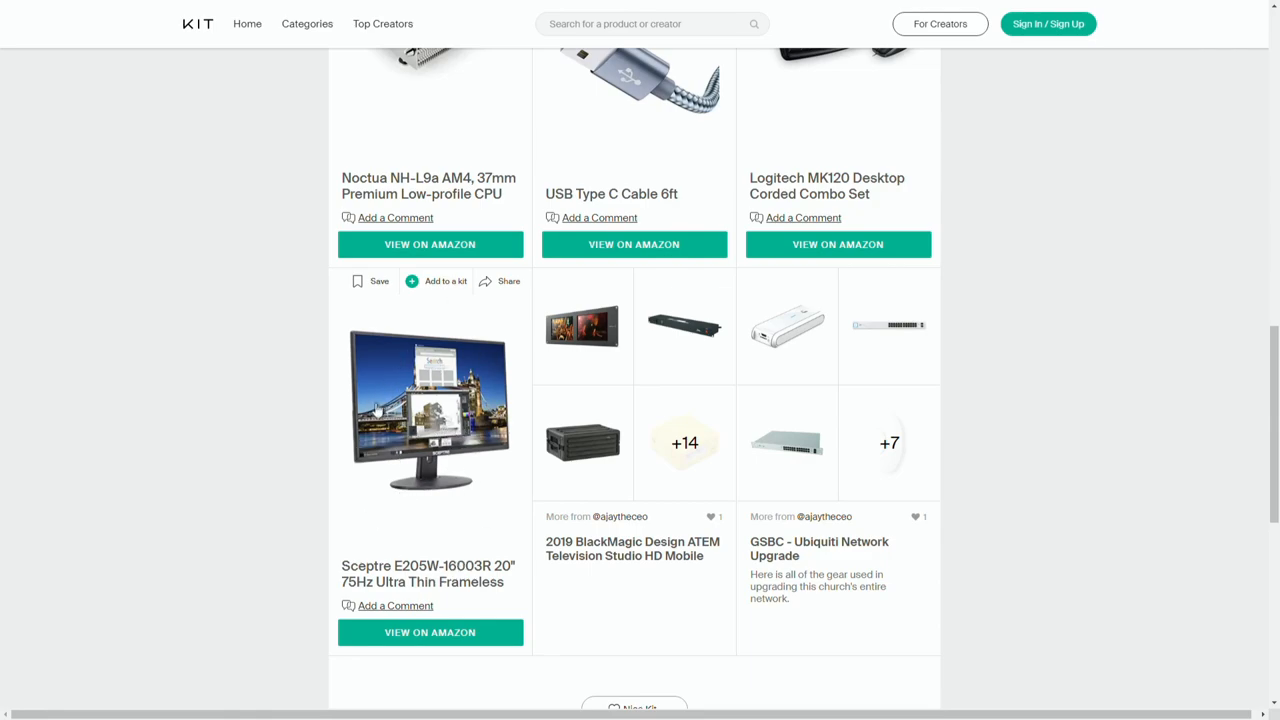
mouse_move(414, 452)
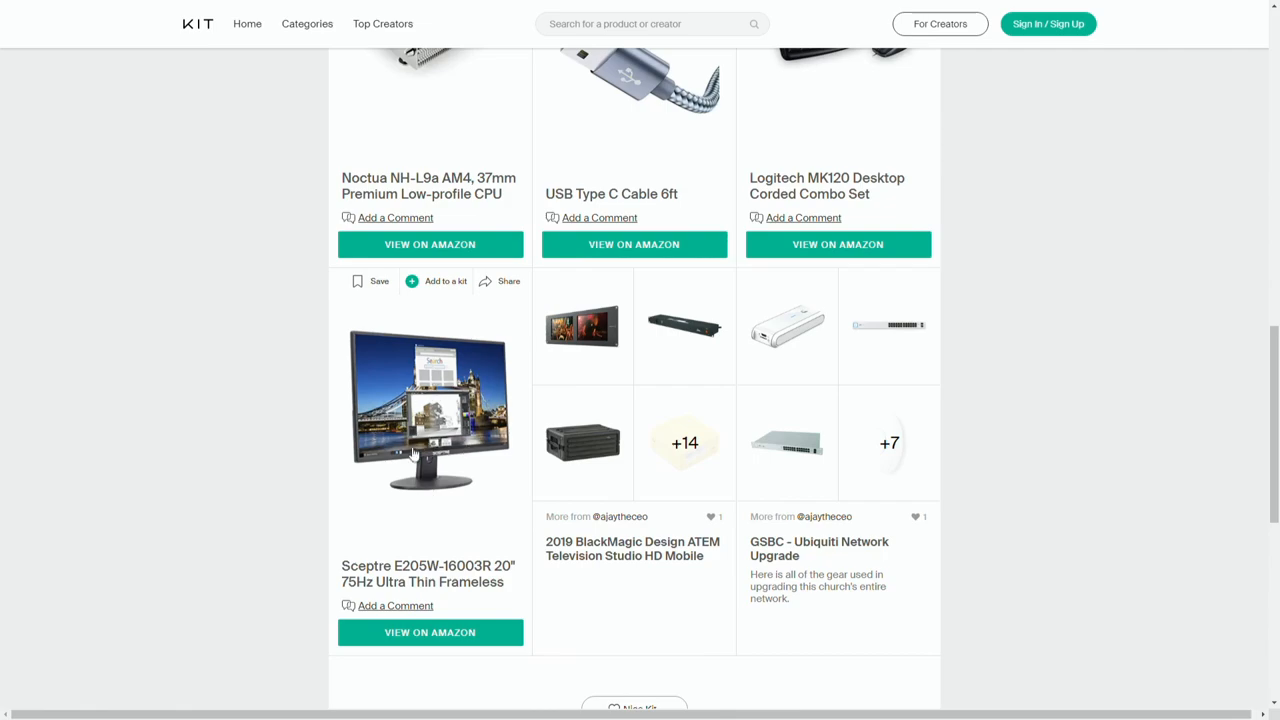
mouse_move(480, 480)
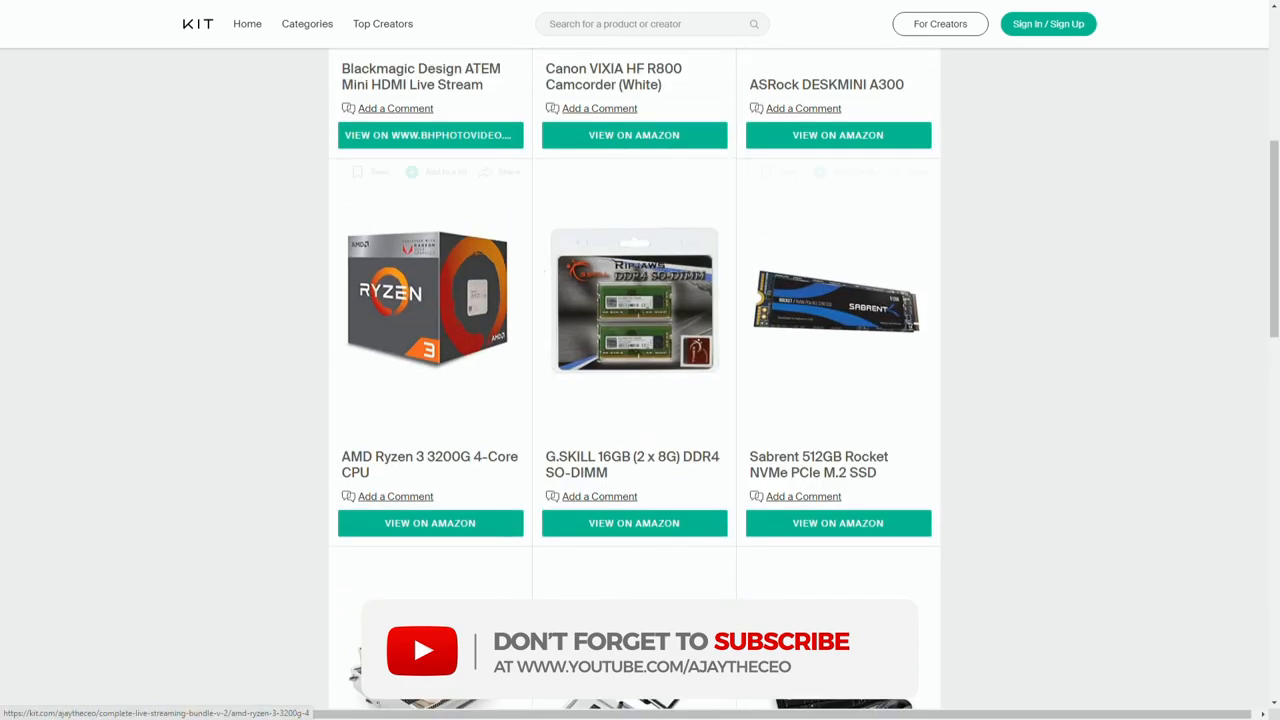
Scroll back up to the bundle title and the ATEM Mini, Canon camcorder and DeskMini items.
scroll("up", 3)
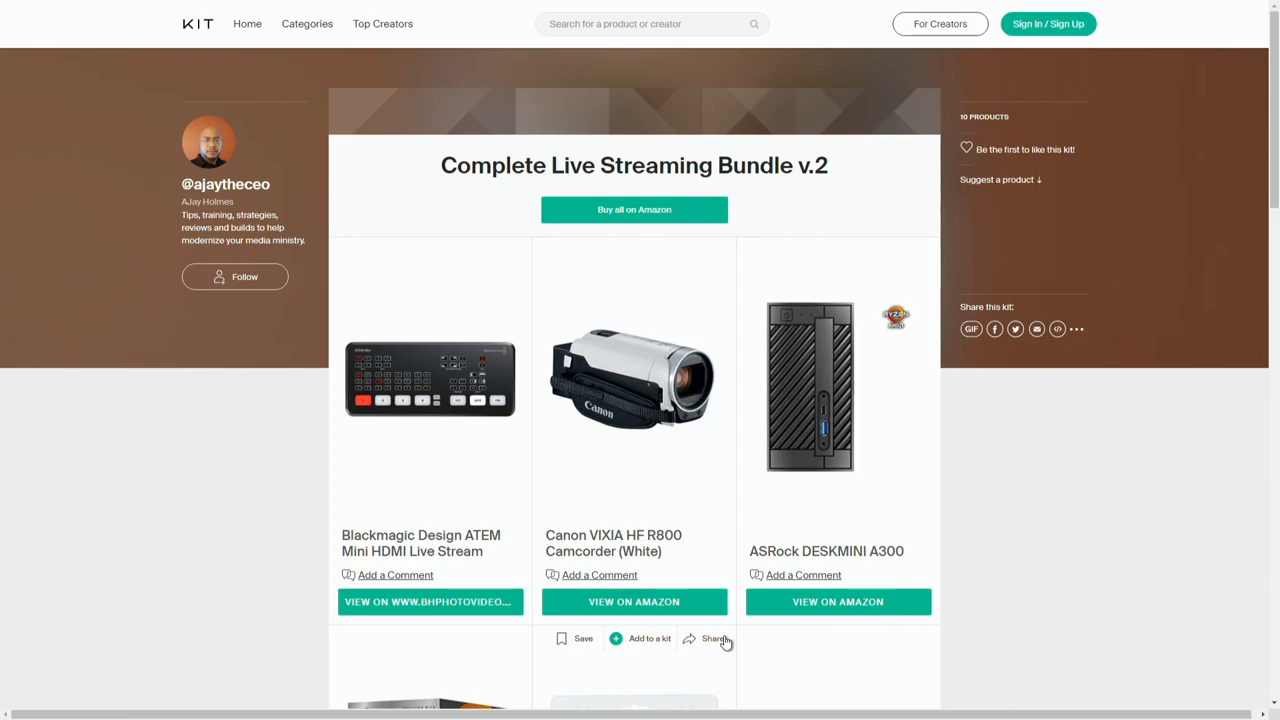
mouse_move(732, 656)
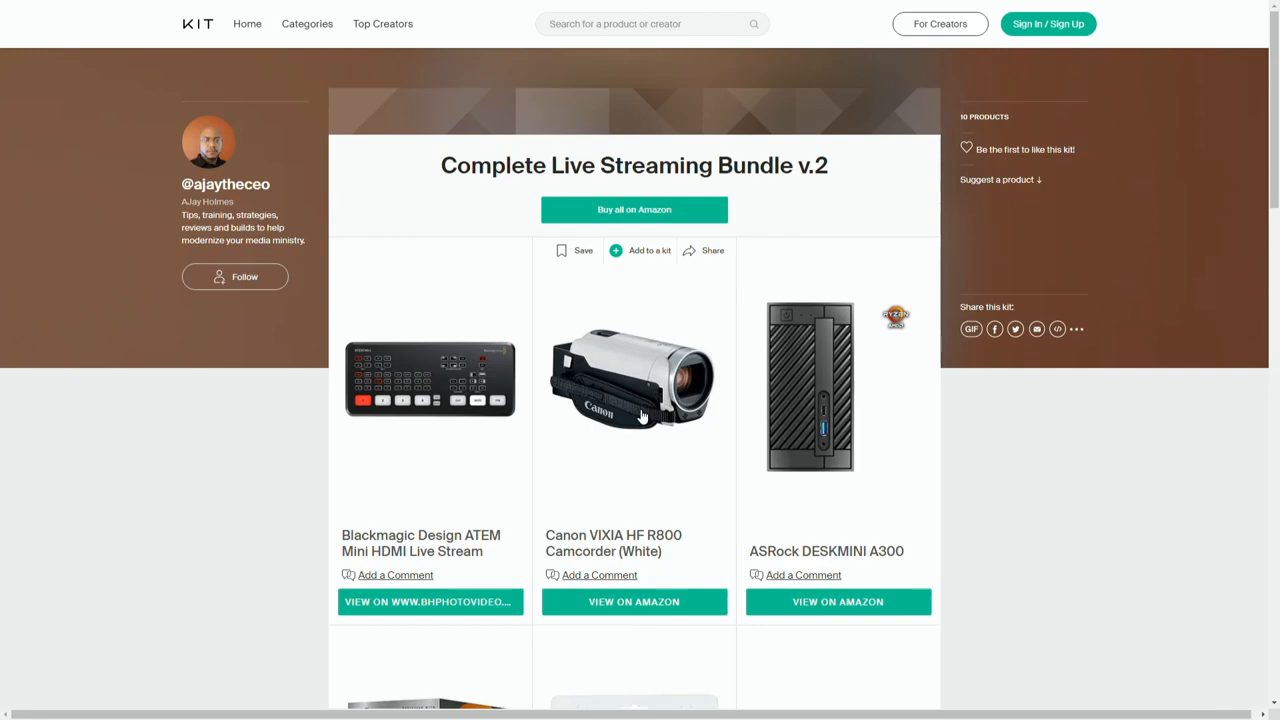
mouse_move(744, 392)
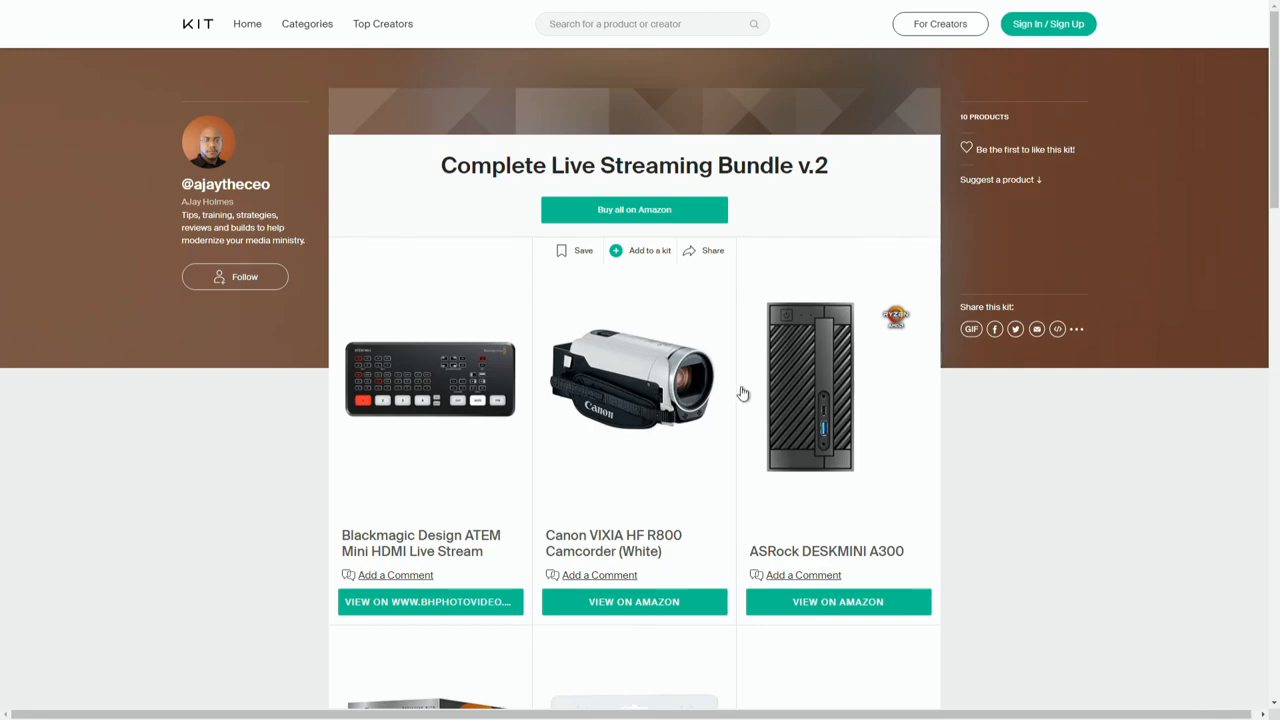
mouse_move(856, 328)
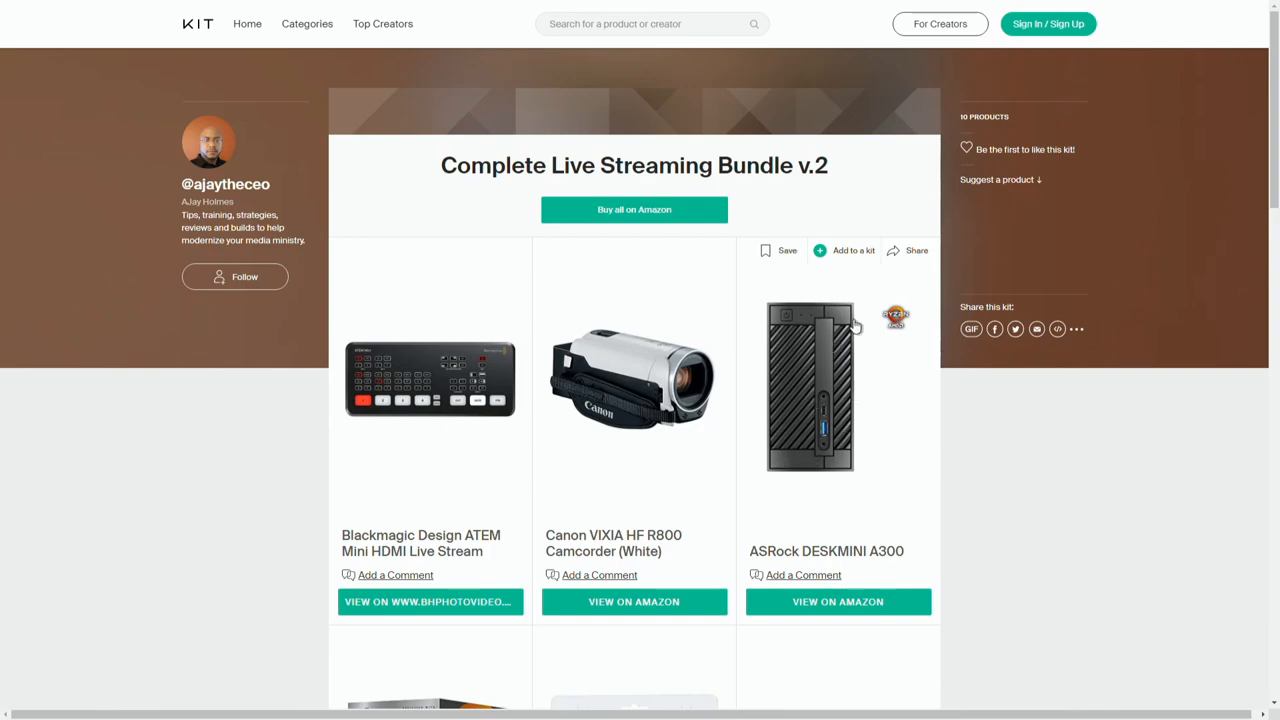
mouse_move(796, 370)
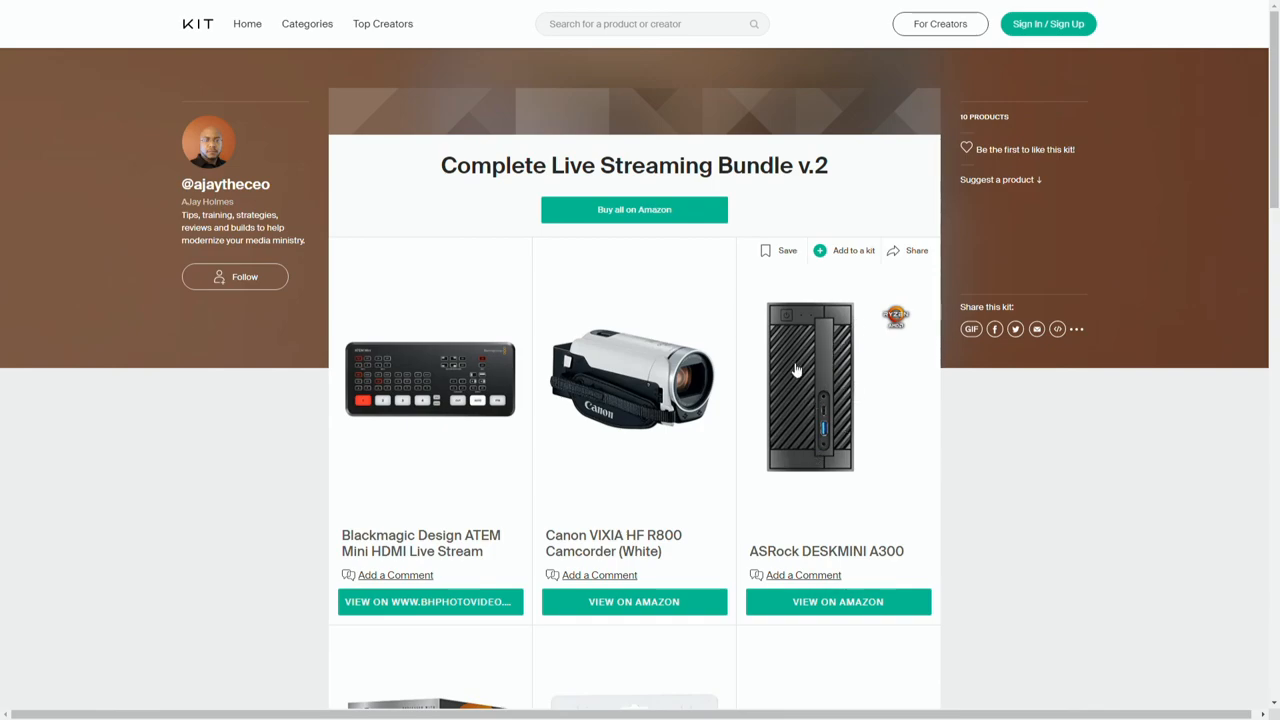
mouse_move(824, 404)
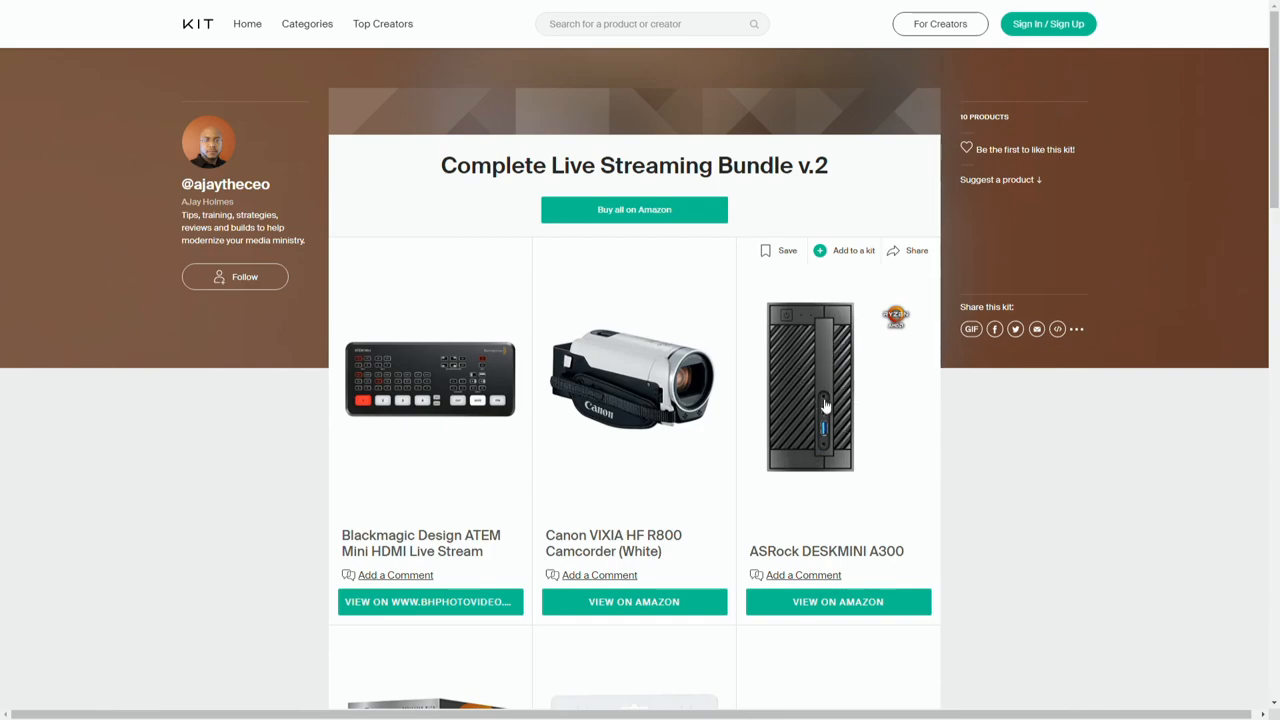
mouse_move(838, 424)
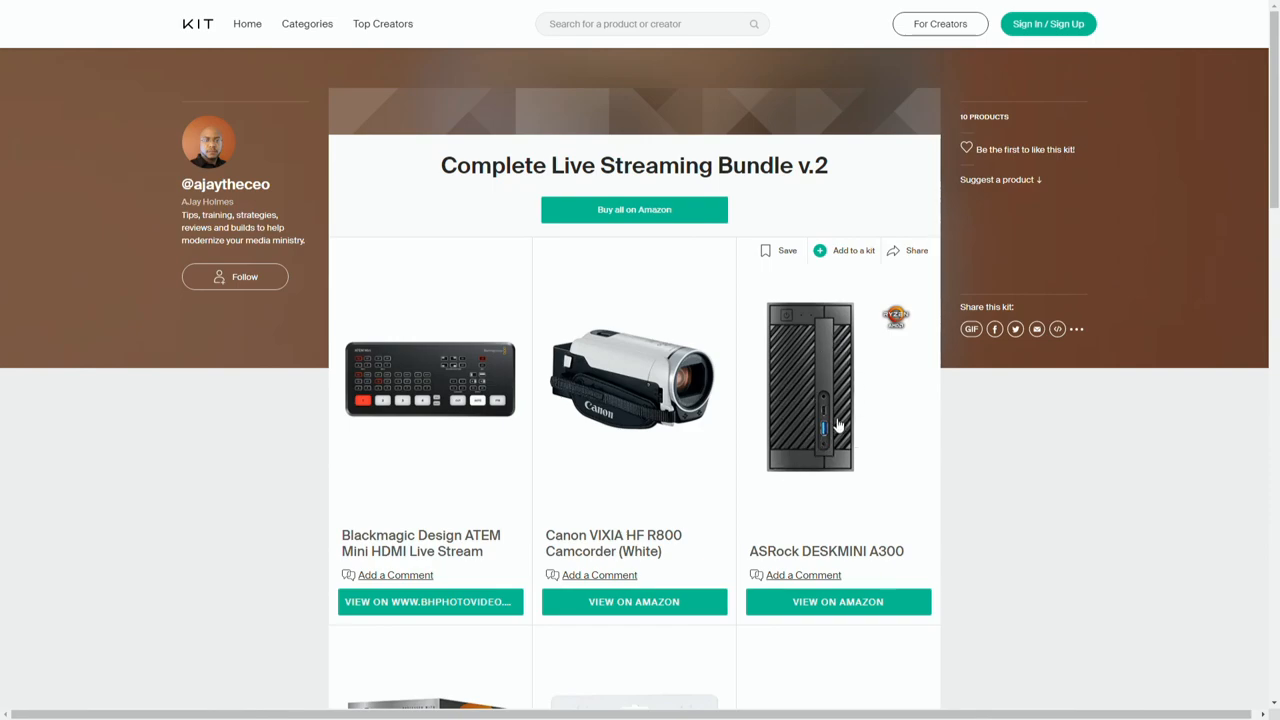